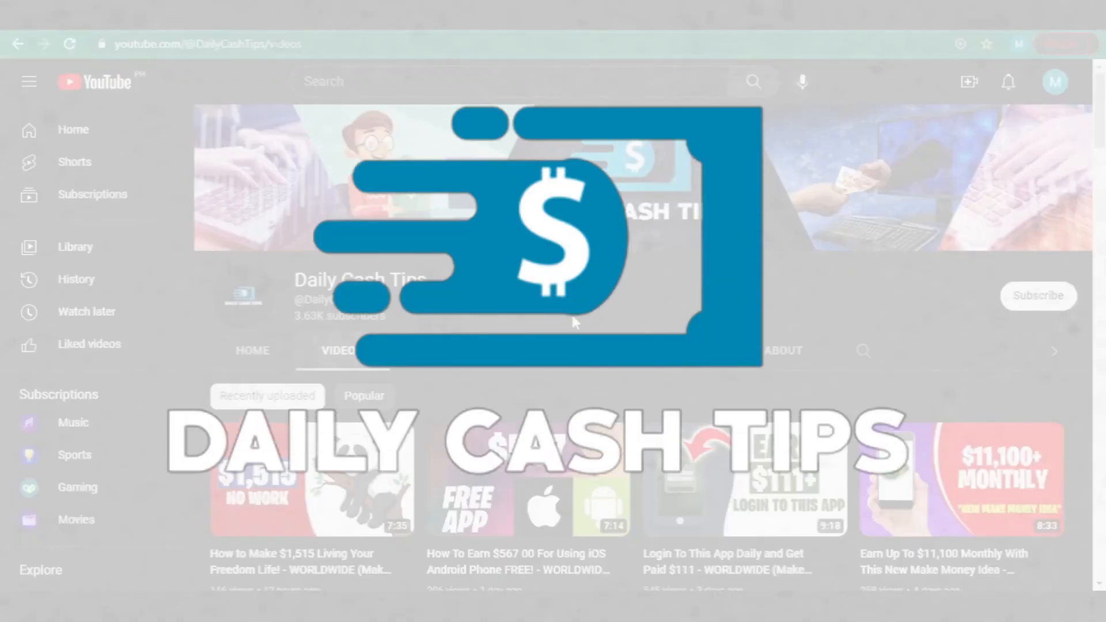
Step: Scroll through members' payment screenshots and testimonials down to Sharifa's $30 UAE review
{"action": "scroll", "scroll_direction": "down", "scroll_amount": 3}
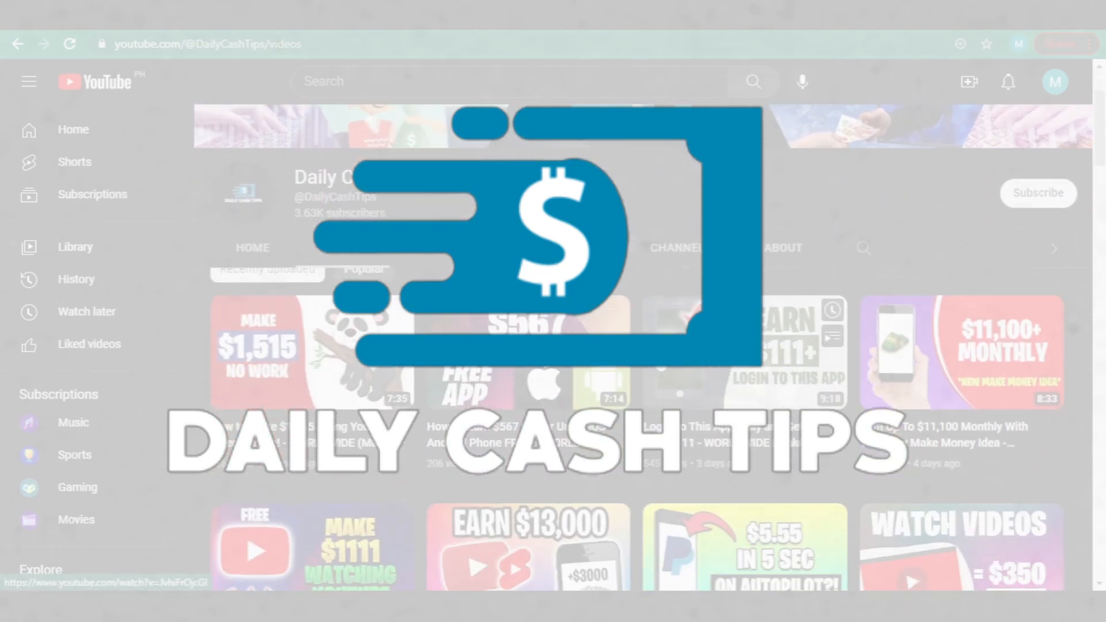
{"action": "scroll", "scroll_direction": "down", "scroll_amount": 3}
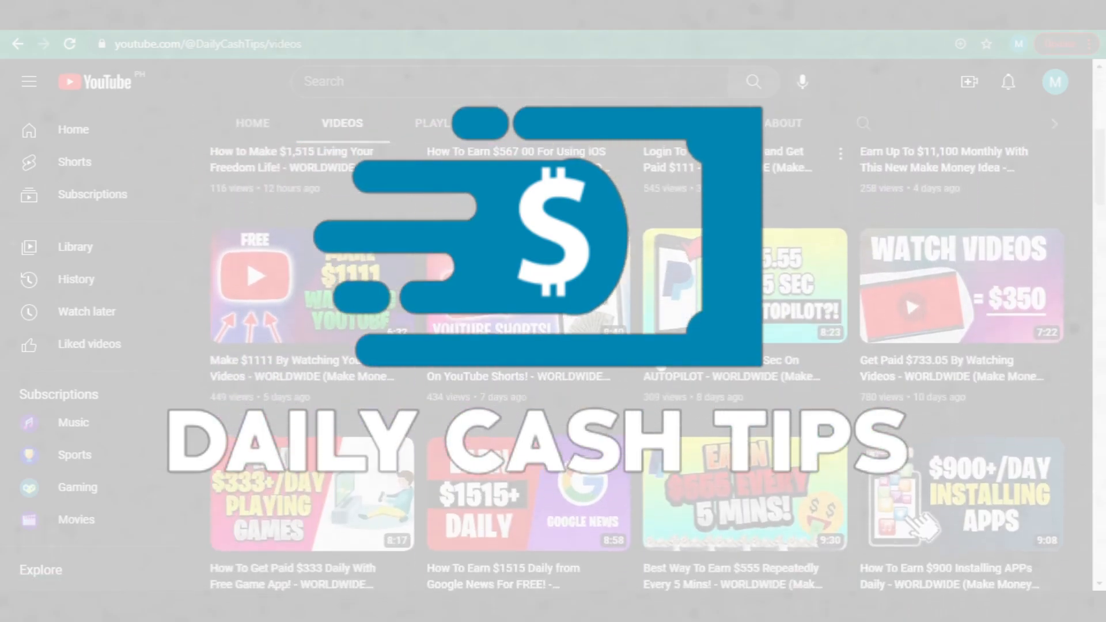
{"action": "scroll", "scroll_direction": "down", "scroll_amount": 3}
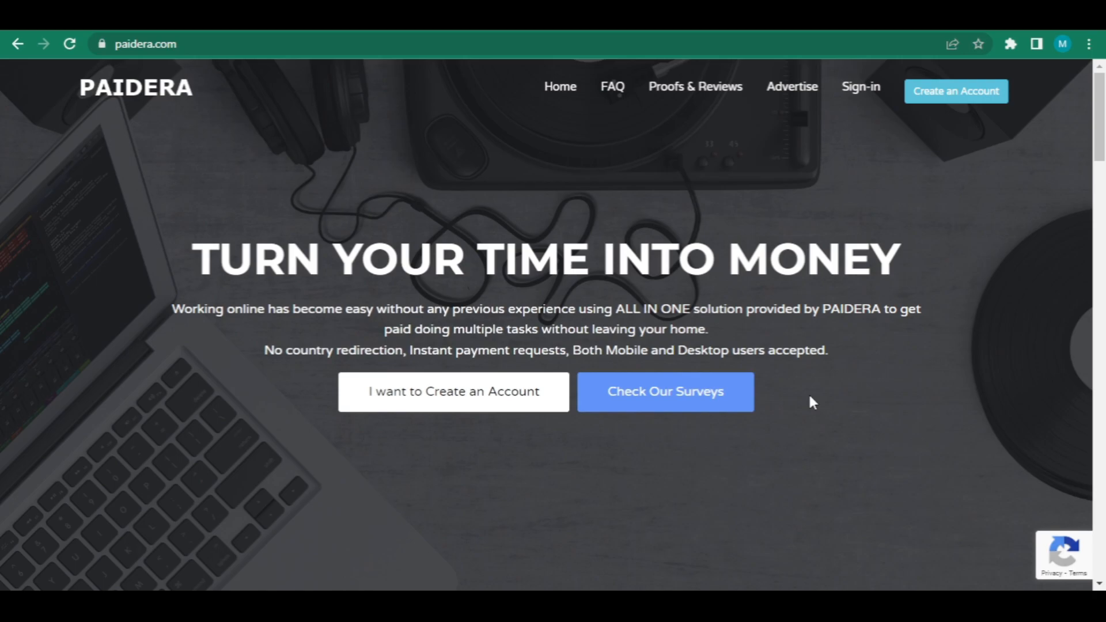
{"action": "scroll", "scroll_direction": "down", "scroll_amount": 3}
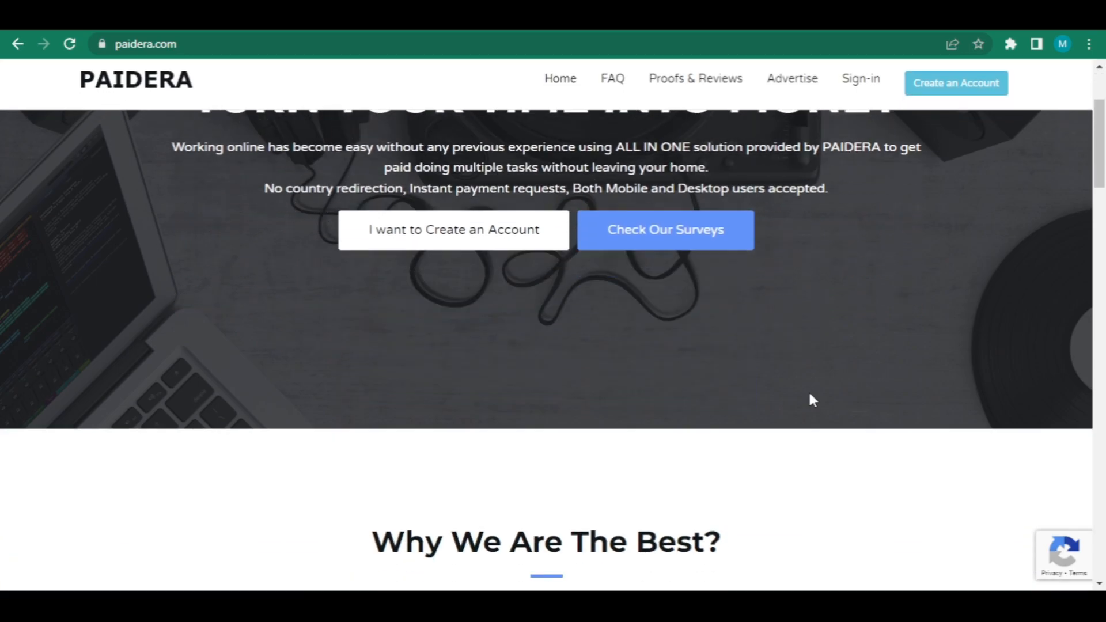
{"action": "scroll", "scroll_direction": "down", "scroll_amount": 3}
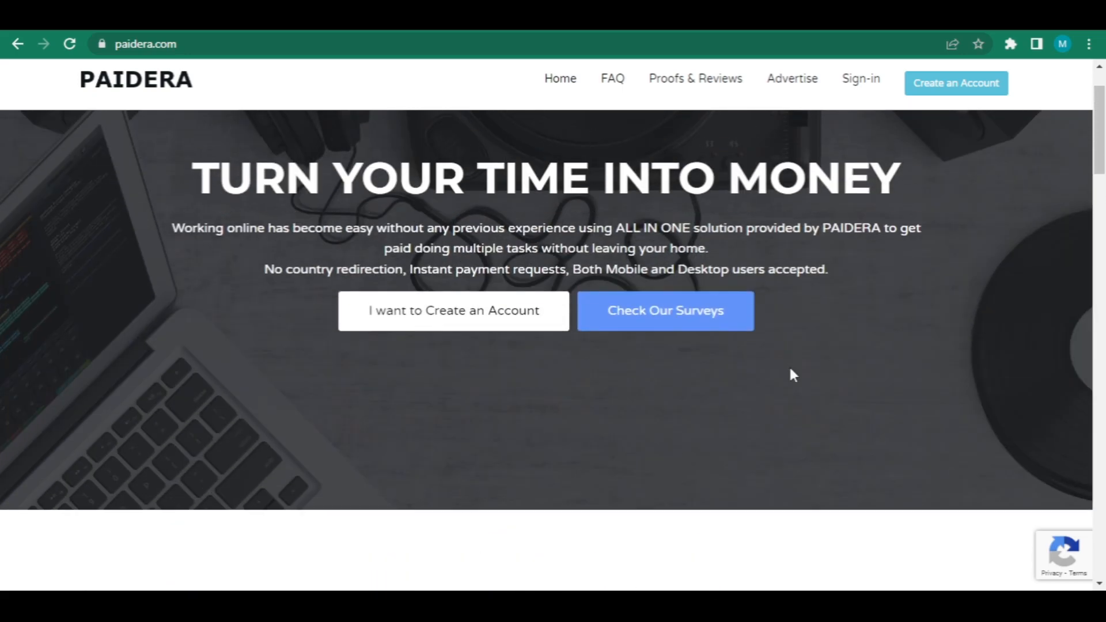
{"action": "scroll", "scroll_direction": "down", "scroll_amount": 3}
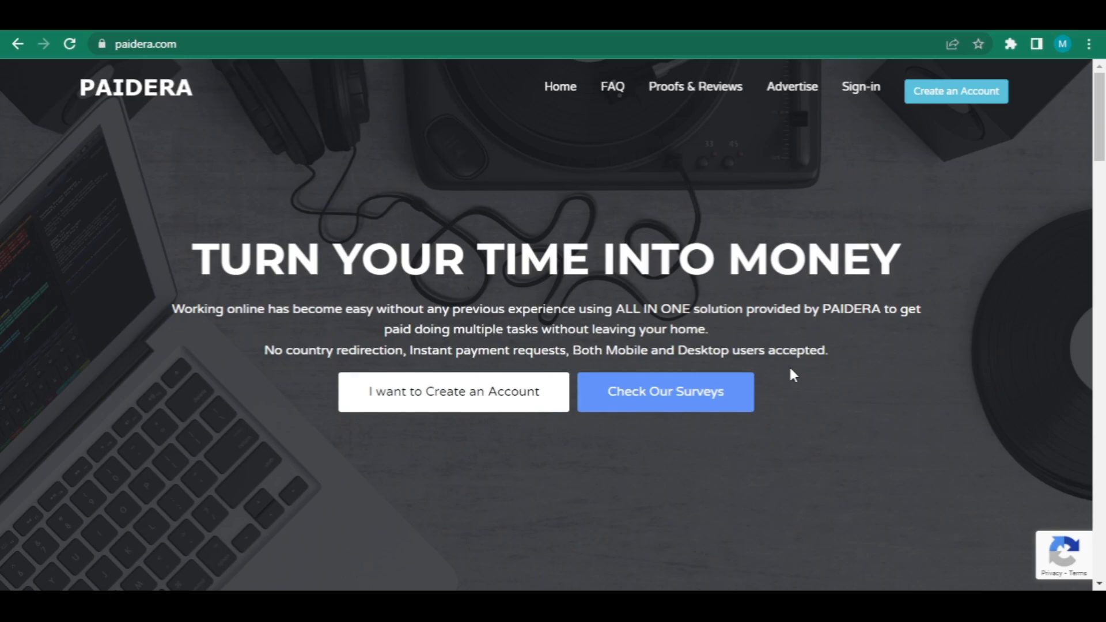
{"action": "mouse_move", "coordinate": [850, 422]}
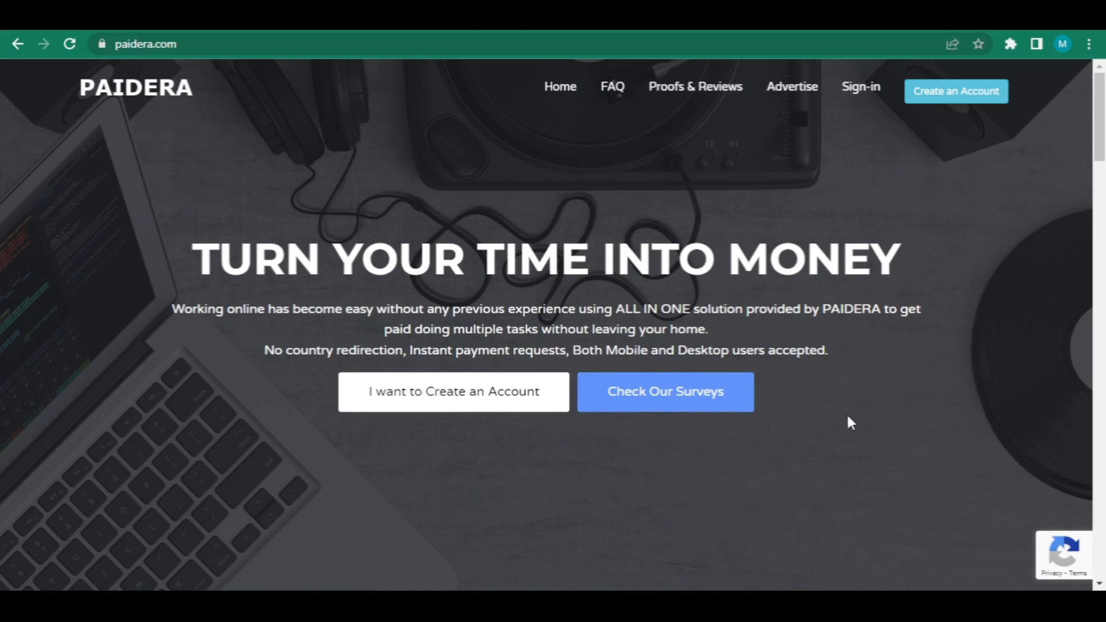
{"action": "scroll", "scroll_direction": "down", "scroll_amount": 3}
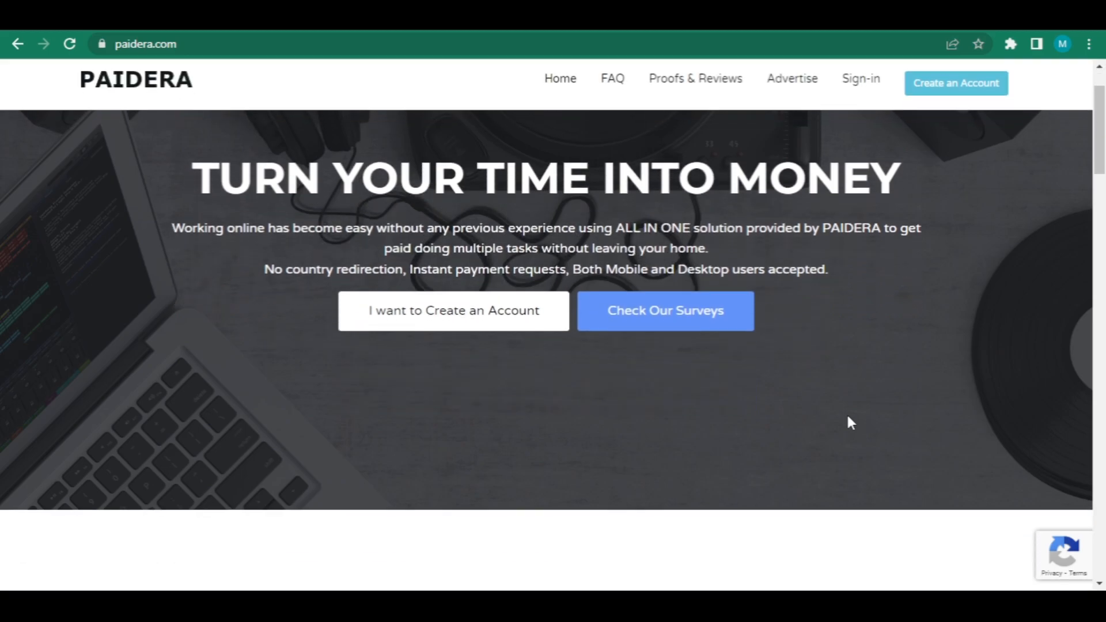
{"action": "scroll", "scroll_direction": "down", "scroll_amount": 3}
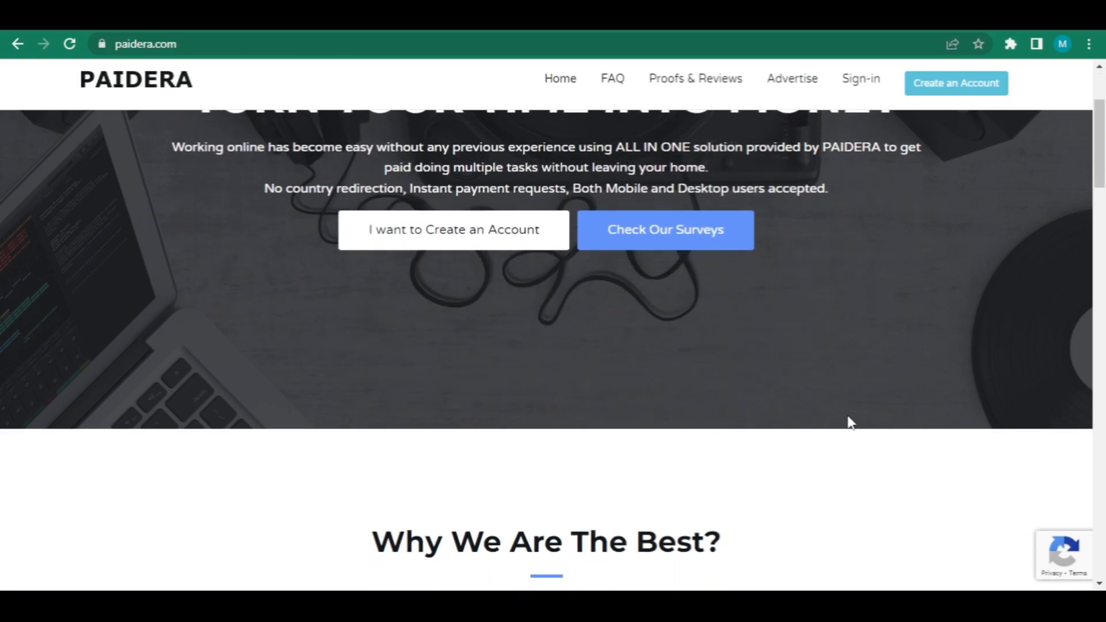
{"action": "scroll", "scroll_direction": "down", "scroll_amount": 3}
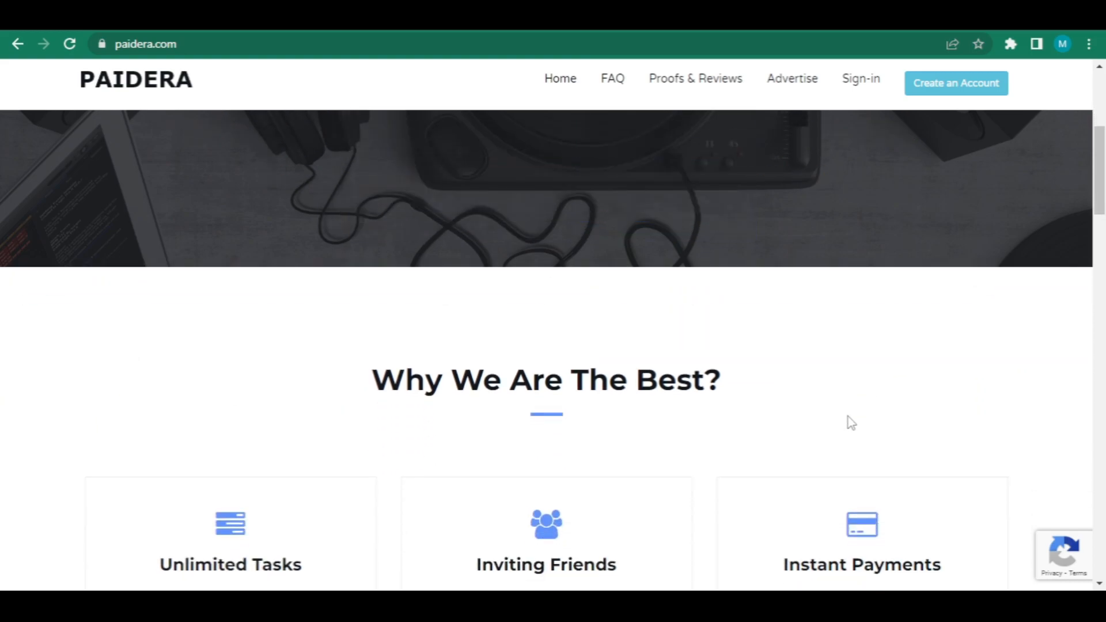
{"action": "scroll", "scroll_direction": "down", "scroll_amount": 3}
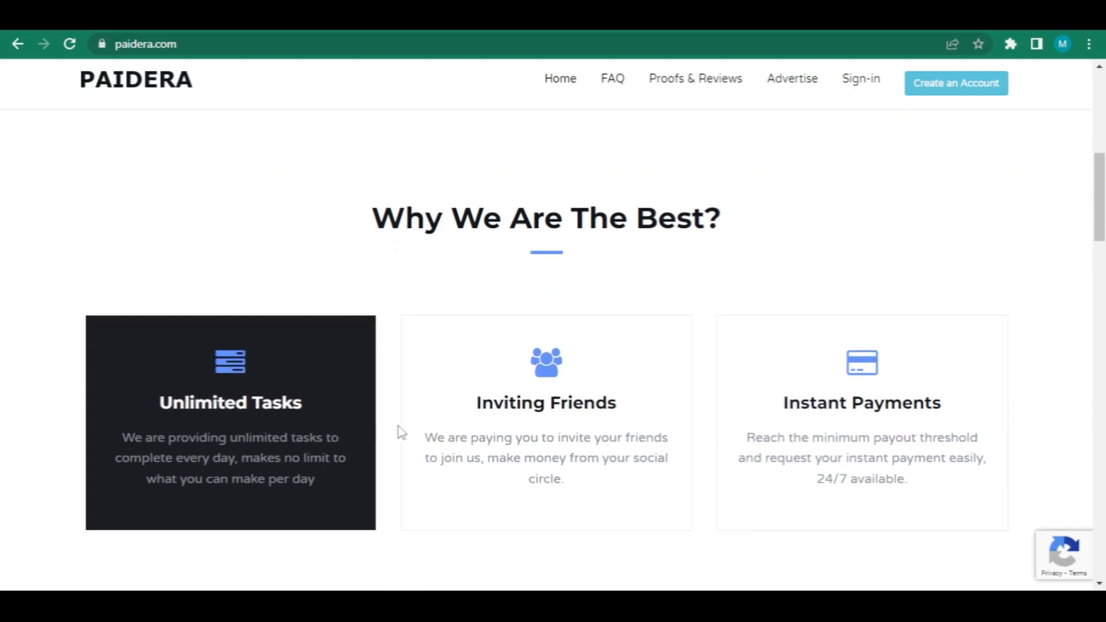
{"action": "scroll", "scroll_direction": "down", "scroll_amount": 3}
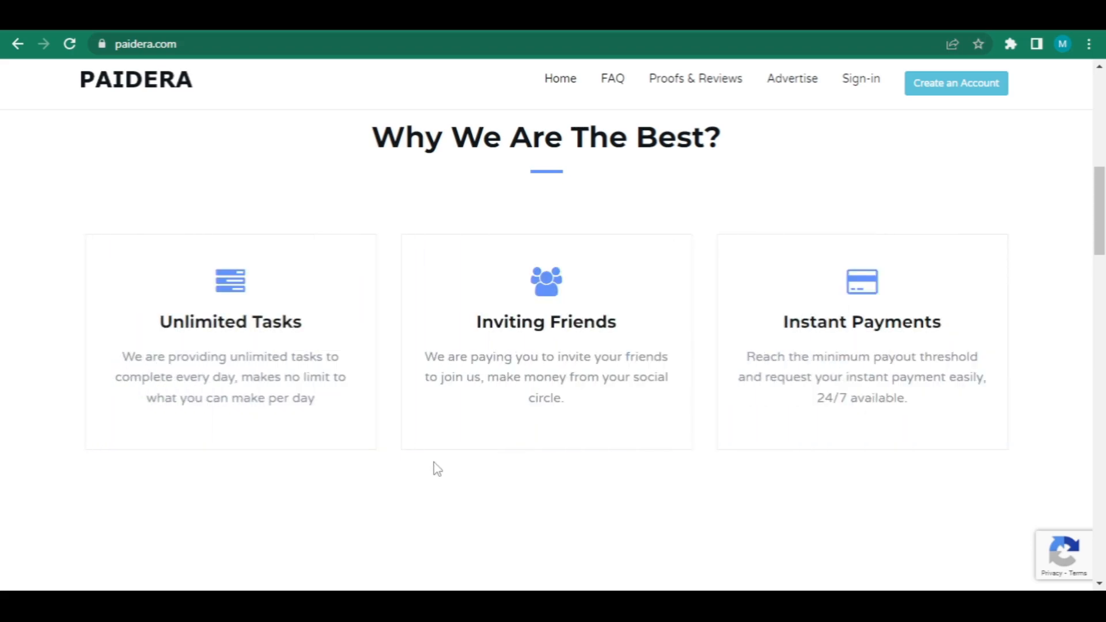
{"action": "mouse_move", "coordinate": [434, 458]}
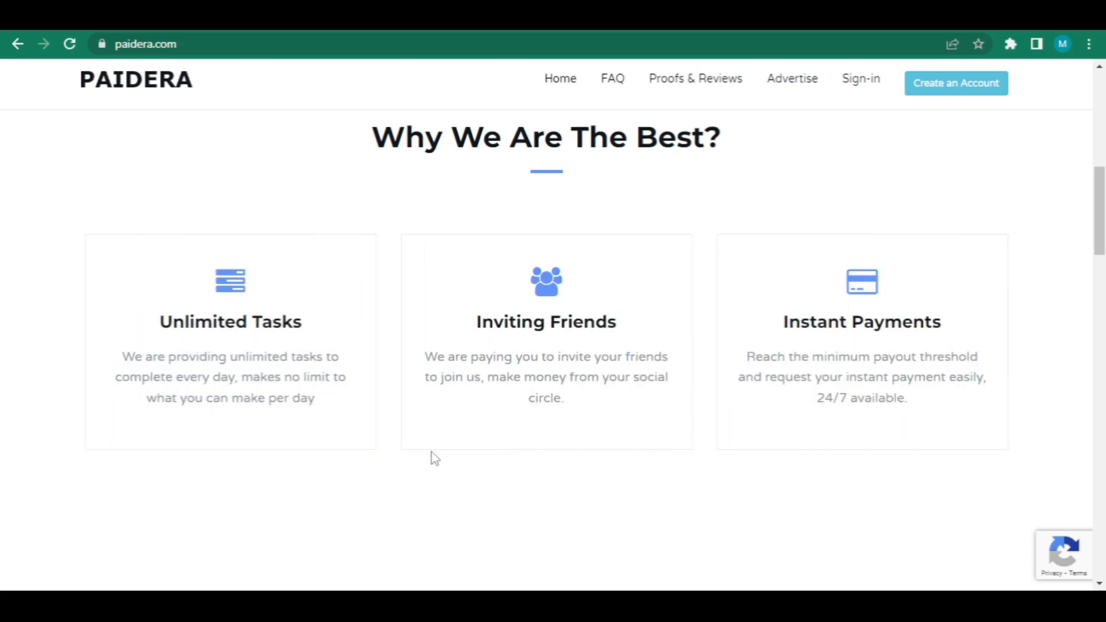
{"action": "mouse_move", "coordinate": [543, 340]}
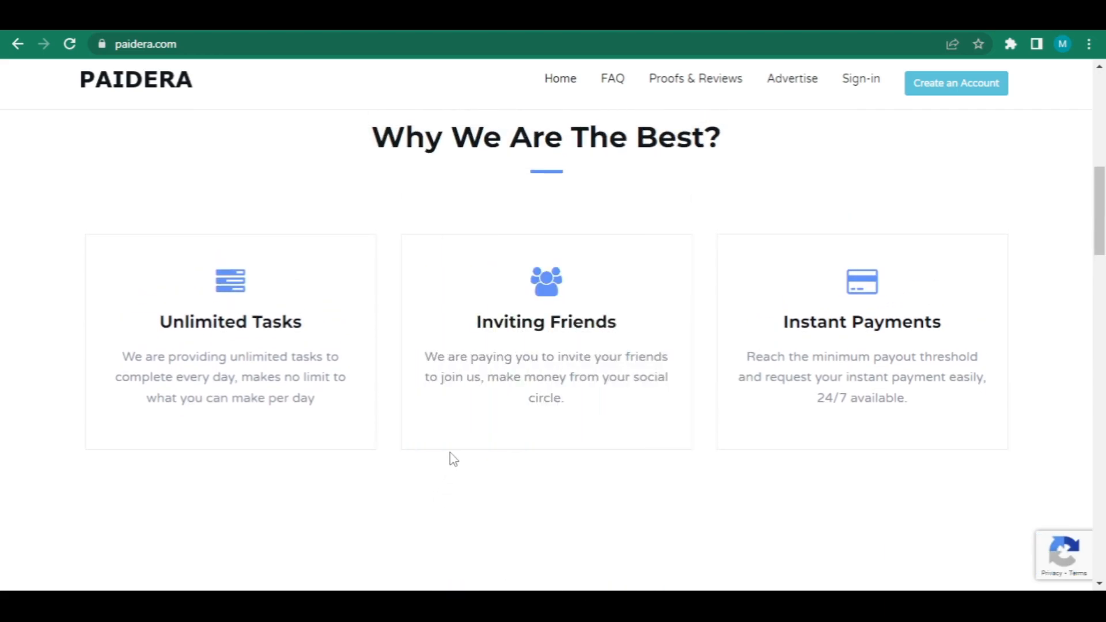
{"action": "mouse_move", "coordinate": [458, 479]}
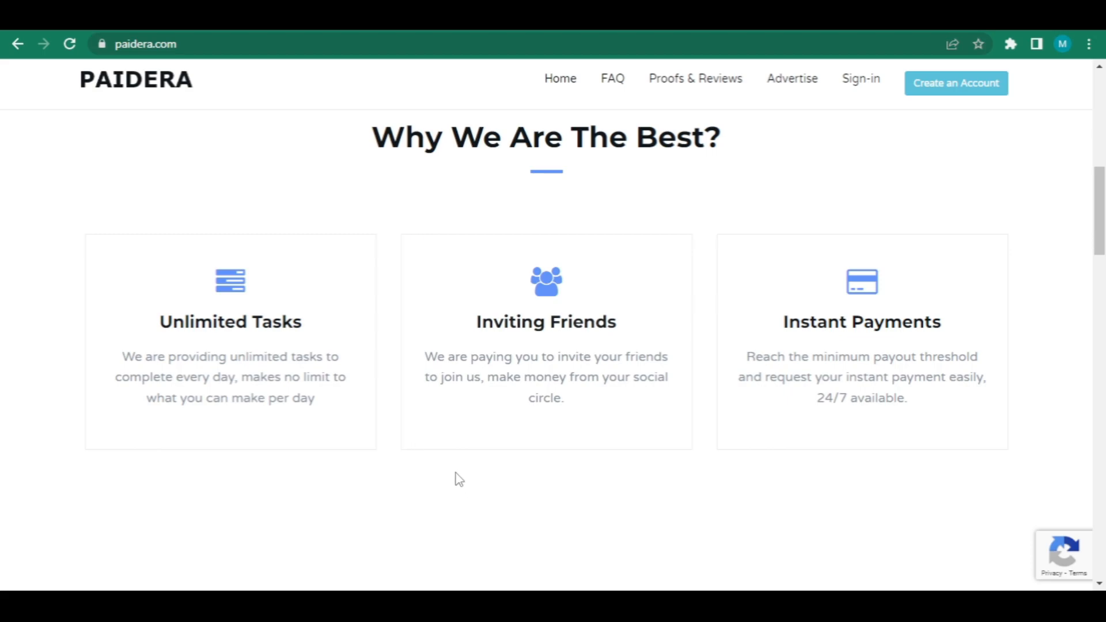
{"action": "mouse_move", "coordinate": [456, 473]}
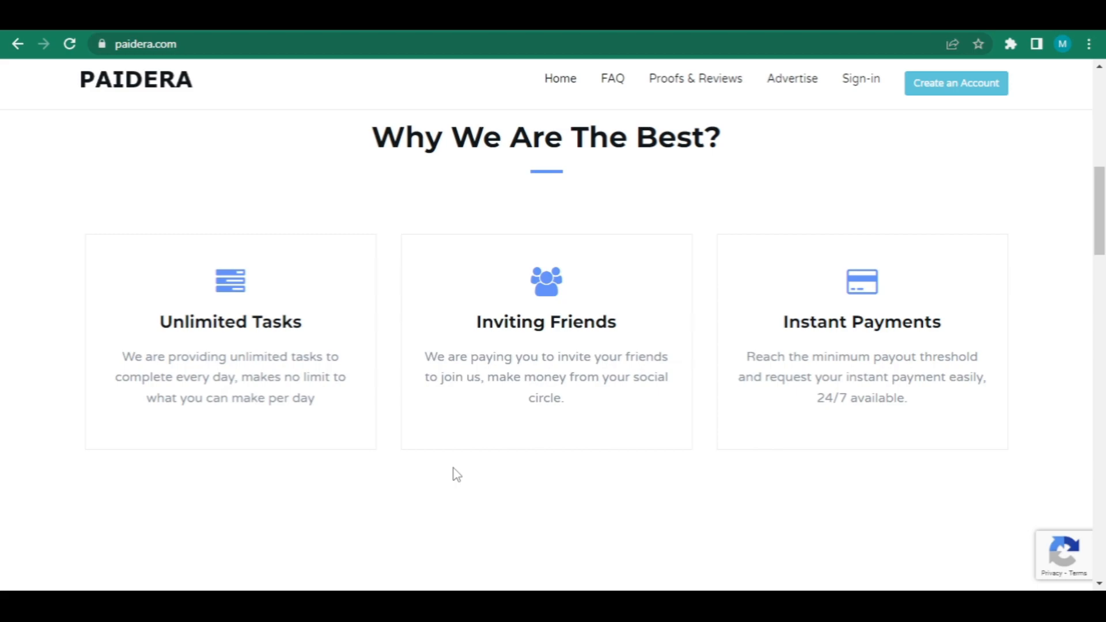
{"action": "scroll", "scroll_direction": "down", "scroll_amount": 3}
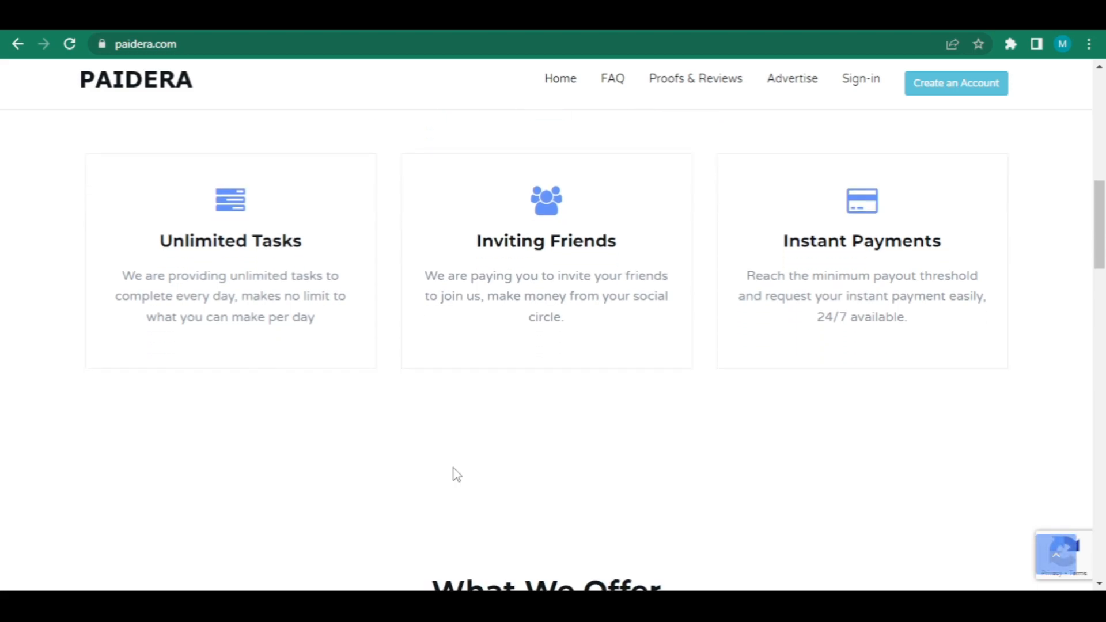
{"action": "scroll", "scroll_direction": "down", "scroll_amount": 3}
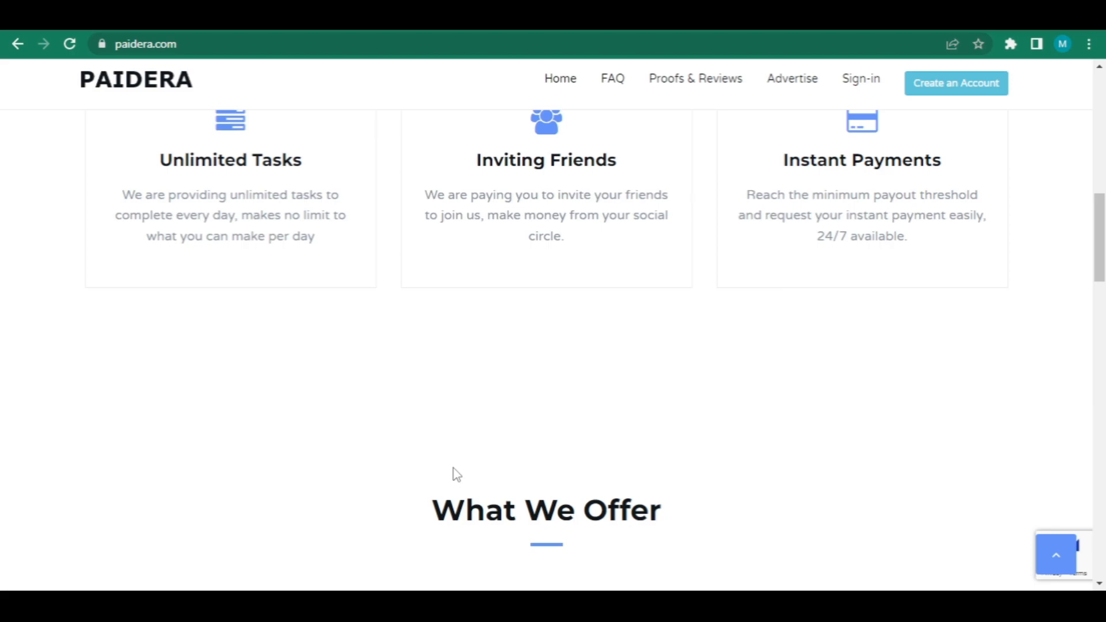
{"action": "scroll", "scroll_direction": "down", "scroll_amount": 3}
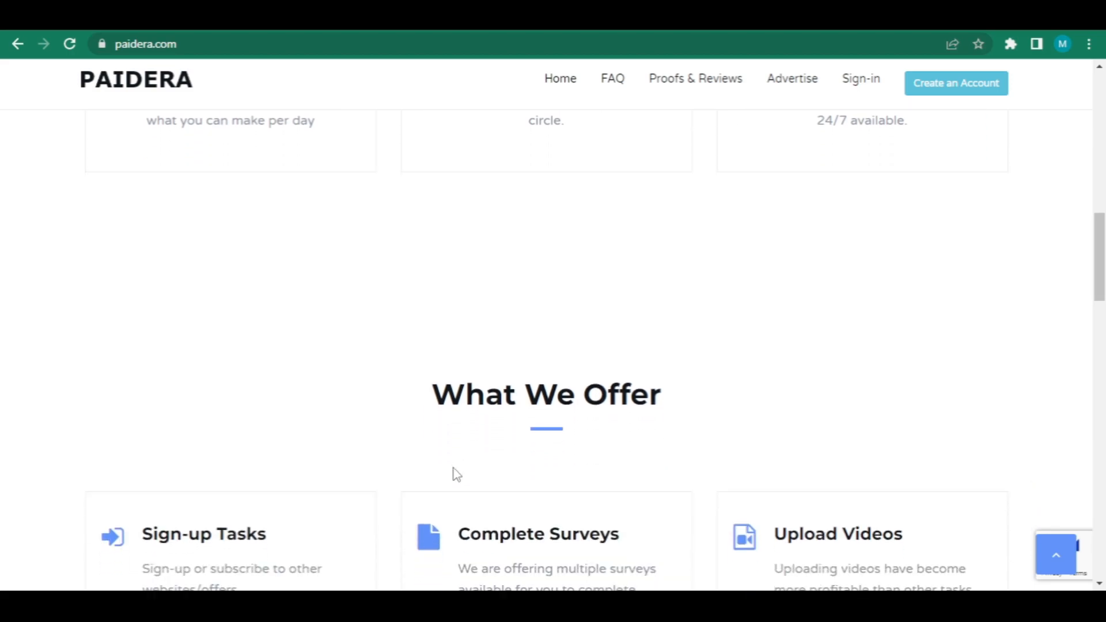
{"action": "scroll", "scroll_direction": "down", "scroll_amount": 3}
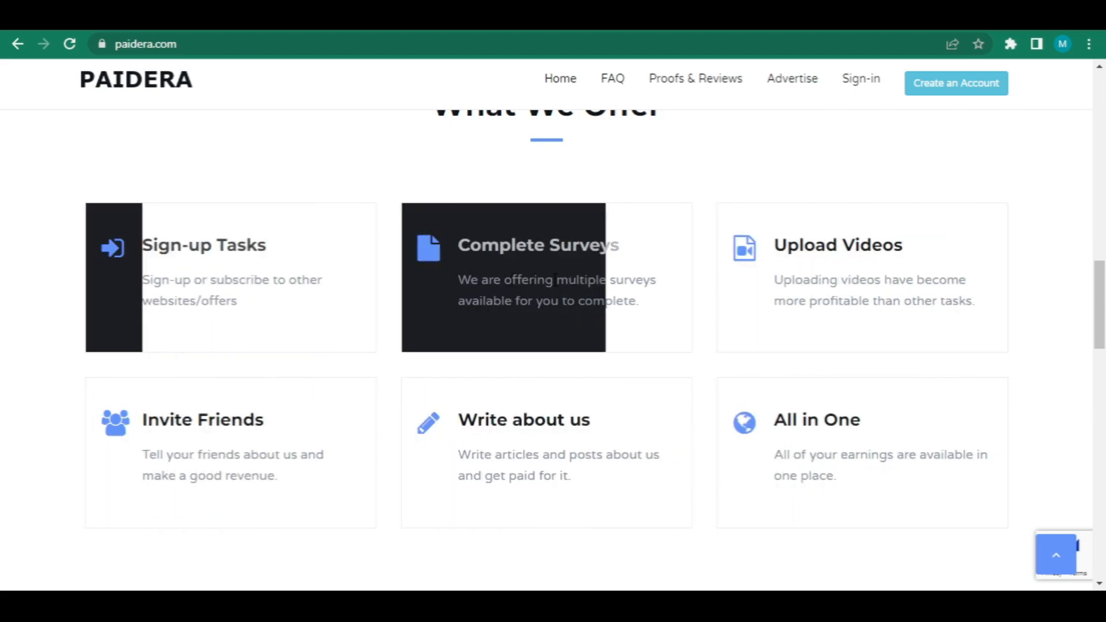
{"action": "mouse_move", "coordinate": [208, 321]}
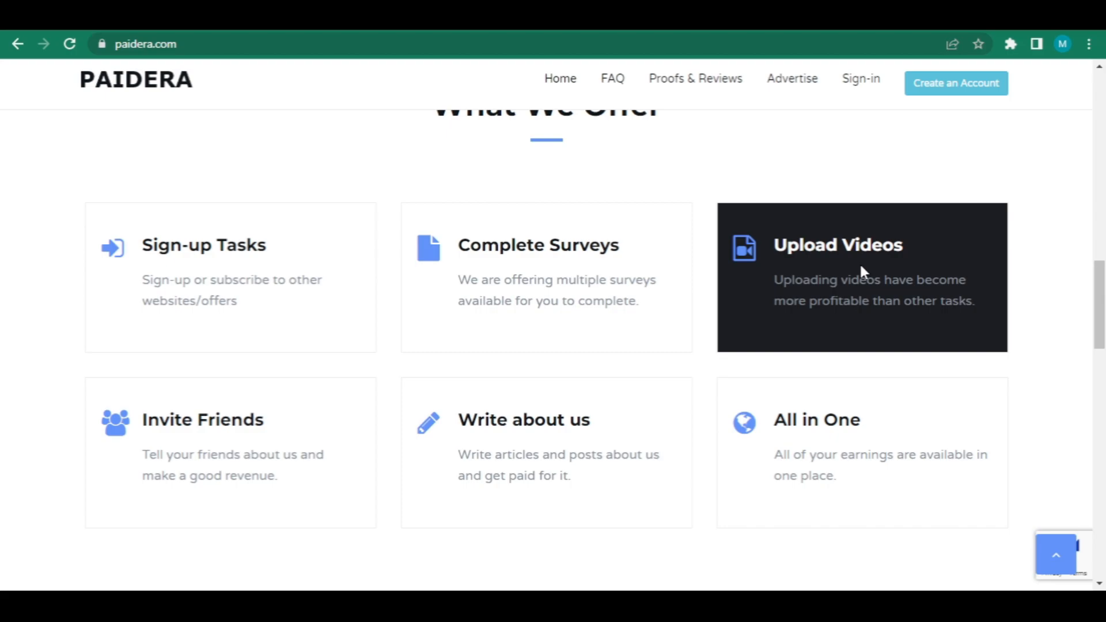
{"action": "mouse_move", "coordinate": [230, 452]}
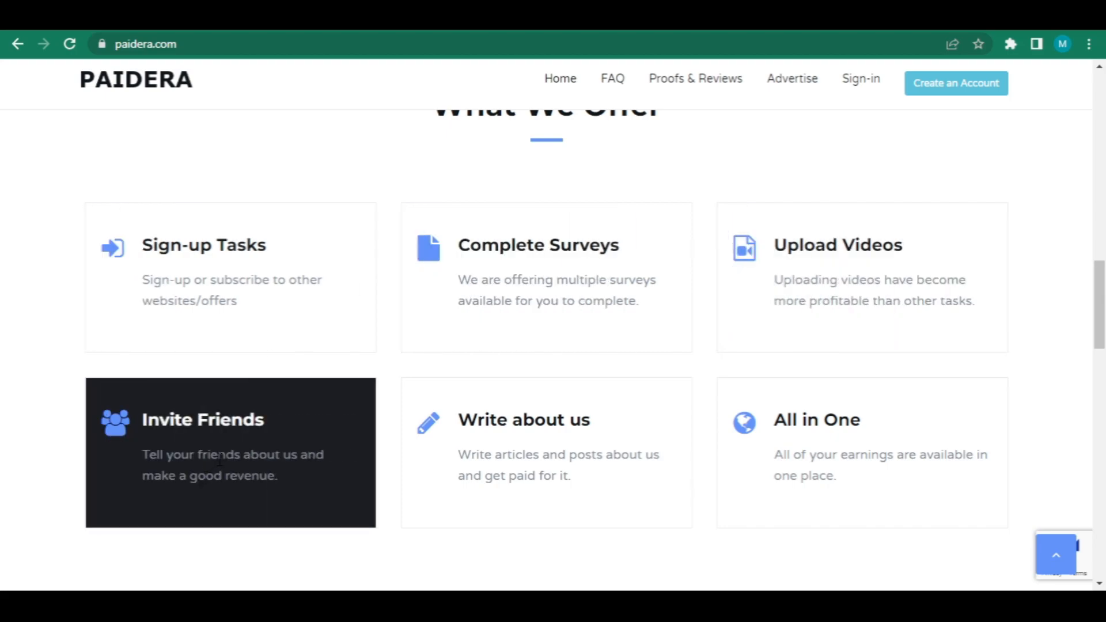
{"action": "mouse_move", "coordinate": [546, 452]}
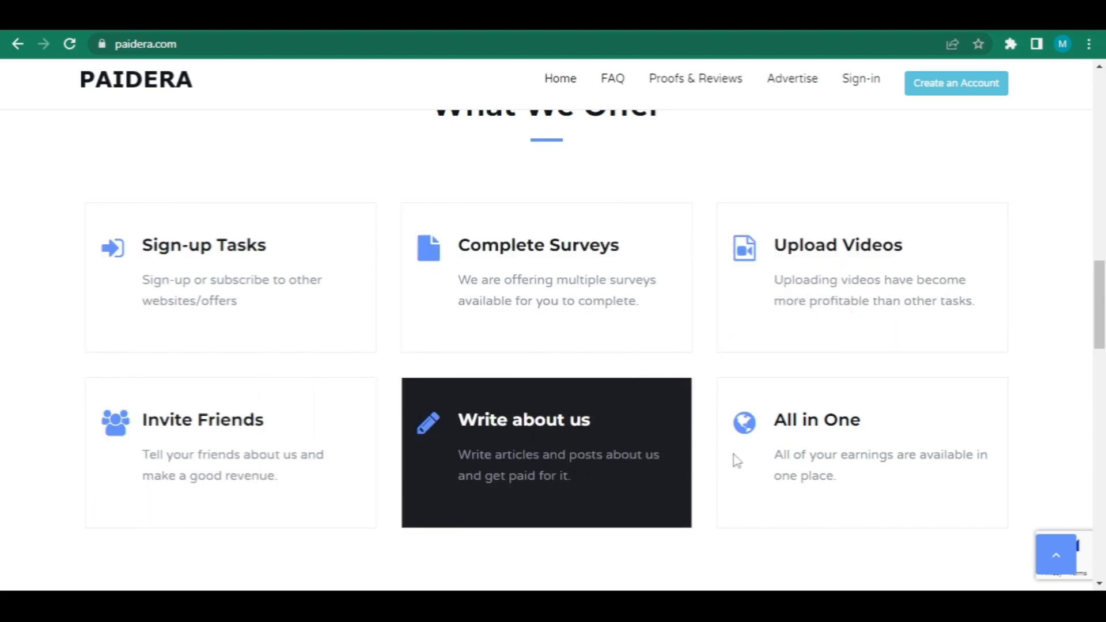
{"action": "scroll", "scroll_direction": "down", "scroll_amount": 3}
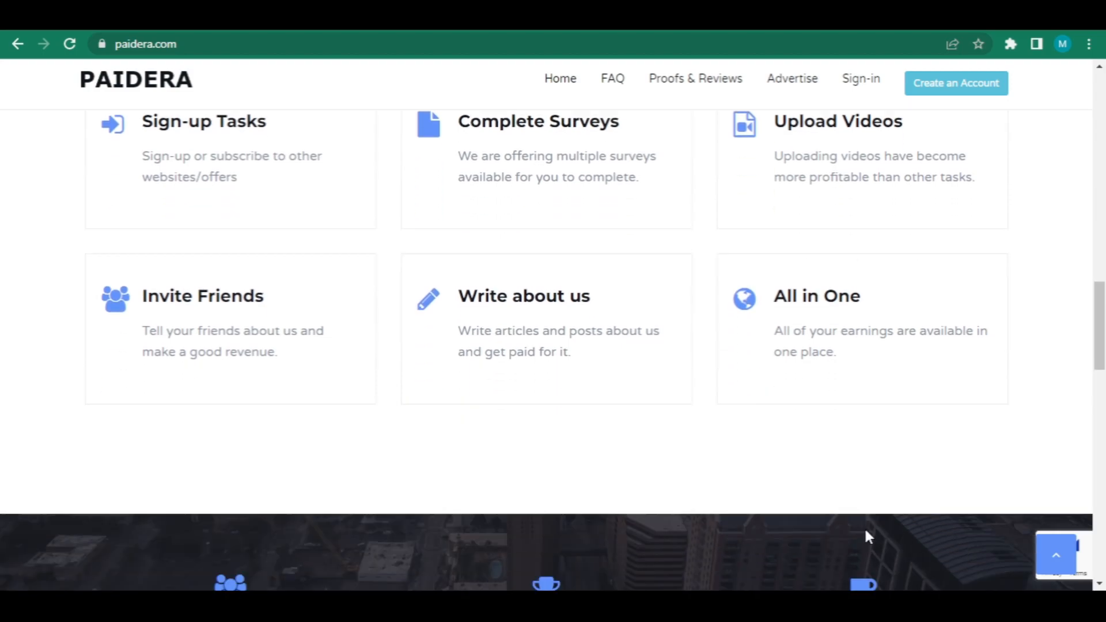
{"action": "scroll", "scroll_direction": "down", "scroll_amount": 3}
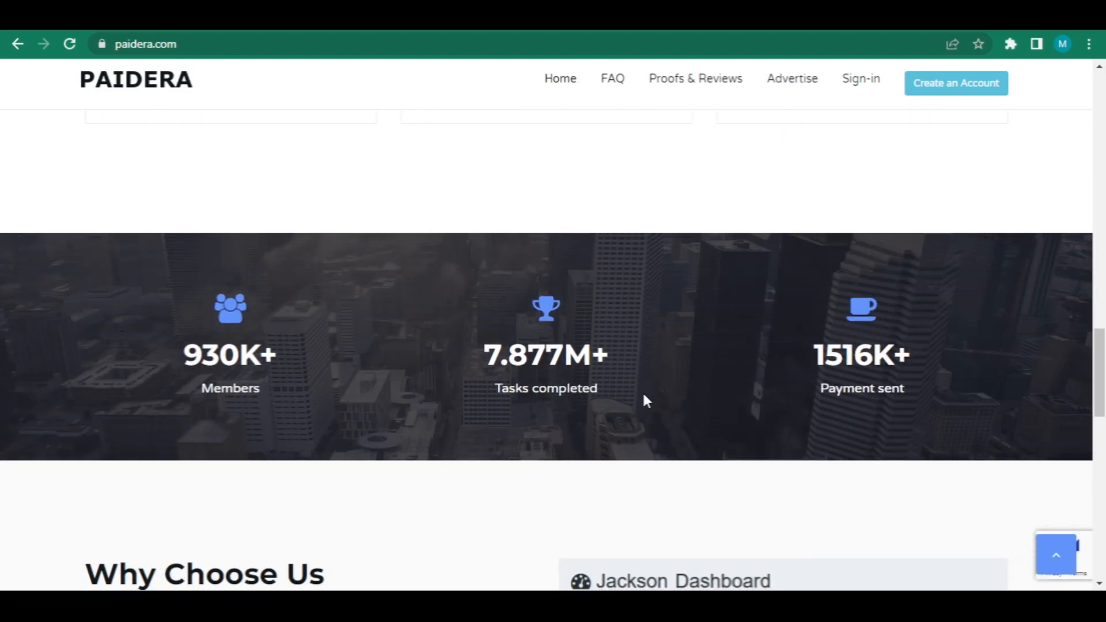
{"action": "scroll", "scroll_direction": "down", "scroll_amount": 3}
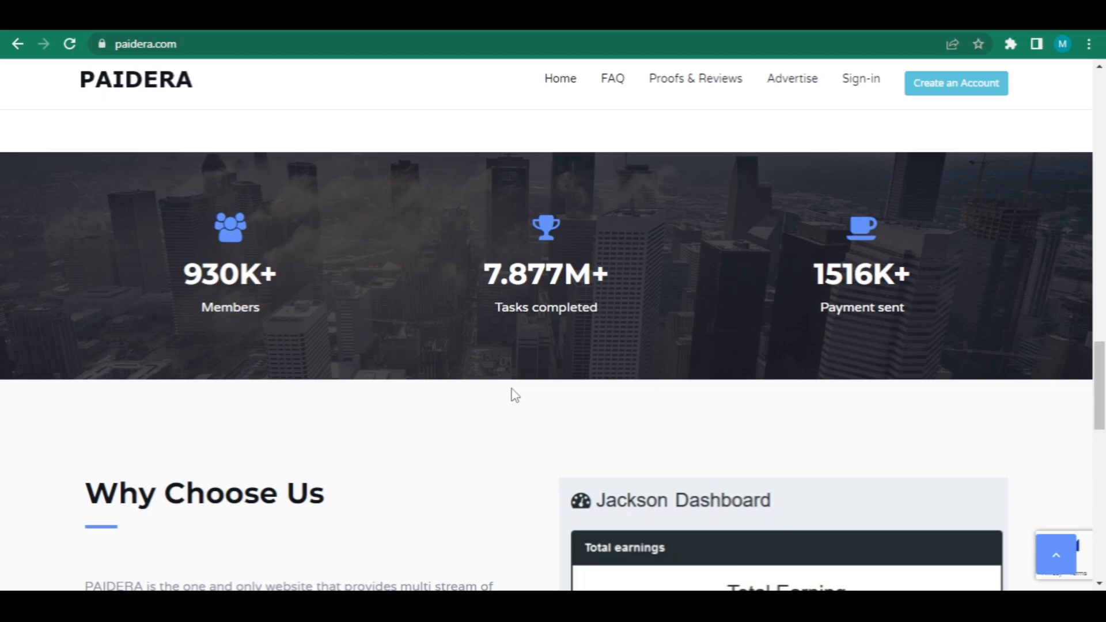
{"action": "scroll", "scroll_direction": "up", "scroll_amount": 3}
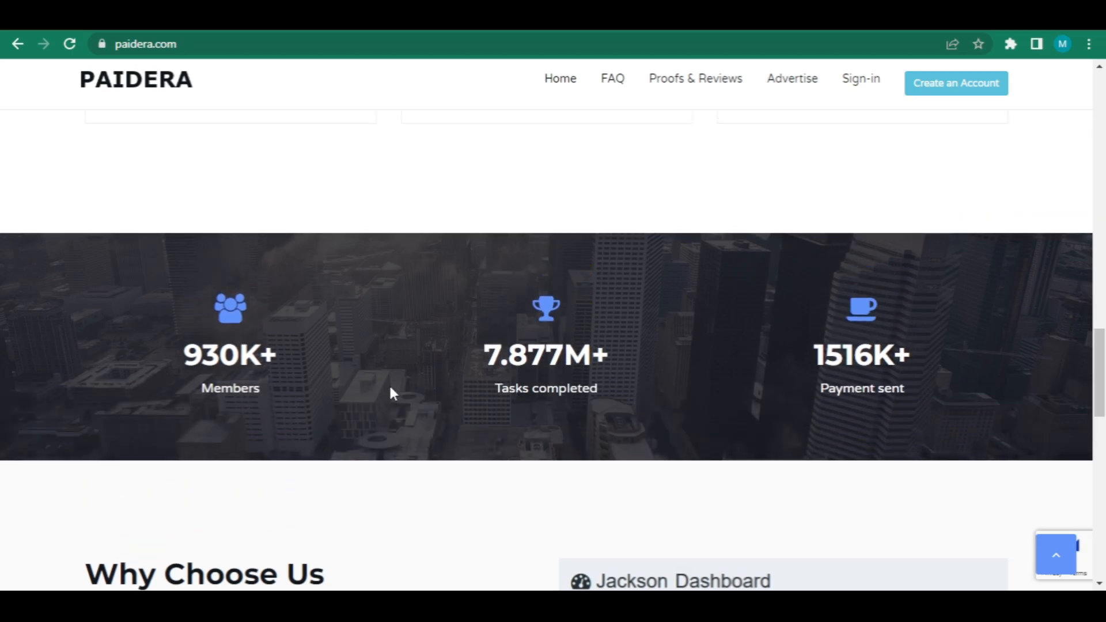
{"action": "mouse_move", "coordinate": [392, 387]}
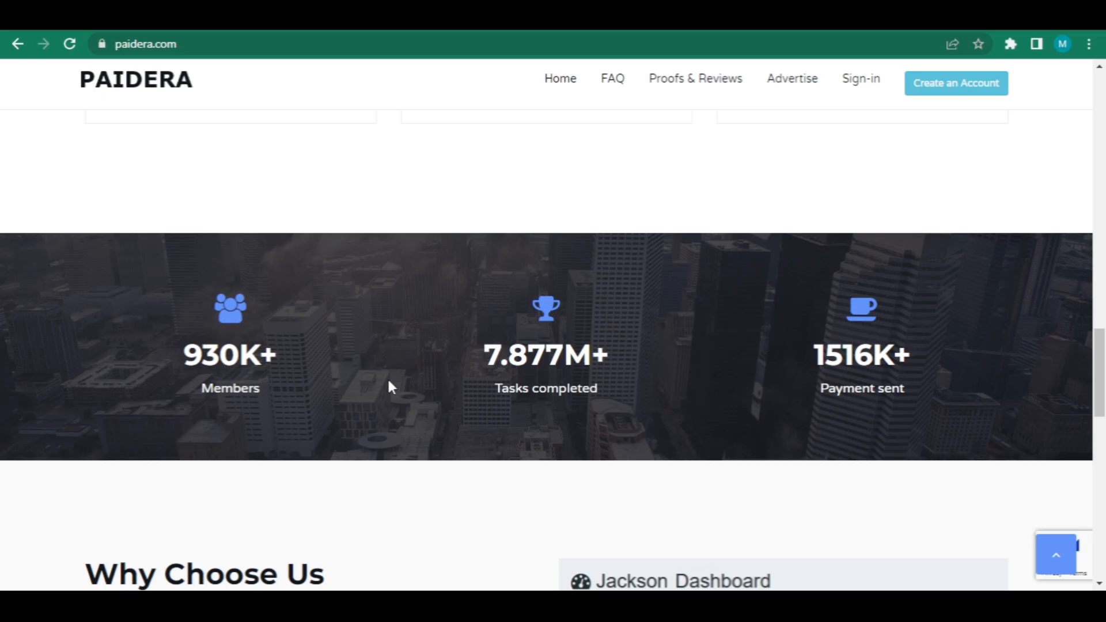
{"action": "scroll", "scroll_direction": "down", "scroll_amount": 3}
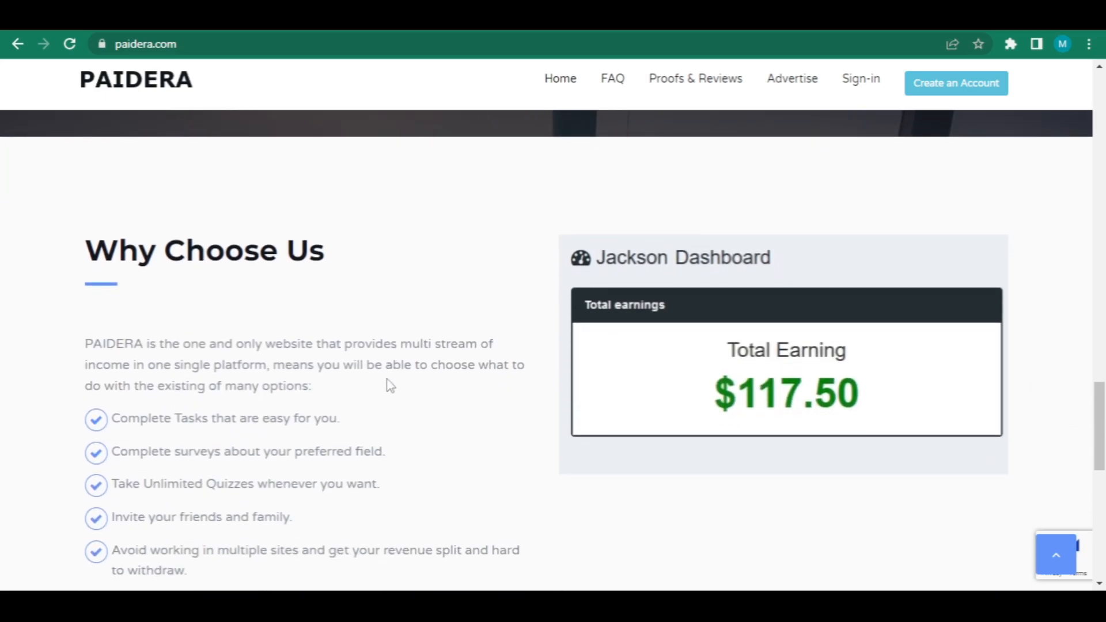
{"action": "scroll", "scroll_direction": "down", "scroll_amount": 3}
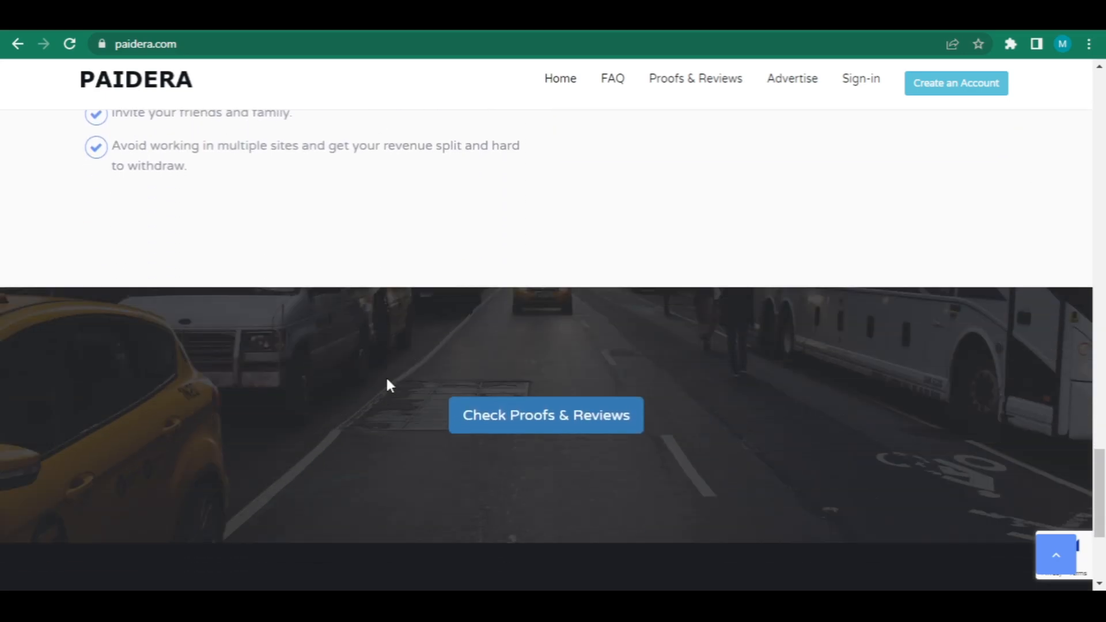
{"action": "scroll", "scroll_direction": "up", "scroll_amount": 3}
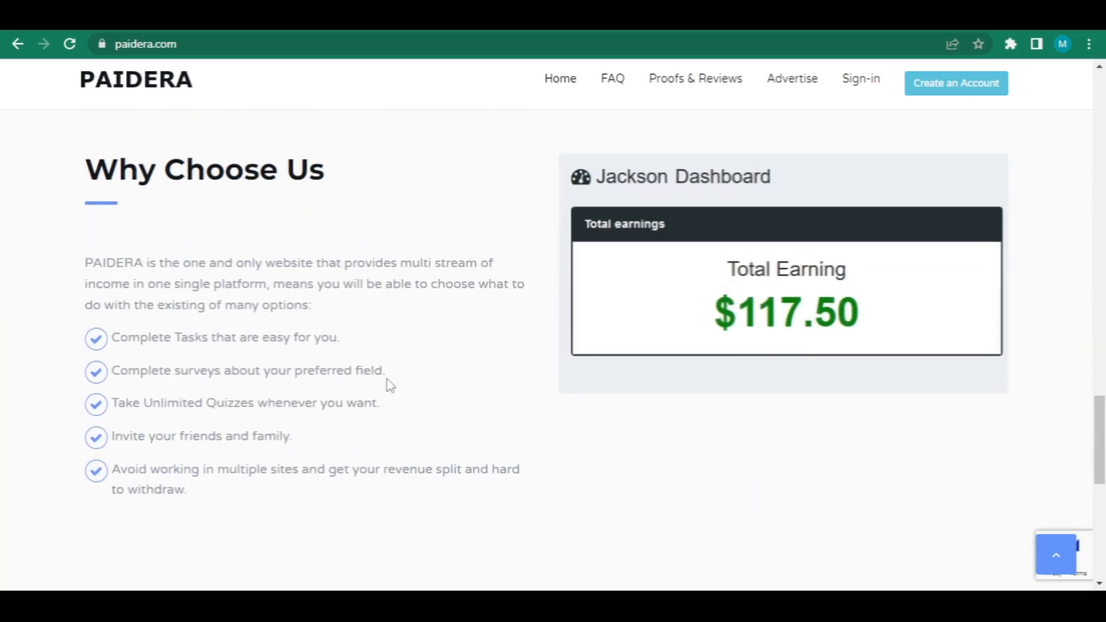
{"action": "scroll", "scroll_direction": "down", "scroll_amount": 3}
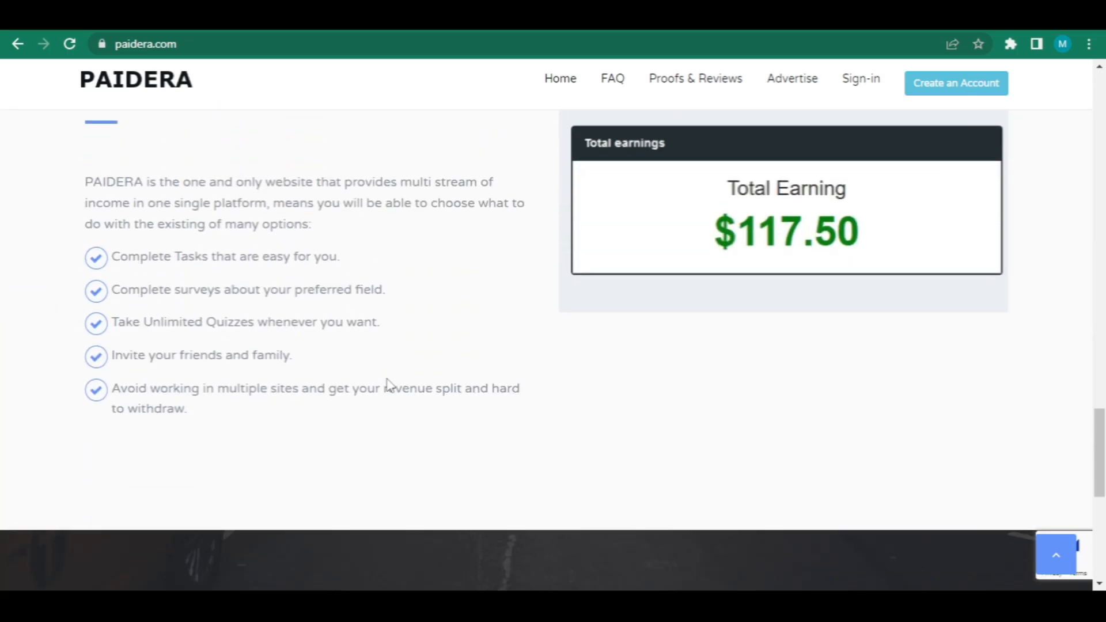
{"action": "scroll", "scroll_direction": "down", "scroll_amount": 3}
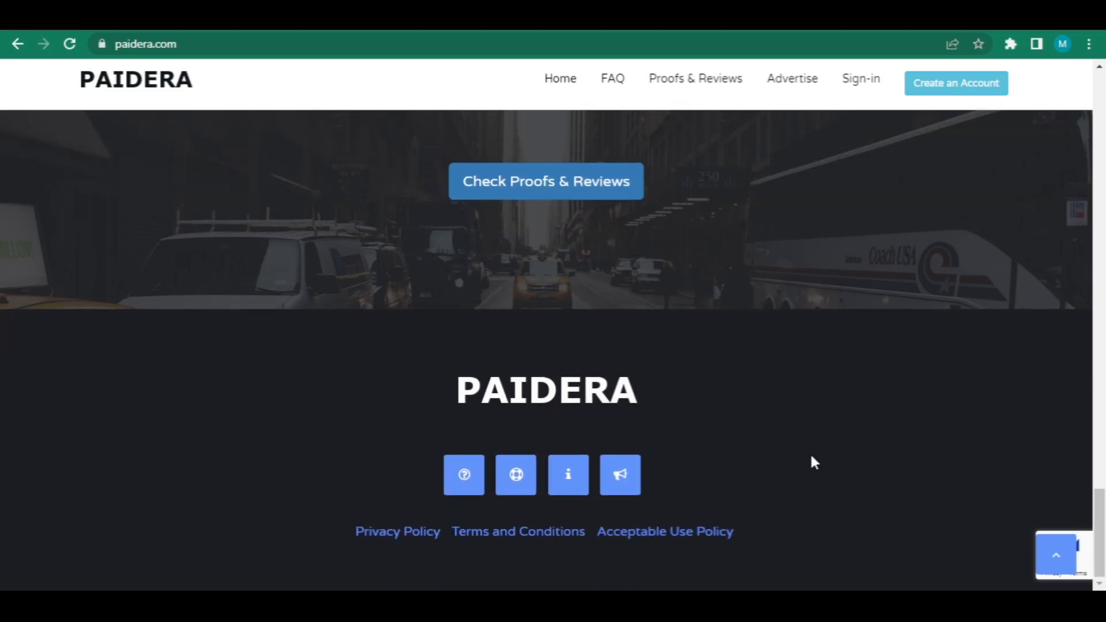
{"action": "scroll", "scroll_direction": "up", "scroll_amount": 3}
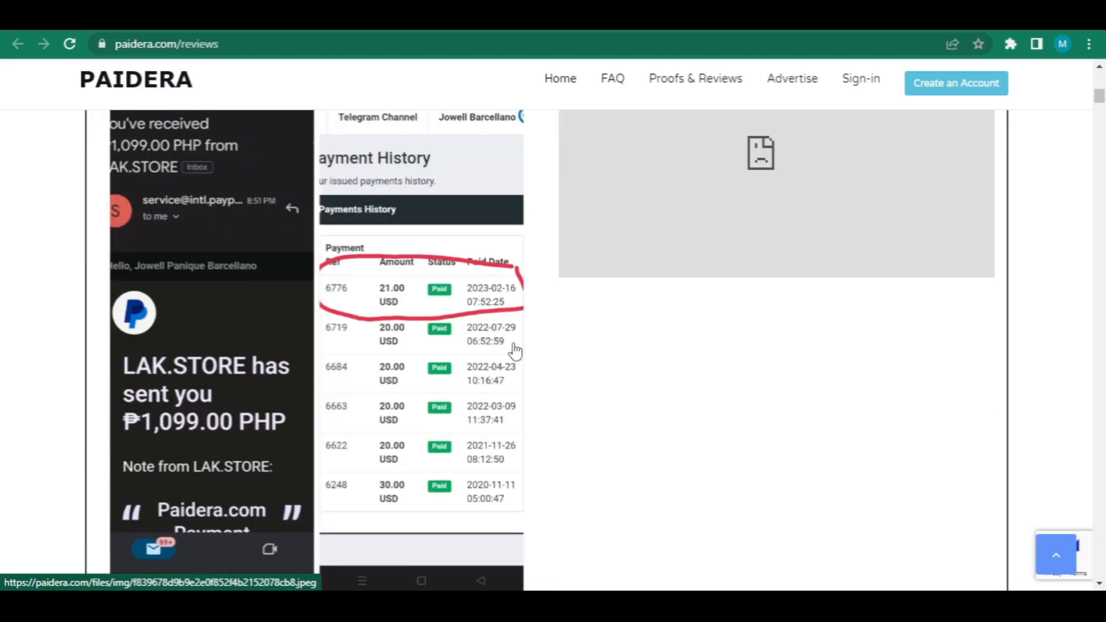
{"action": "scroll", "scroll_direction": "down", "scroll_amount": 3}
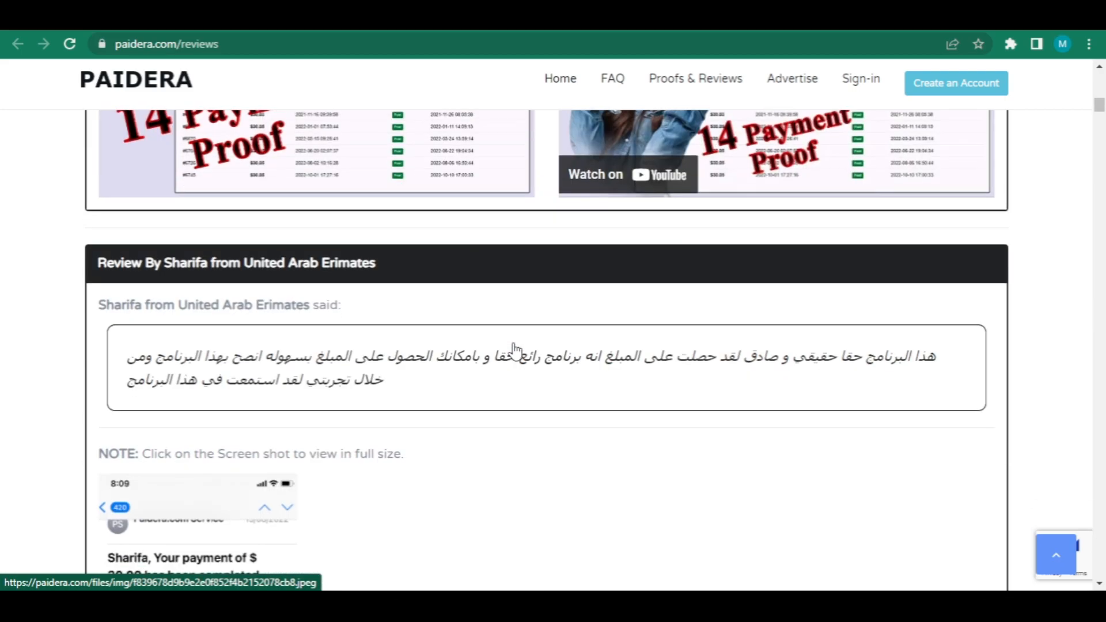
{"action": "scroll", "scroll_direction": "down", "scroll_amount": 3}
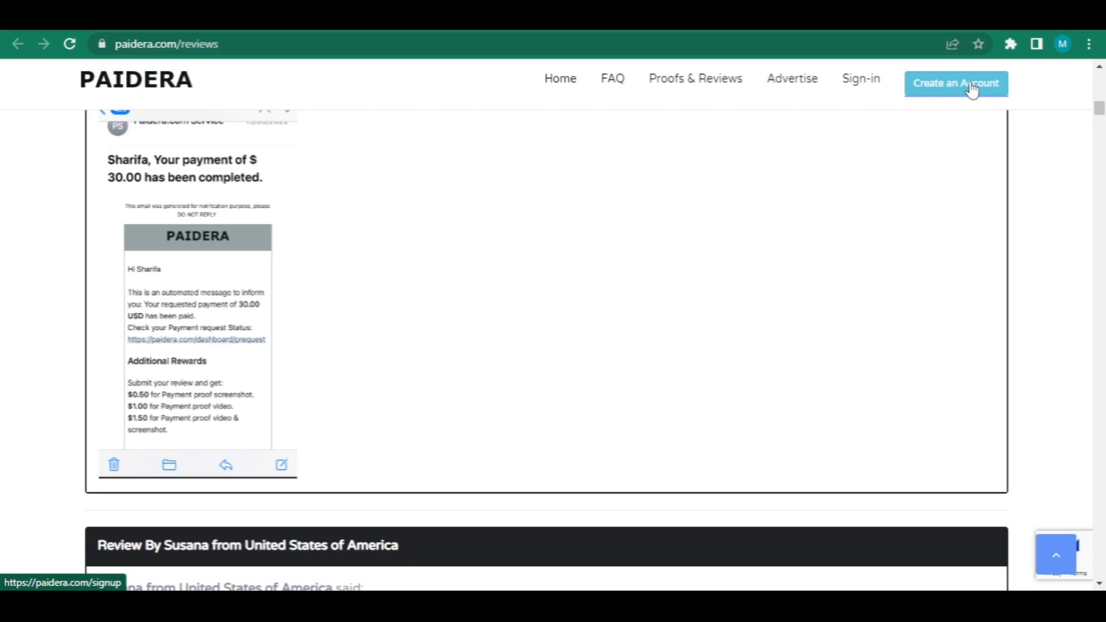
Step: Go to Create an Account from the top navigation and look over the free sign-up form
{"action": "left_click", "coordinate": [956, 83]}
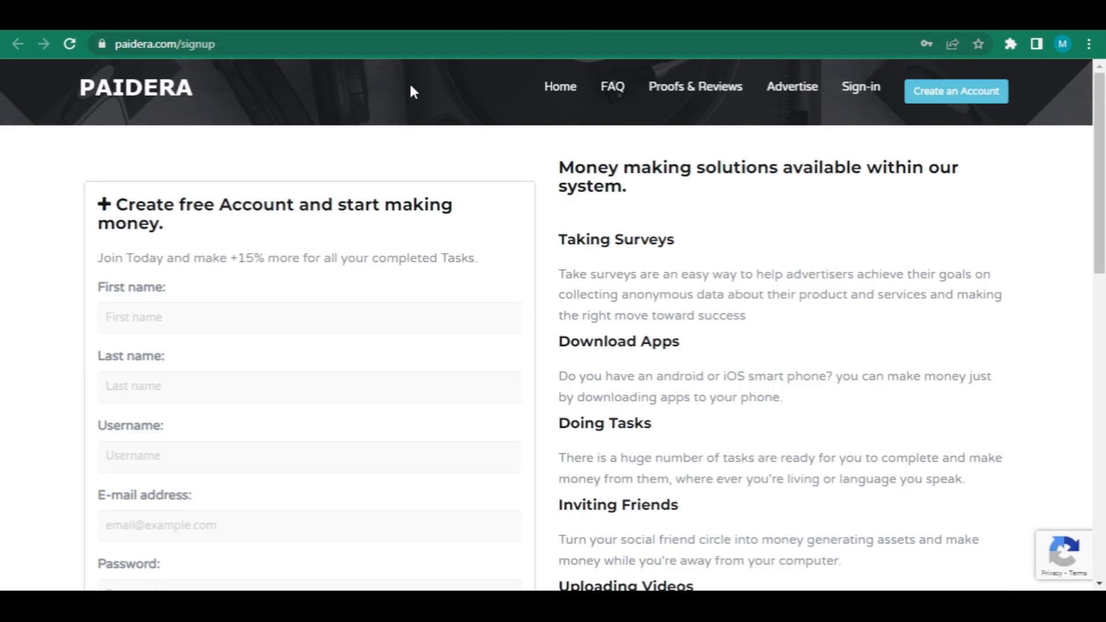
{"action": "scroll", "scroll_direction": "down", "scroll_amount": 3}
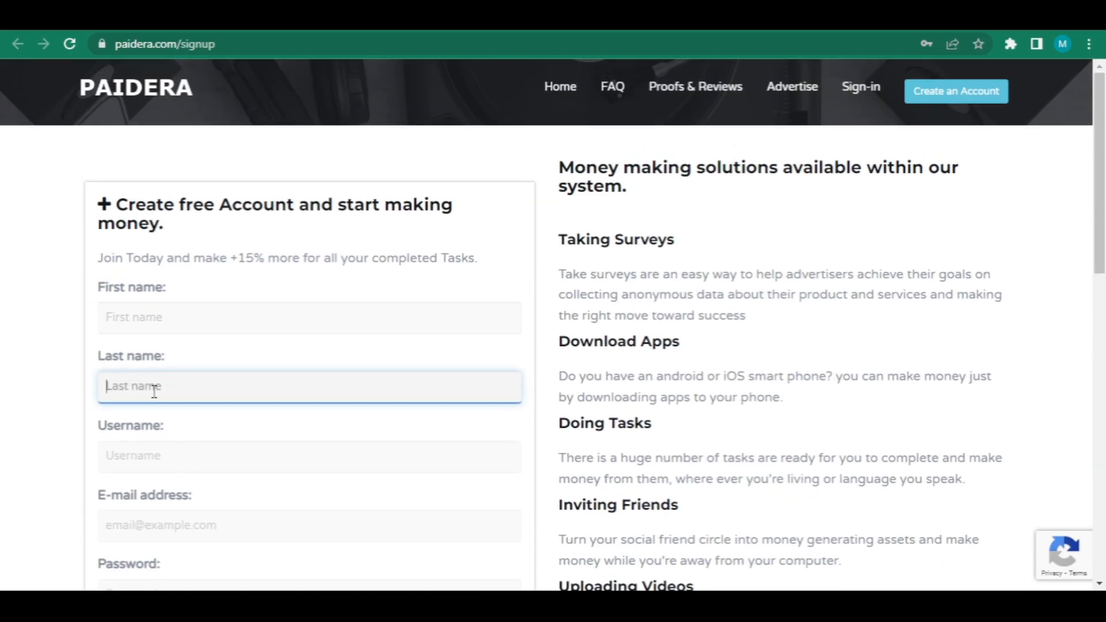
{"action": "scroll", "scroll_direction": "down", "scroll_amount": 3}
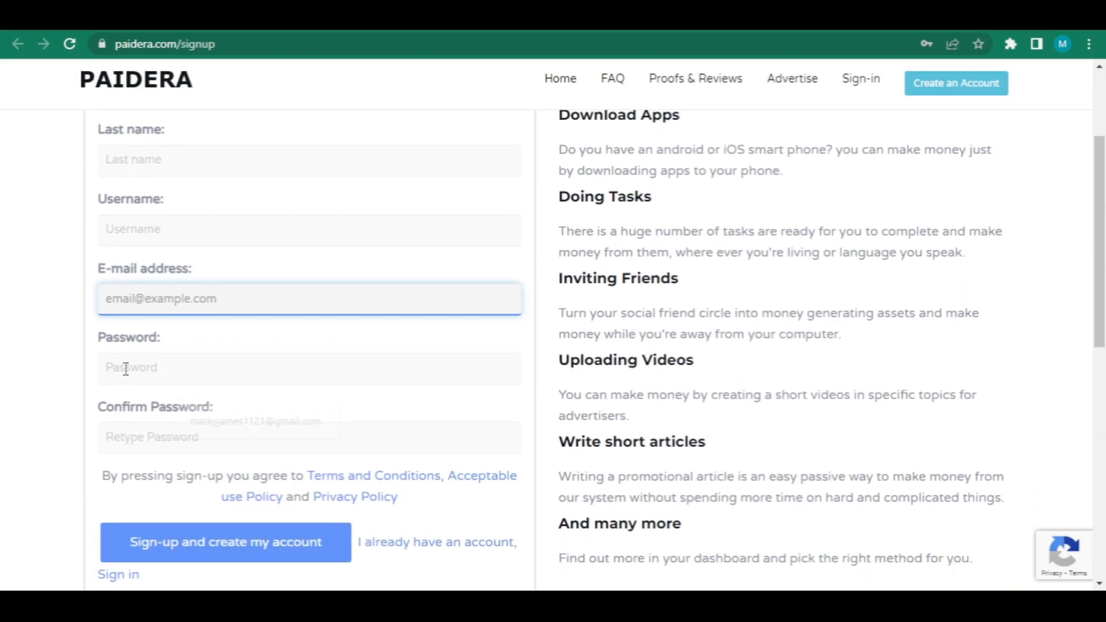
{"action": "scroll", "scroll_direction": "down", "scroll_amount": 3}
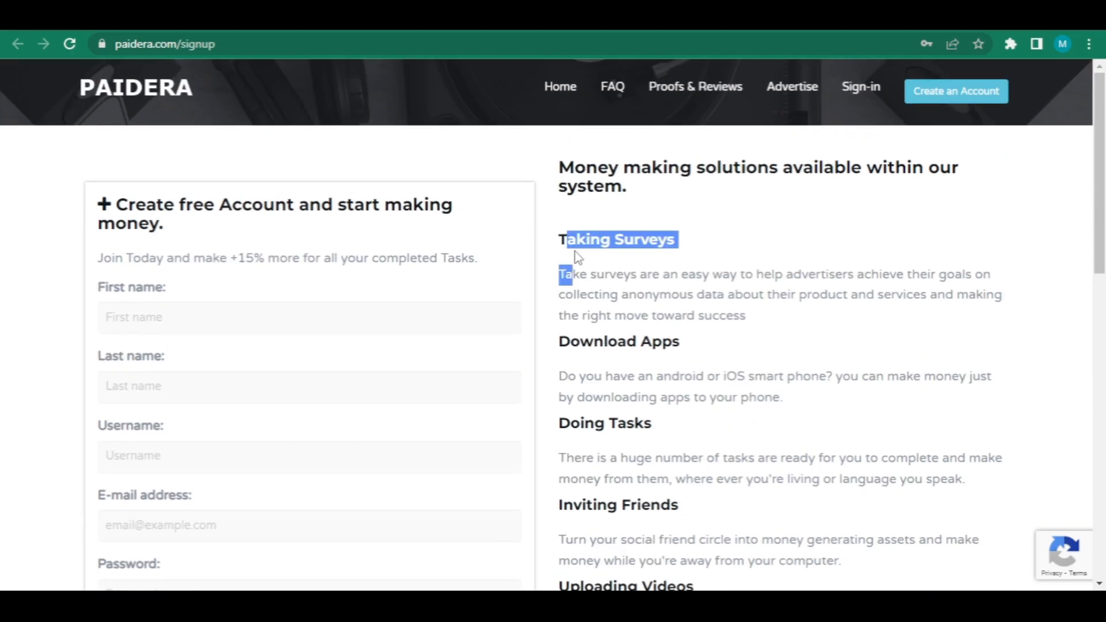
{"action": "scroll", "scroll_direction": "down", "scroll_amount": 3}
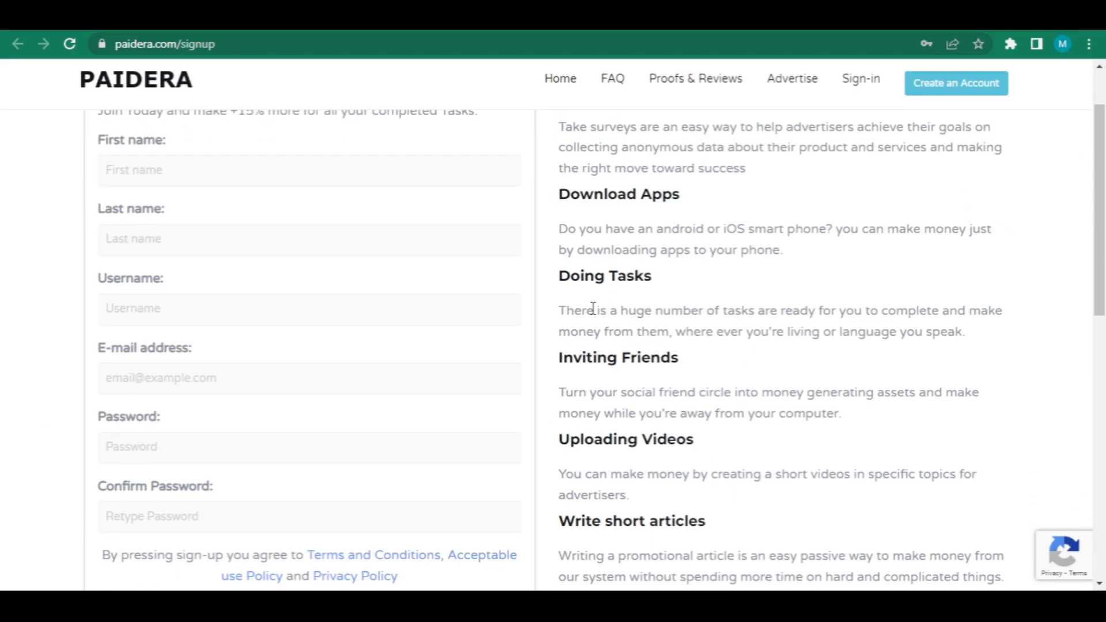
{"action": "scroll", "scroll_direction": "down", "scroll_amount": 3}
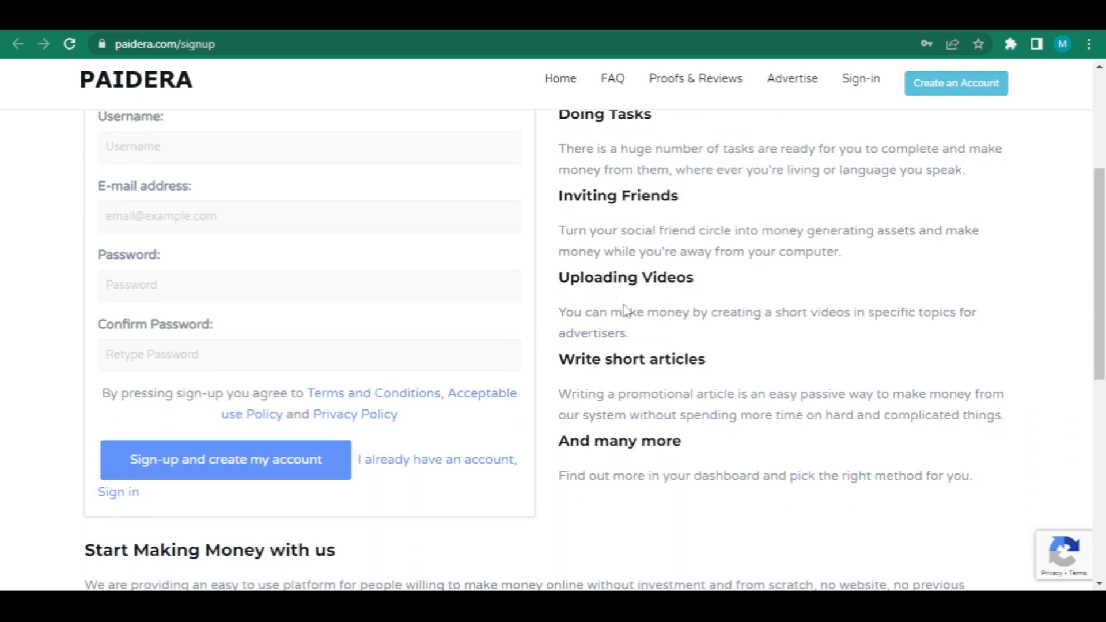
{"action": "scroll", "scroll_direction": "up", "scroll_amount": 3}
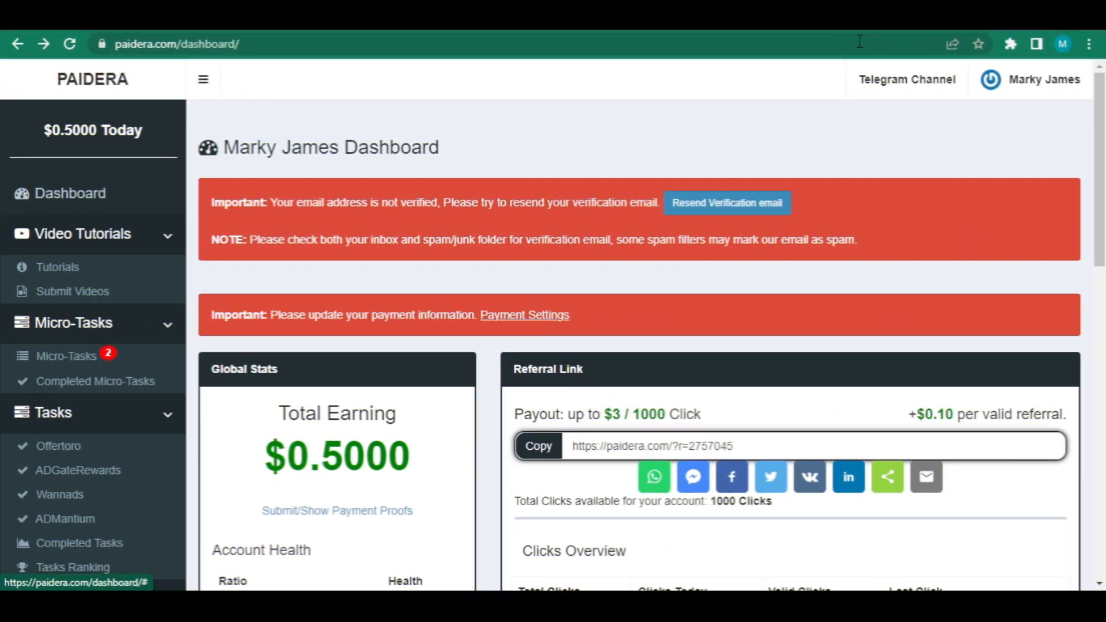
{"action": "mouse_move", "coordinate": [722, 236]}
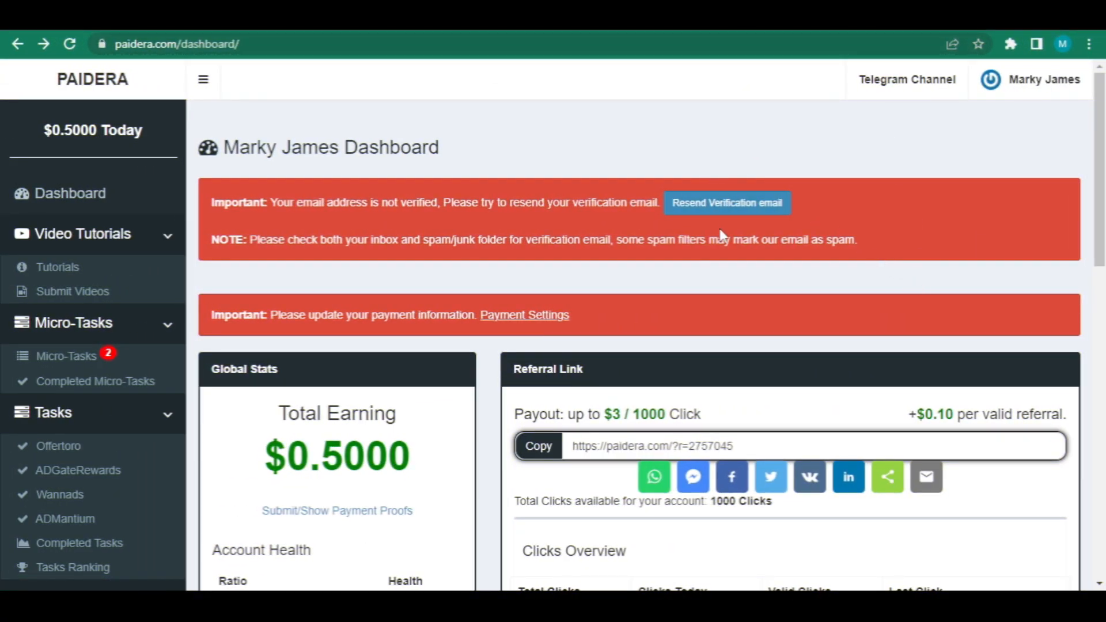
Step: Scroll the new dashboard past the $0.5000 earnings and referral link down to Best Offers
{"action": "scroll", "scroll_direction": "down", "scroll_amount": 3}
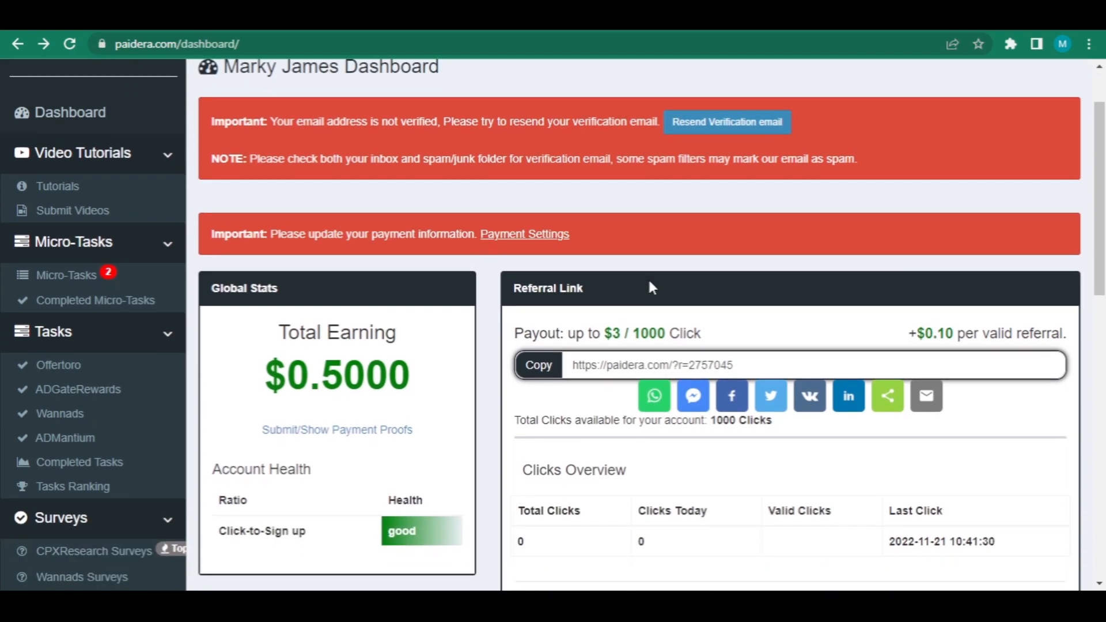
{"action": "scroll", "scroll_direction": "down", "scroll_amount": 3}
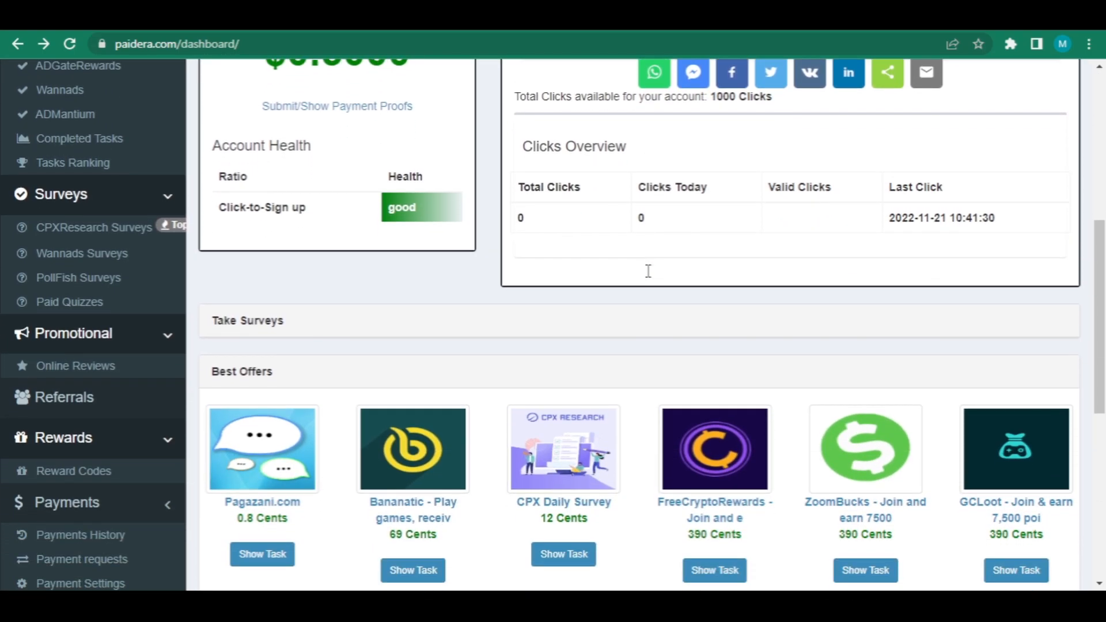
{"action": "scroll", "scroll_direction": "down", "scroll_amount": 3}
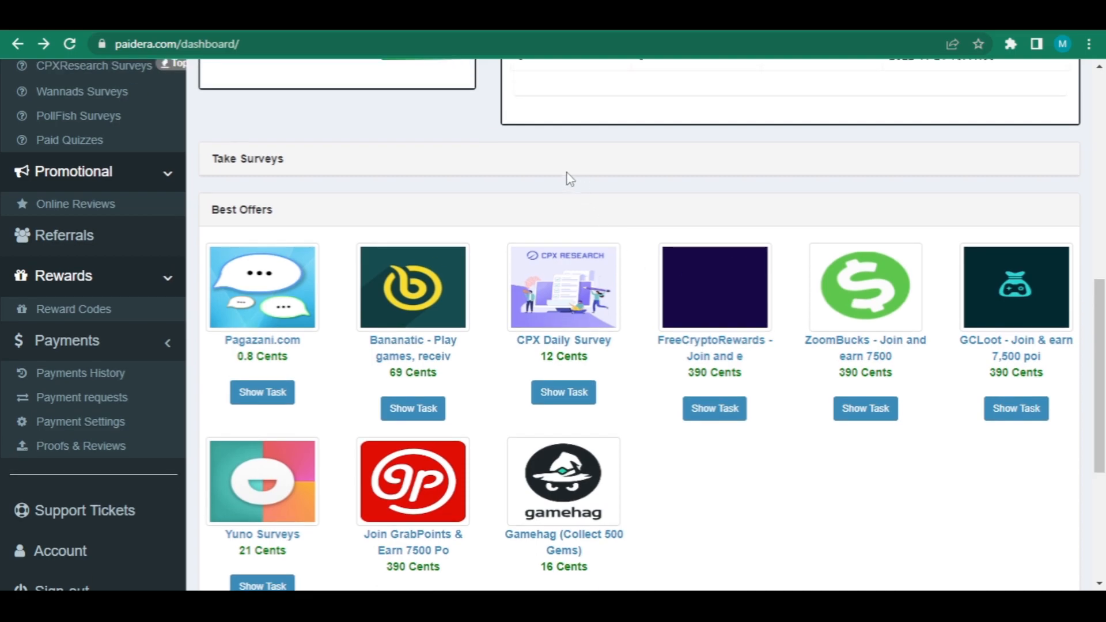
{"action": "scroll", "scroll_direction": "down", "scroll_amount": 3}
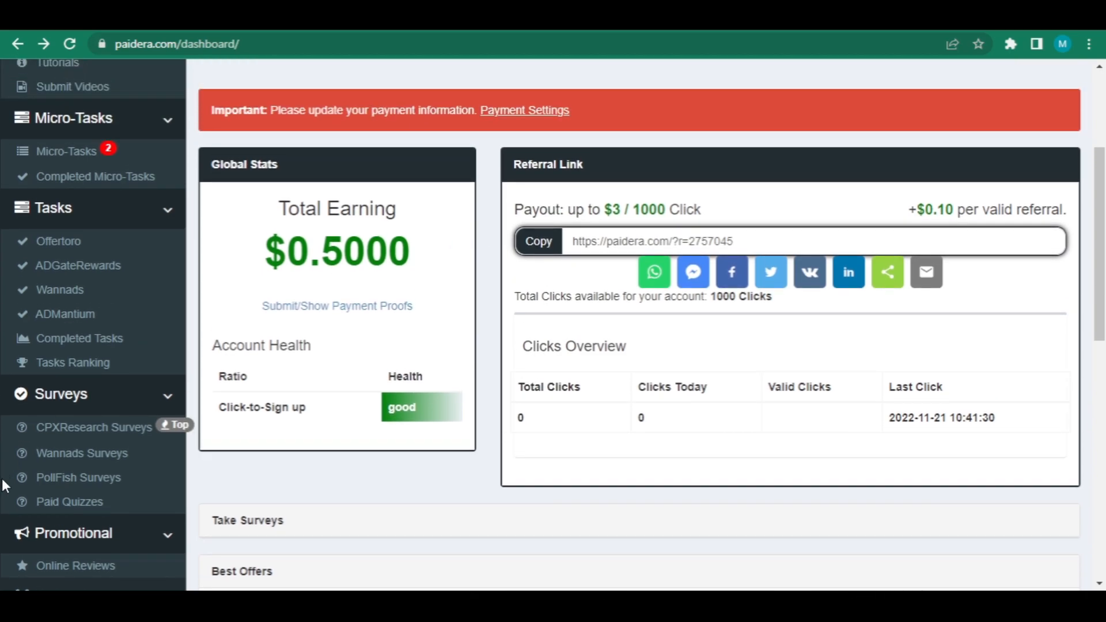
{"action": "mouse_move", "coordinate": [106, 427]}
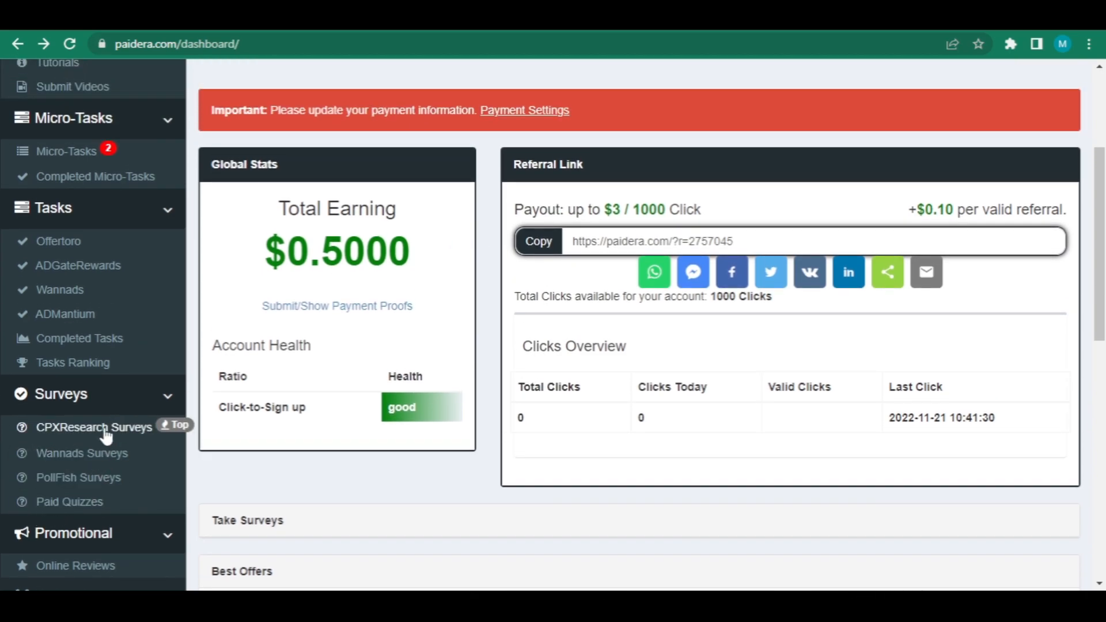
{"action": "scroll", "scroll_direction": "down", "scroll_amount": 3}
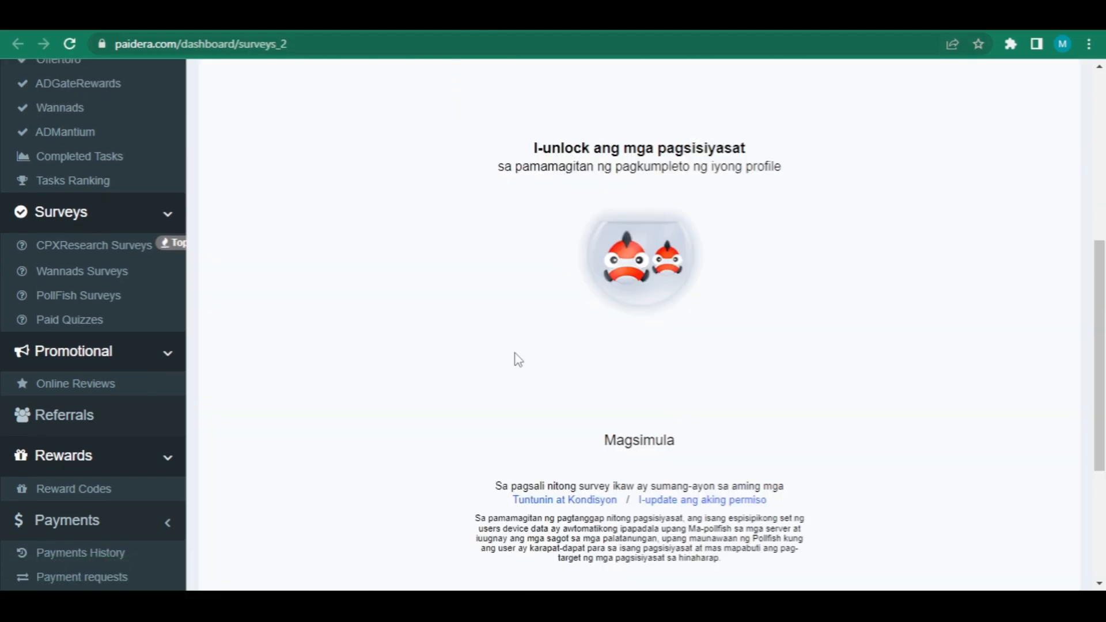
Step: Browse the Surveys wall and start the 42.3-cent, 30-minute offer to launch YourSurveys
{"action": "left_click", "coordinate": [69, 319]}
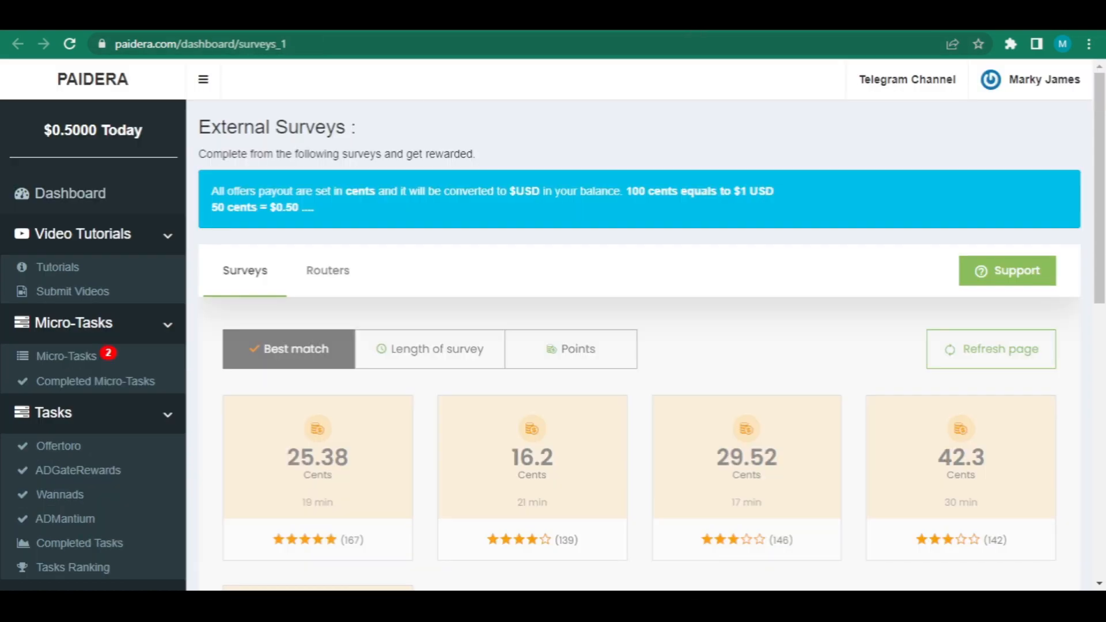
{"action": "scroll", "scroll_direction": "down", "scroll_amount": 3}
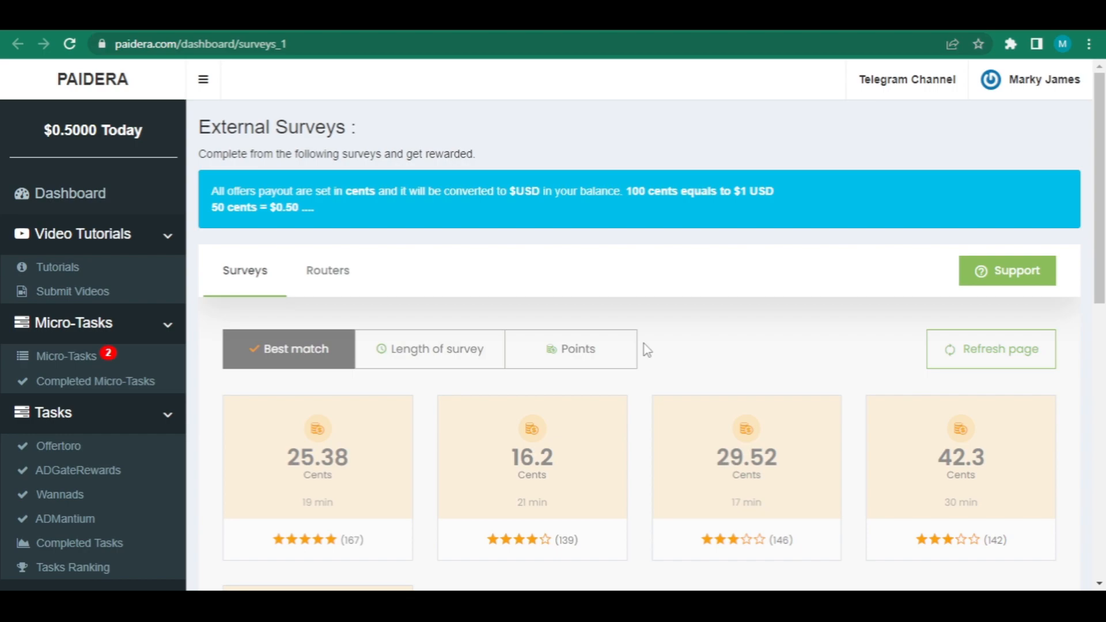
{"action": "scroll", "scroll_direction": "down", "scroll_amount": 3}
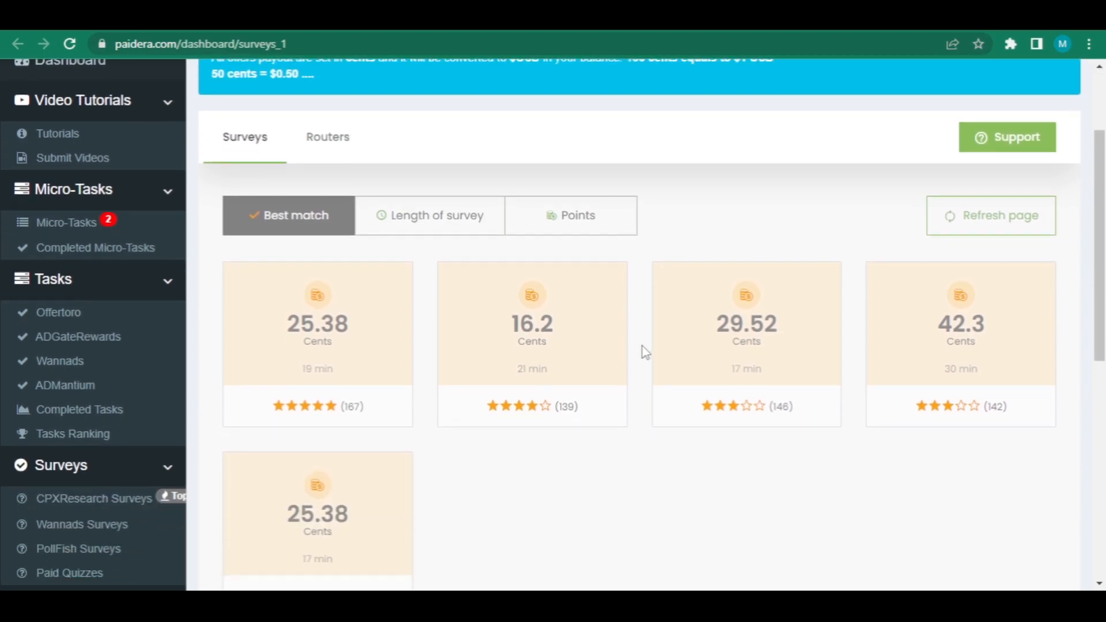
{"action": "scroll", "scroll_direction": "down", "scroll_amount": 3}
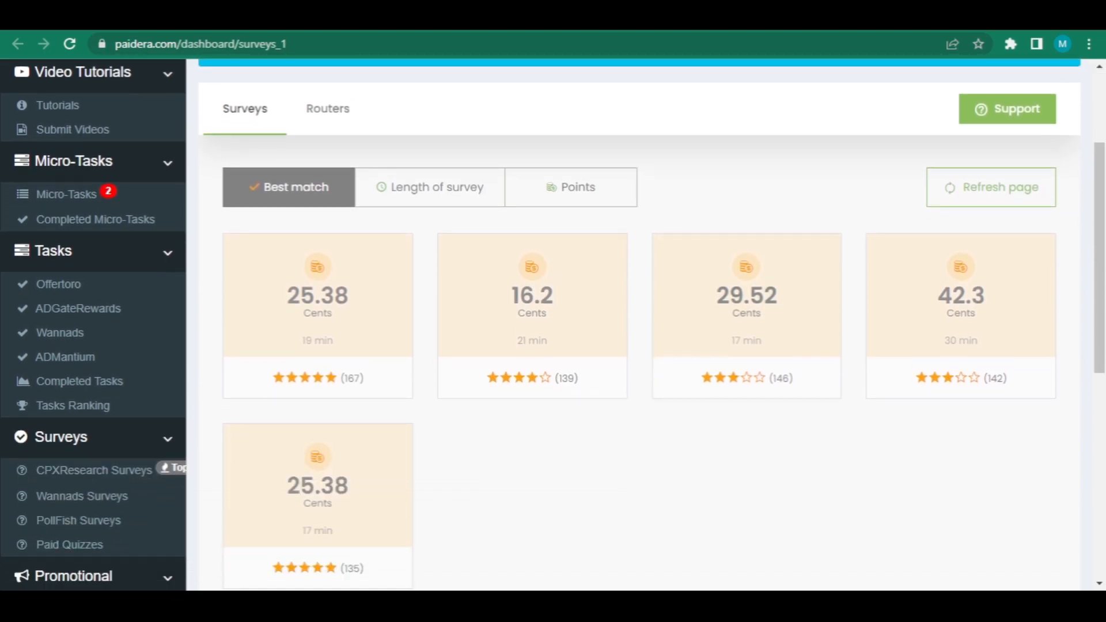
{"action": "mouse_move", "coordinate": [599, 529]}
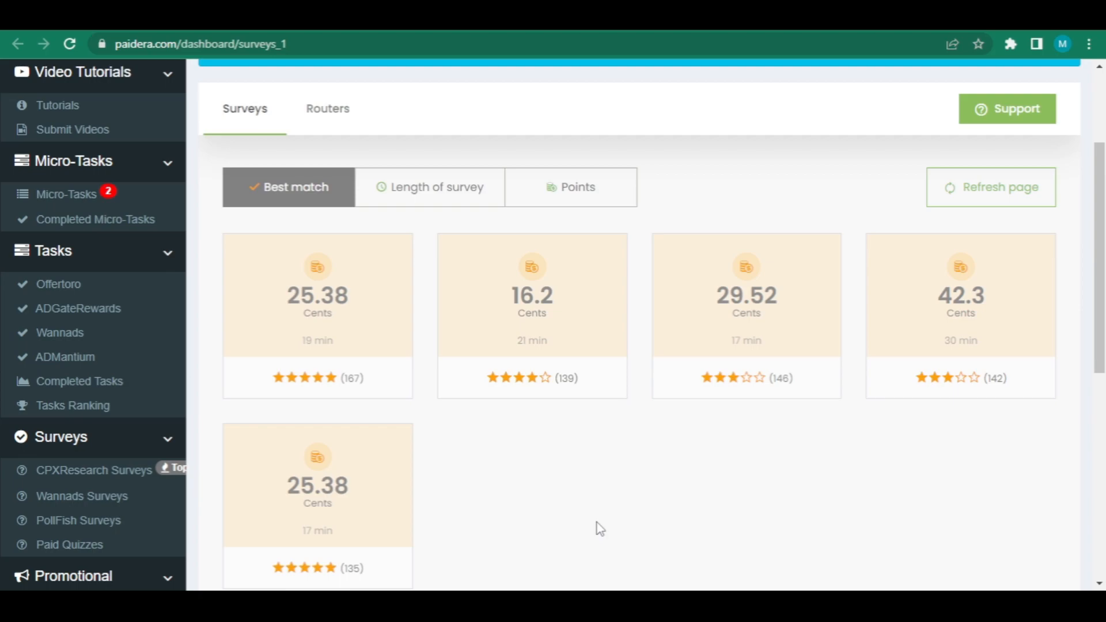
{"action": "mouse_move", "coordinate": [331, 370]}
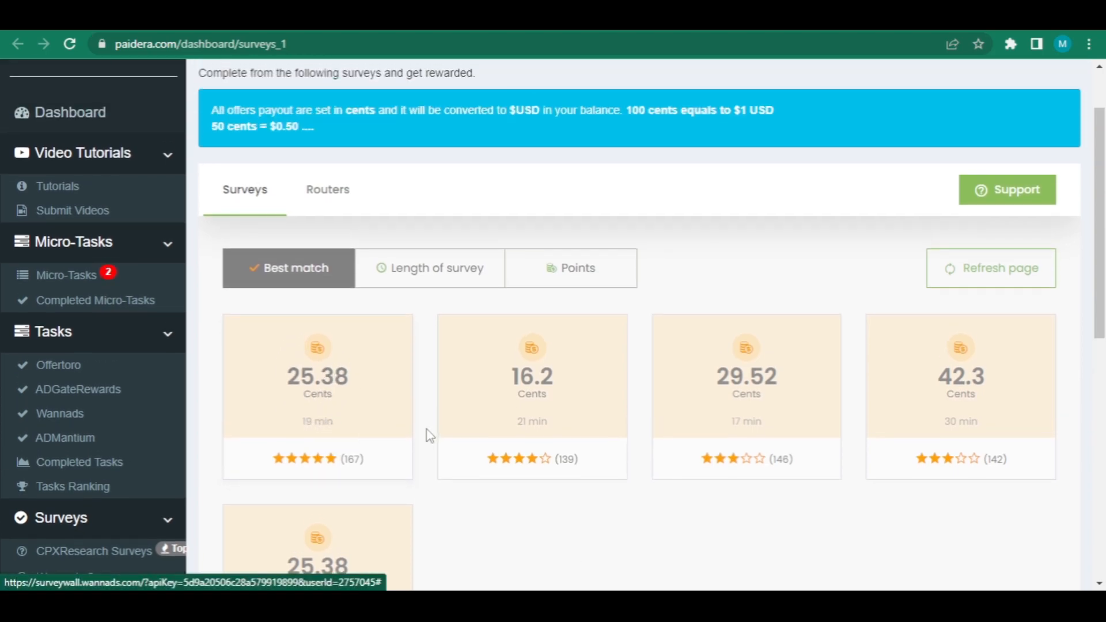
{"action": "scroll", "scroll_direction": "down", "scroll_amount": 3}
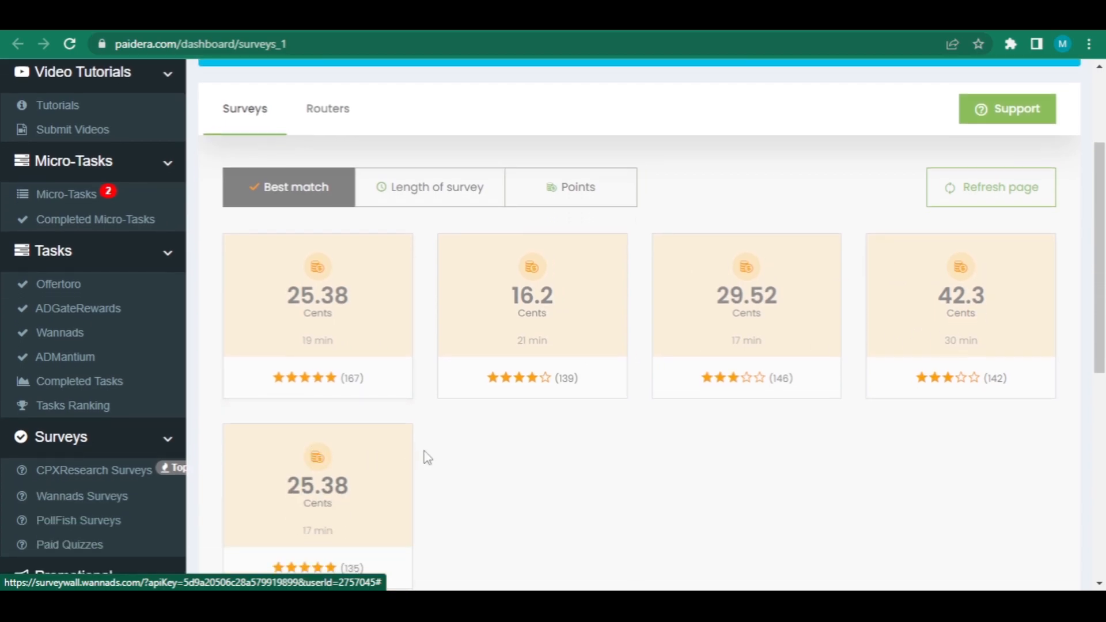
{"action": "mouse_move", "coordinate": [884, 291]}
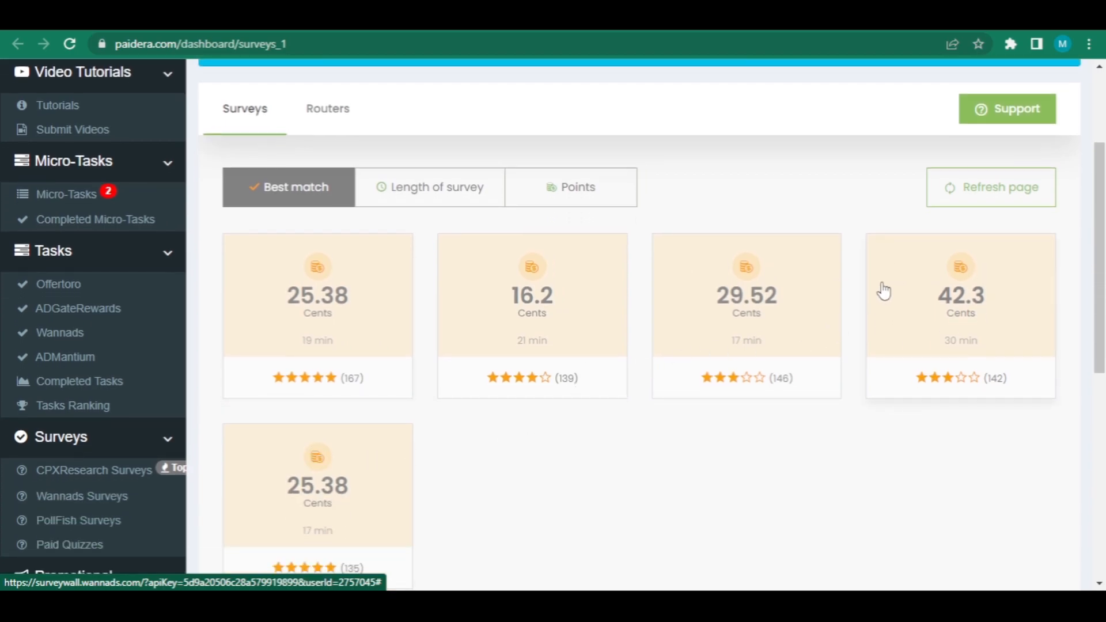
{"action": "left_click", "coordinate": [959, 296]}
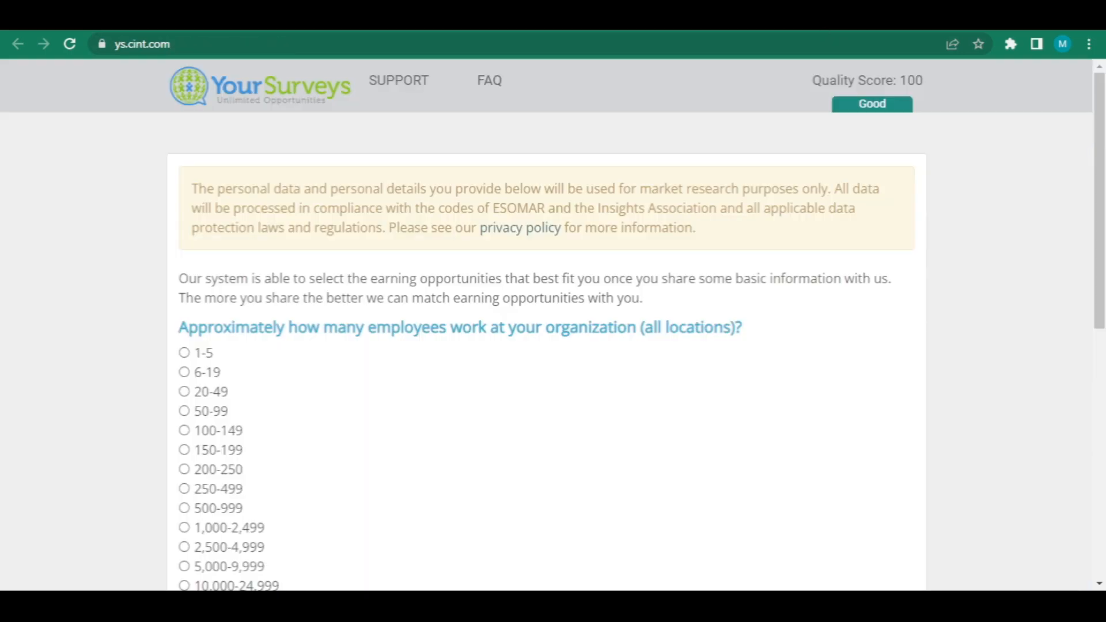
{"action": "mouse_move", "coordinate": [905, 139]}
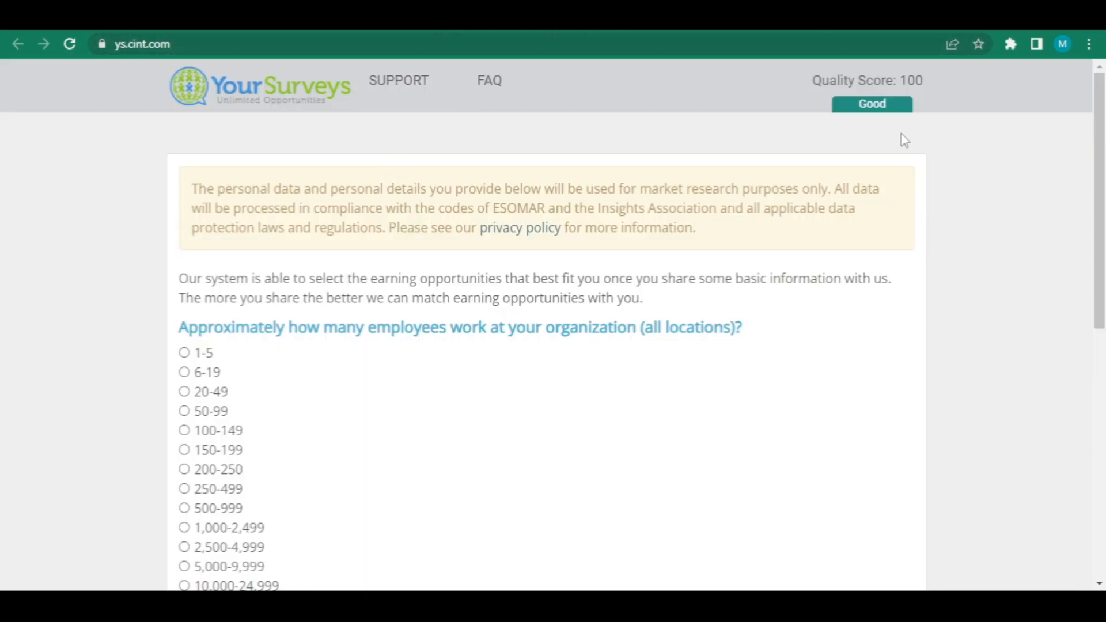
{"action": "mouse_move", "coordinate": [535, 235]}
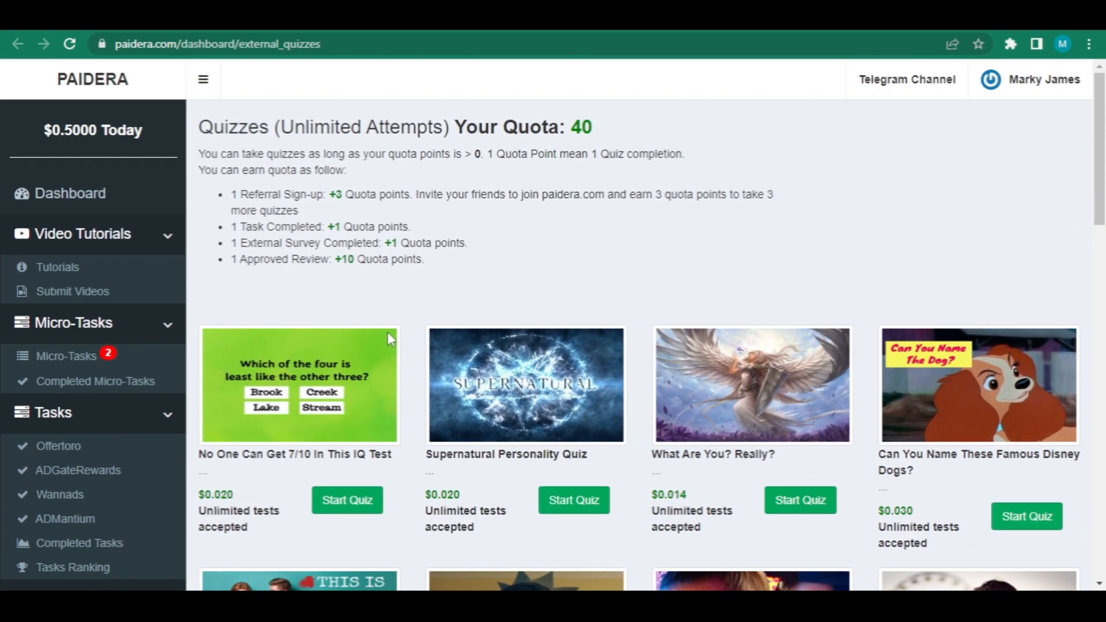
{"action": "mouse_move", "coordinate": [391, 341]}
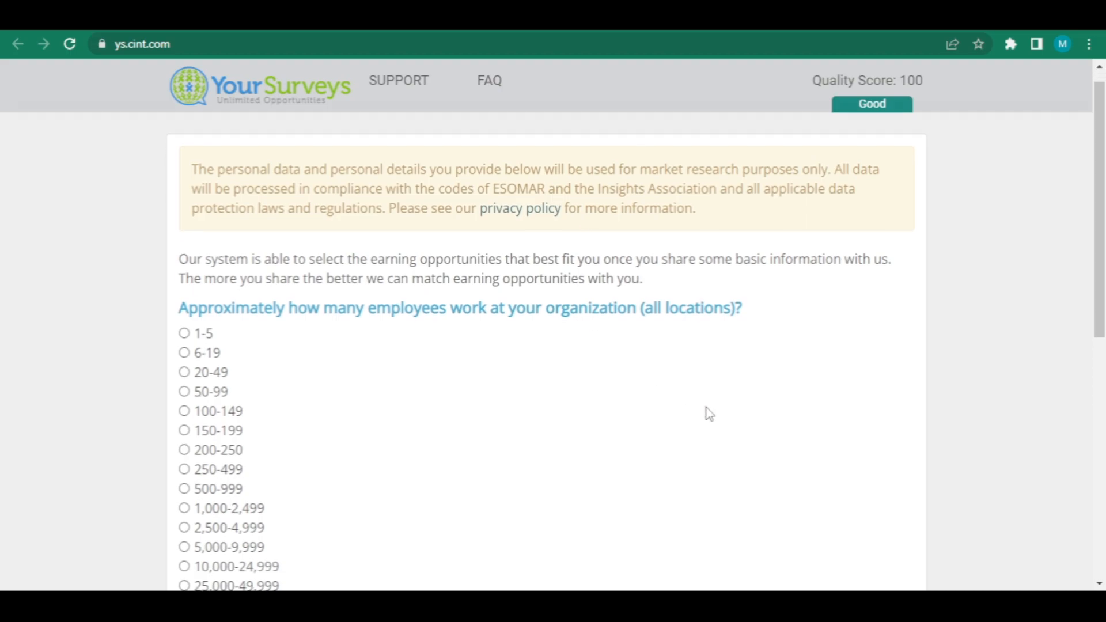
Step: Review the unanswered YourSurveys profile questions, hit Continue, and return to Paidera's survey wall
{"action": "scroll", "scroll_direction": "down", "scroll_amount": 3}
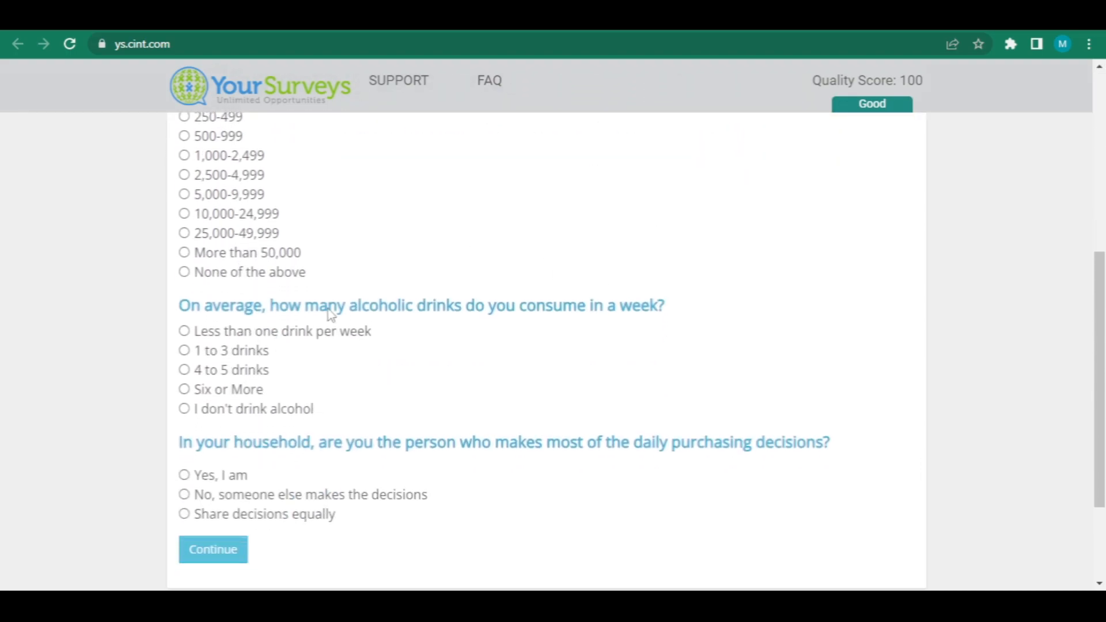
{"action": "scroll", "scroll_direction": "down", "scroll_amount": 3}
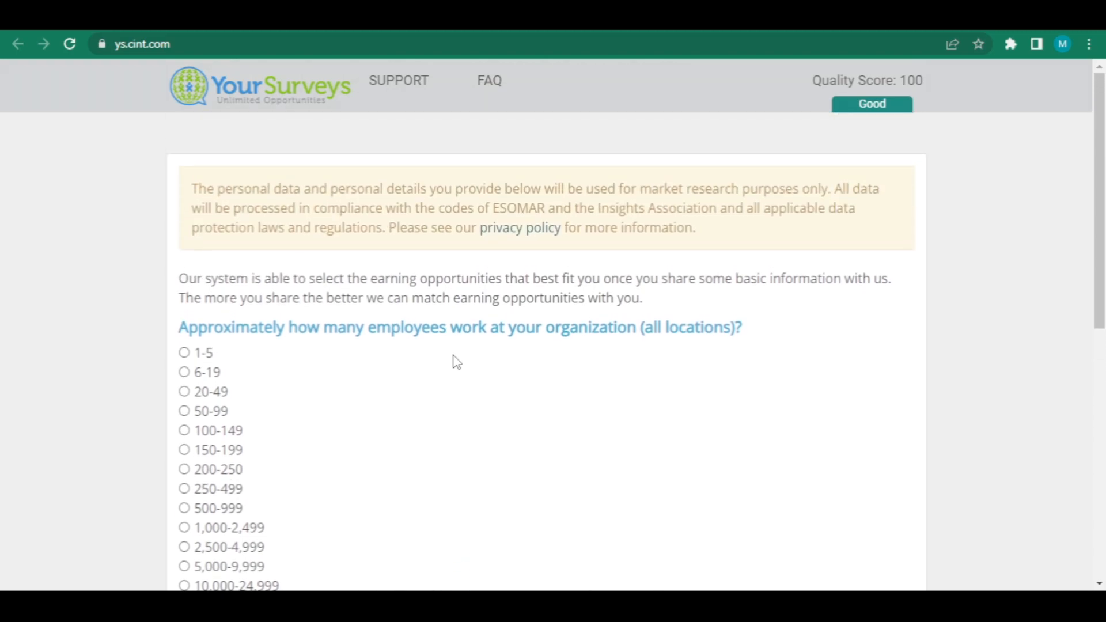
{"action": "scroll", "scroll_direction": "down", "scroll_amount": 3}
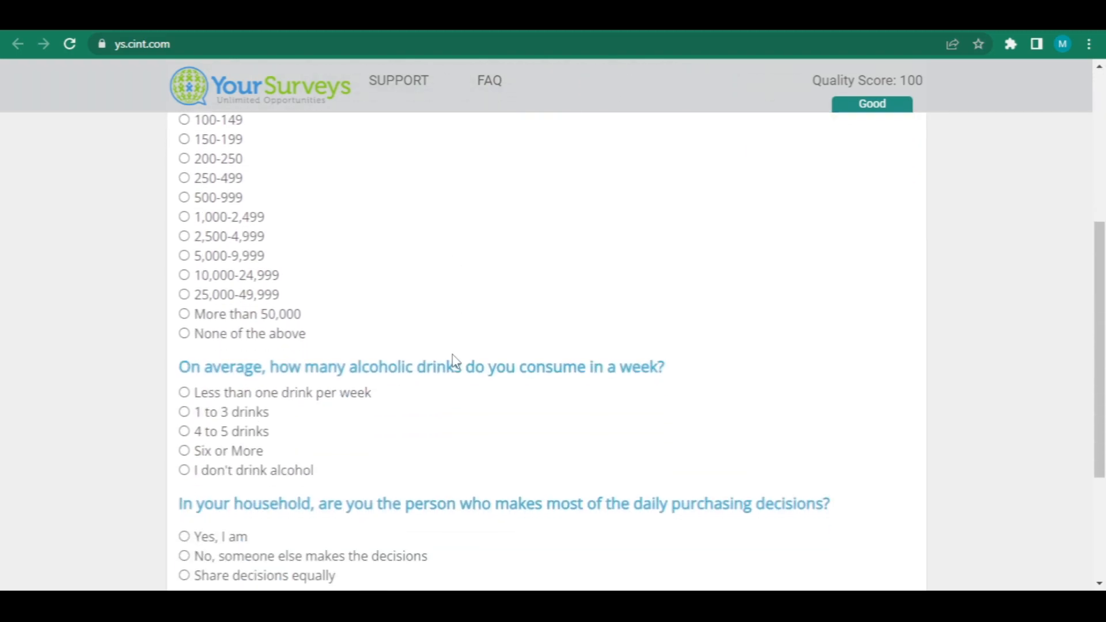
{"action": "scroll", "scroll_direction": "down", "scroll_amount": 3}
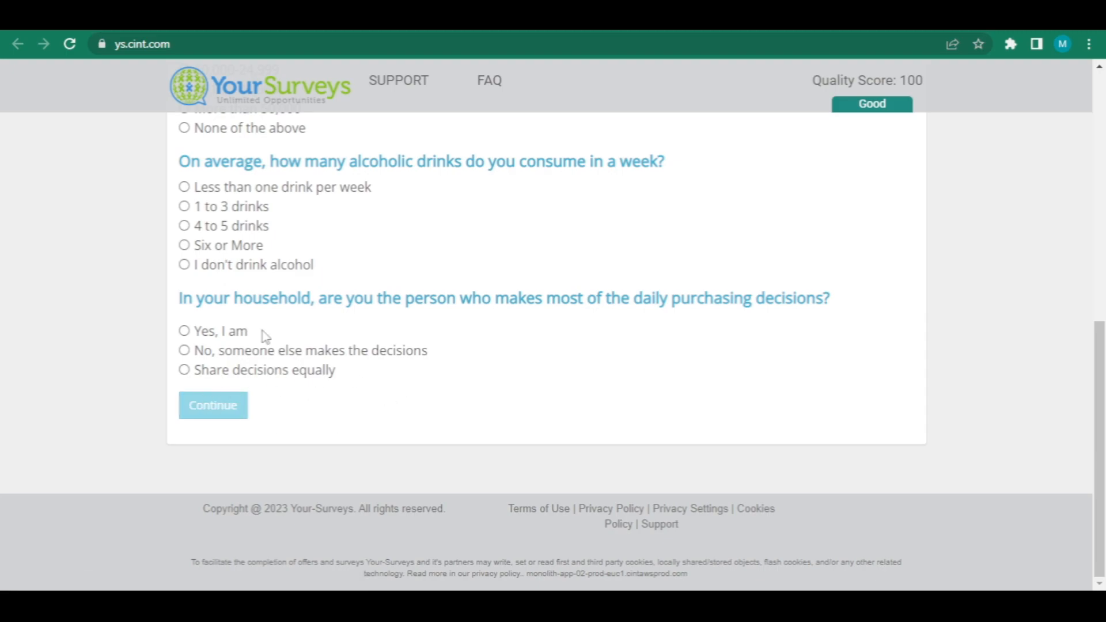
{"action": "scroll", "scroll_direction": "up", "scroll_amount": 3}
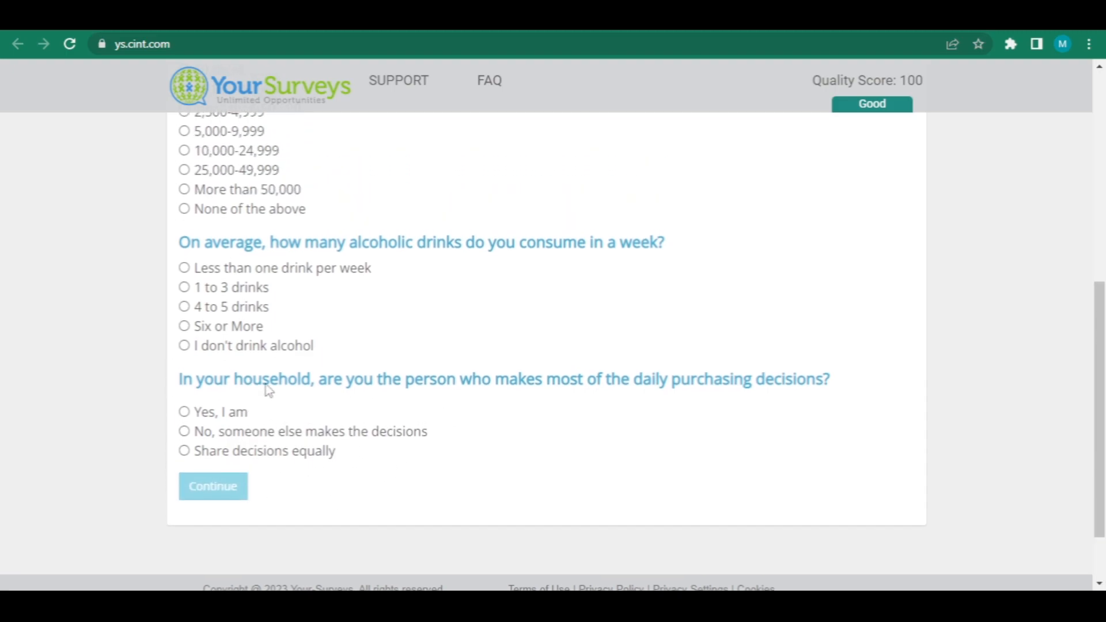
{"action": "left_click", "coordinate": [212, 486]}
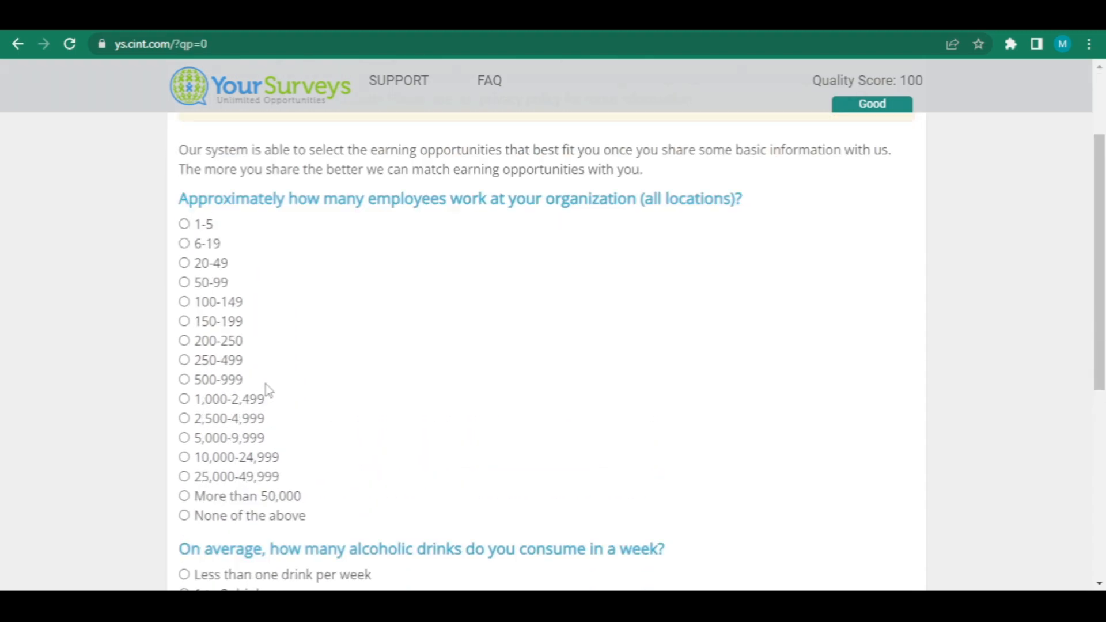
{"action": "scroll", "scroll_direction": "down", "scroll_amount": 3}
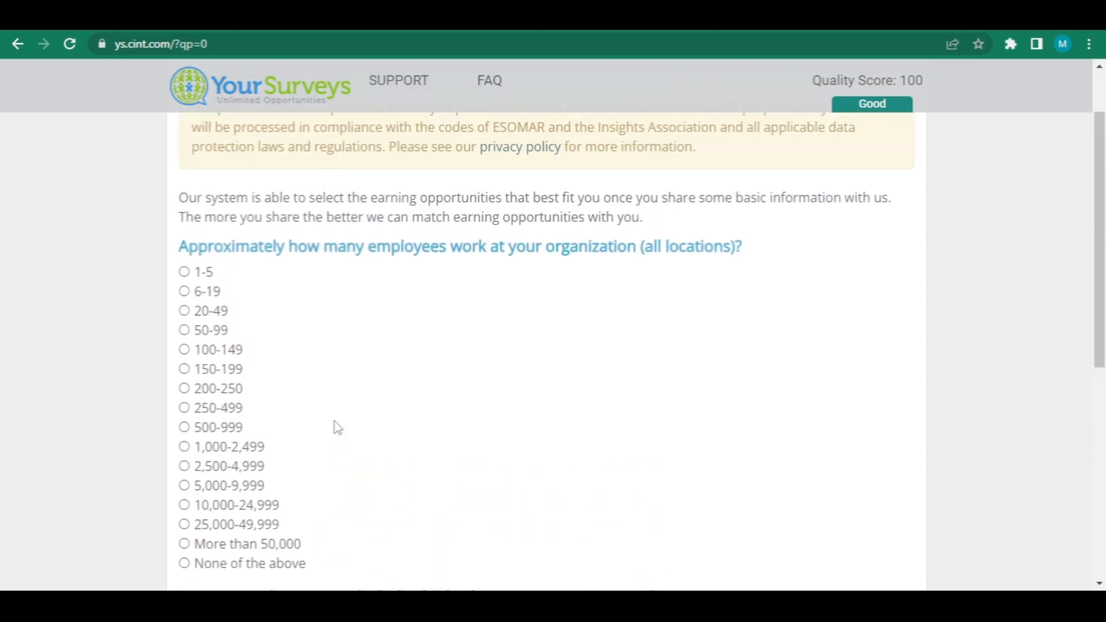
{"action": "scroll", "scroll_direction": "up", "scroll_amount": 3}
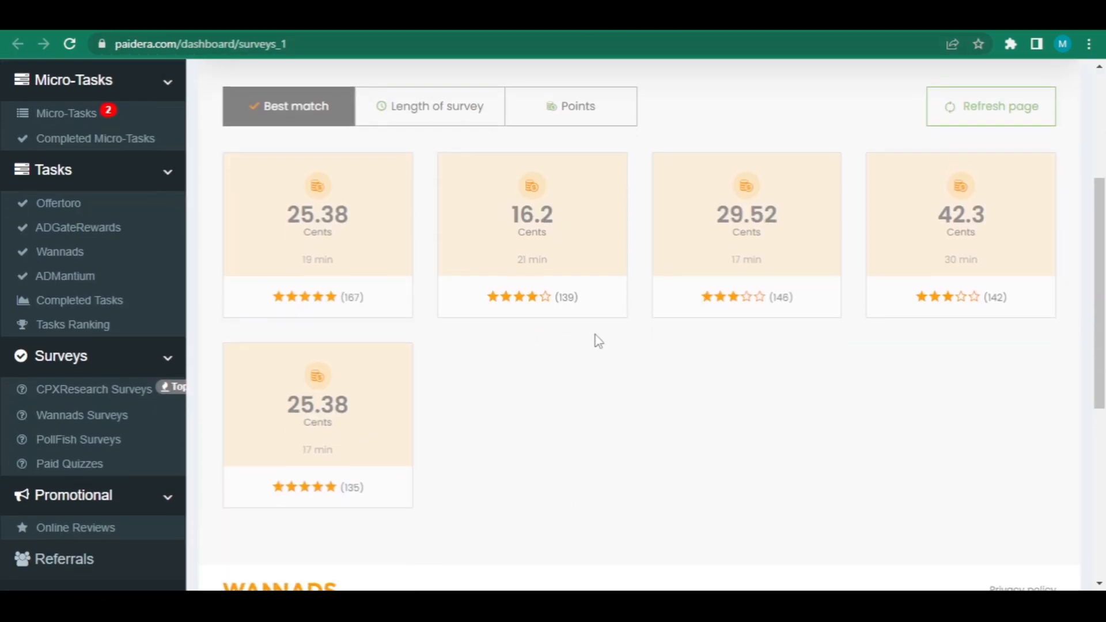
Step: Scroll the survey cards and reopen the YourSurveys questionnaire via the 29.52-cent offer
{"action": "scroll", "scroll_direction": "down", "scroll_amount": 3}
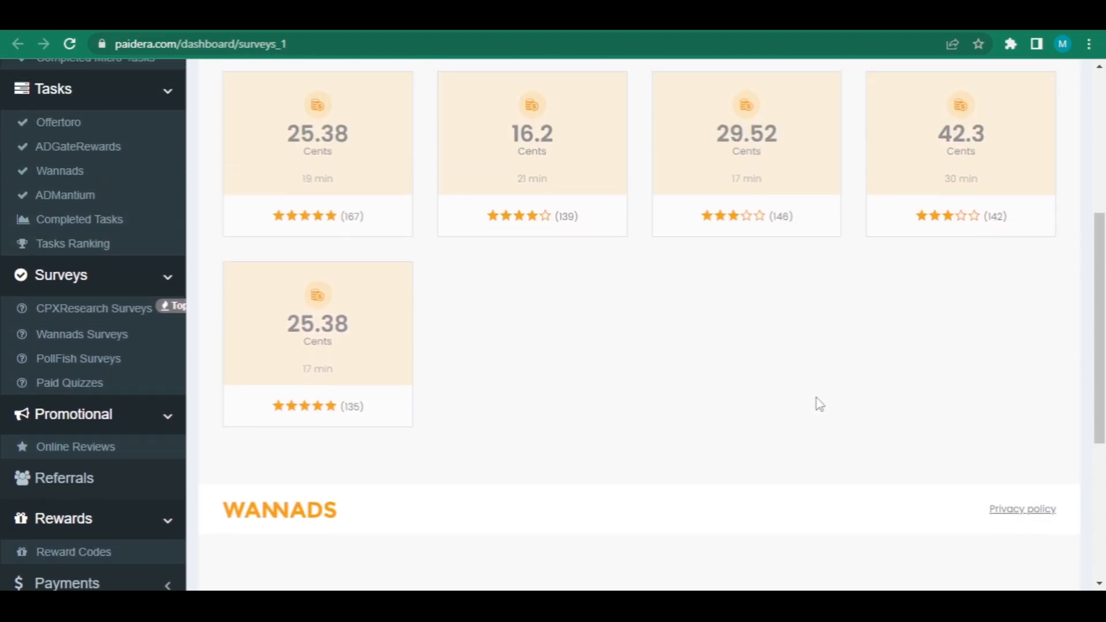
{"action": "mouse_move", "coordinate": [346, 421]}
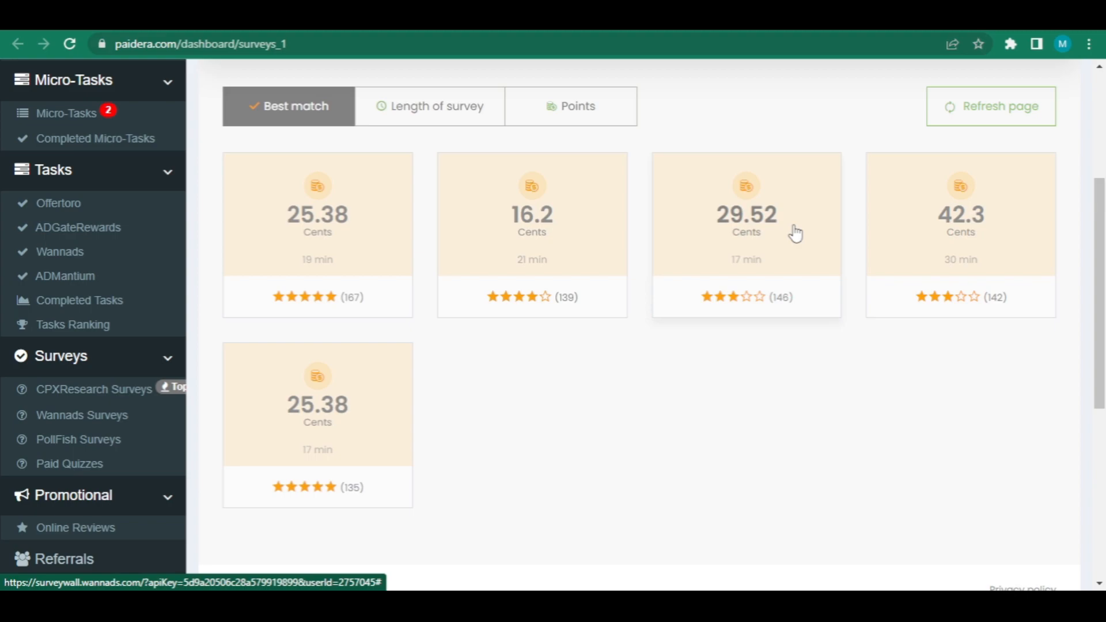
{"action": "scroll", "scroll_direction": "down", "scroll_amount": 3}
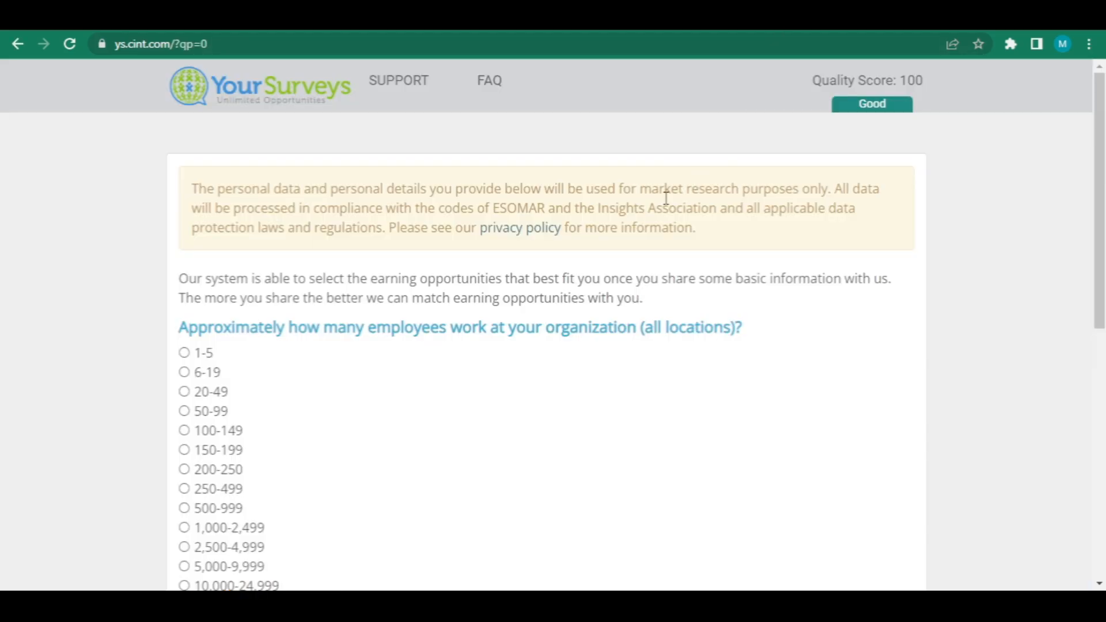
{"action": "scroll", "scroll_direction": "down", "scroll_amount": 3}
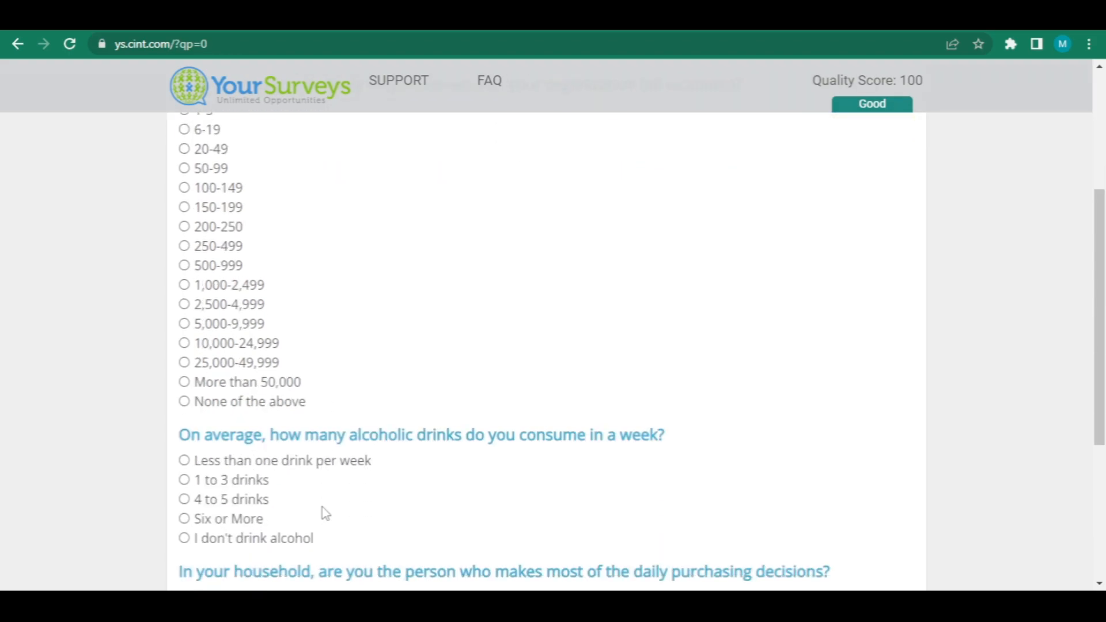
{"action": "scroll", "scroll_direction": "down", "scroll_amount": 3}
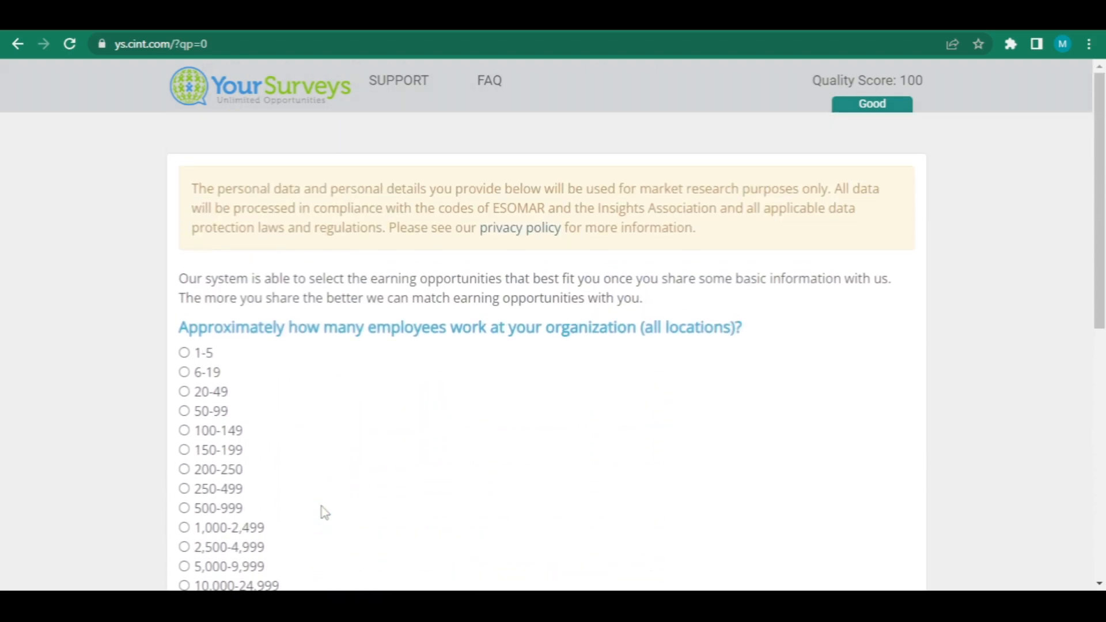
{"action": "scroll", "scroll_direction": "down", "scroll_amount": 3}
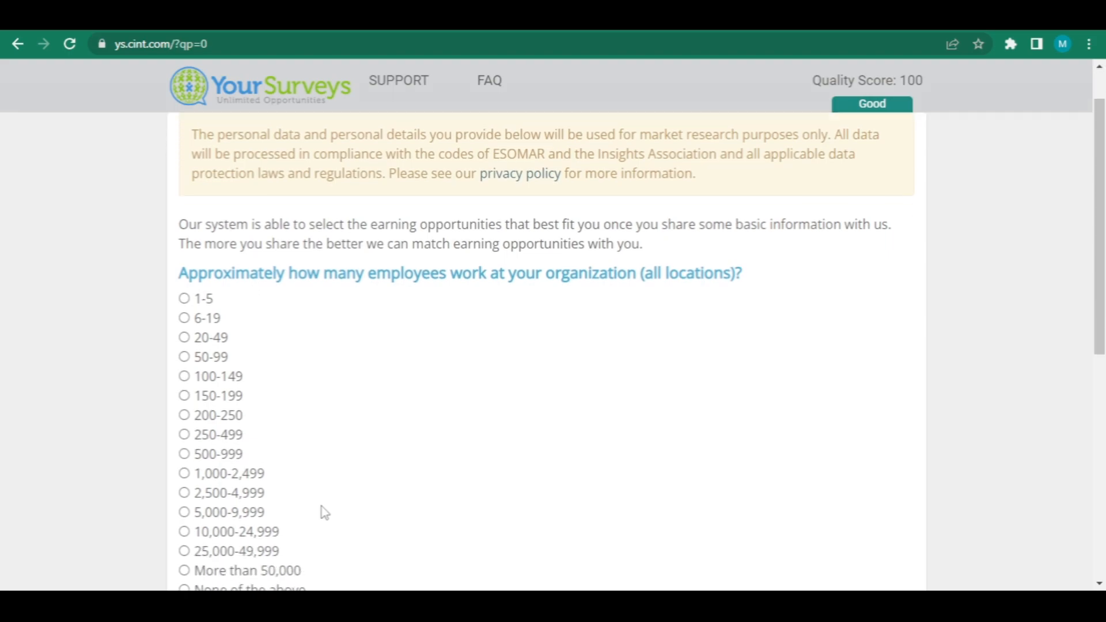
{"action": "scroll", "scroll_direction": "down", "scroll_amount": 3}
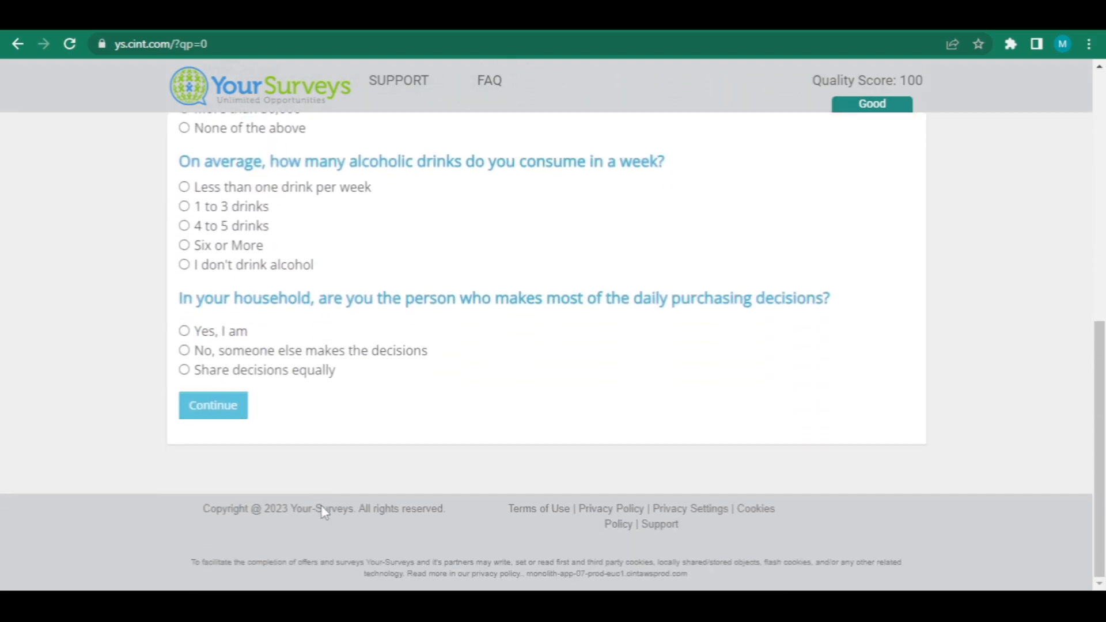
{"action": "left_click", "coordinate": [212, 404]}
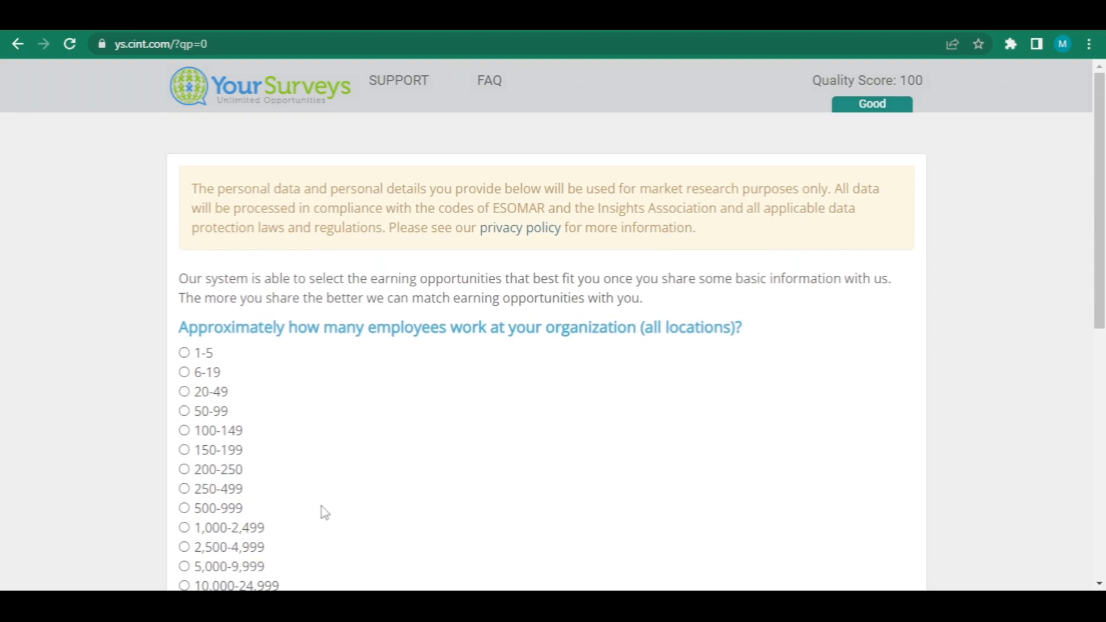
{"action": "scroll", "scroll_direction": "down", "scroll_amount": 3}
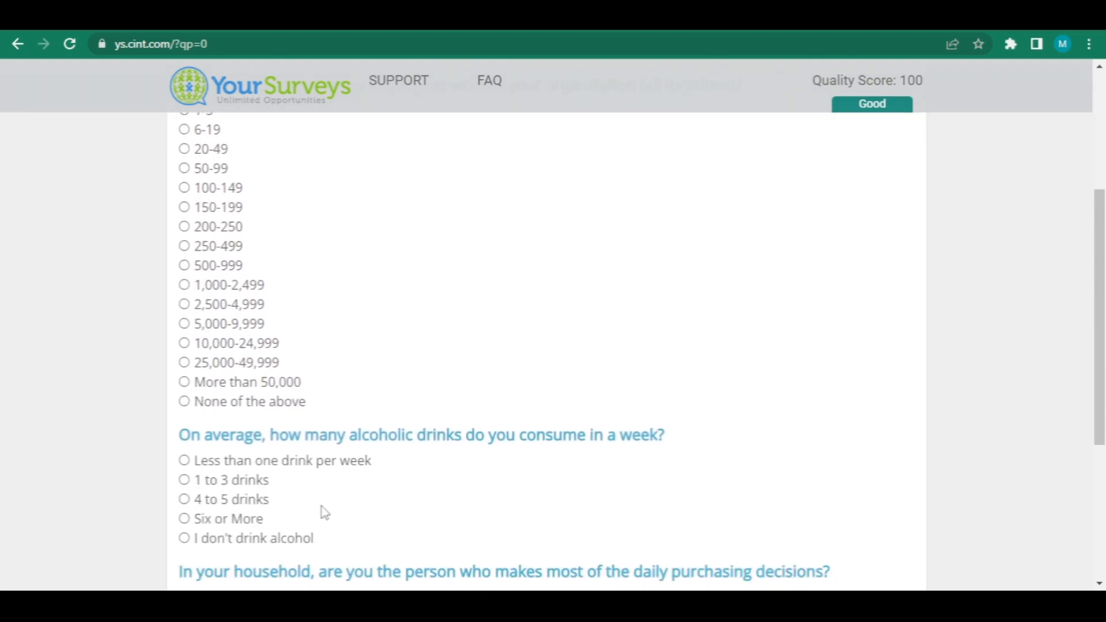
{"action": "scroll", "scroll_direction": "down", "scroll_amount": 3}
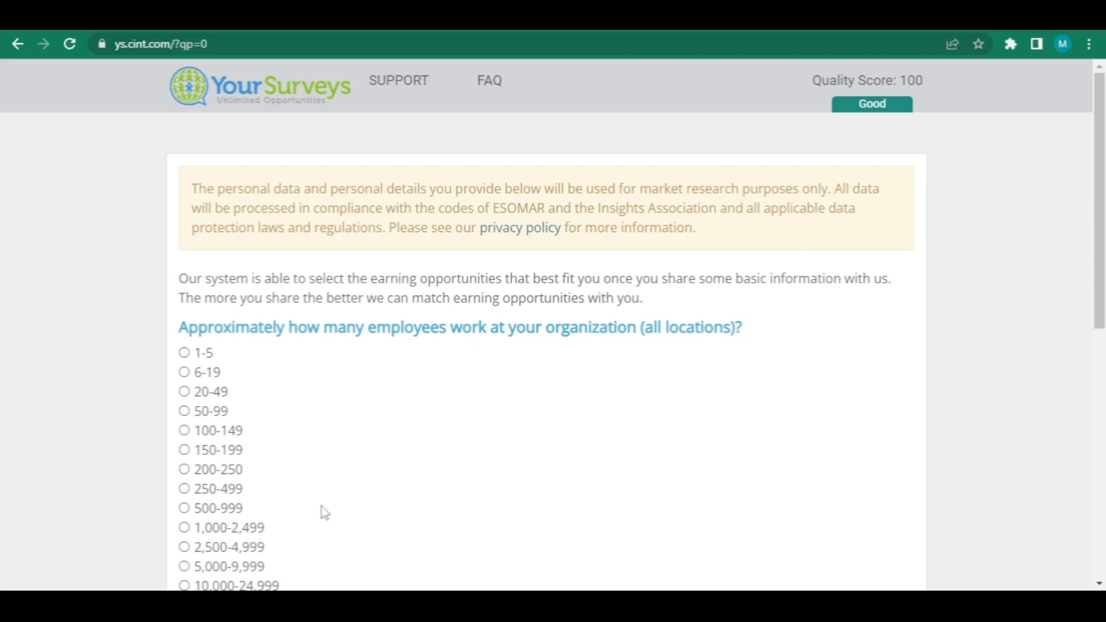
{"action": "scroll", "scroll_direction": "down", "scroll_amount": 3}
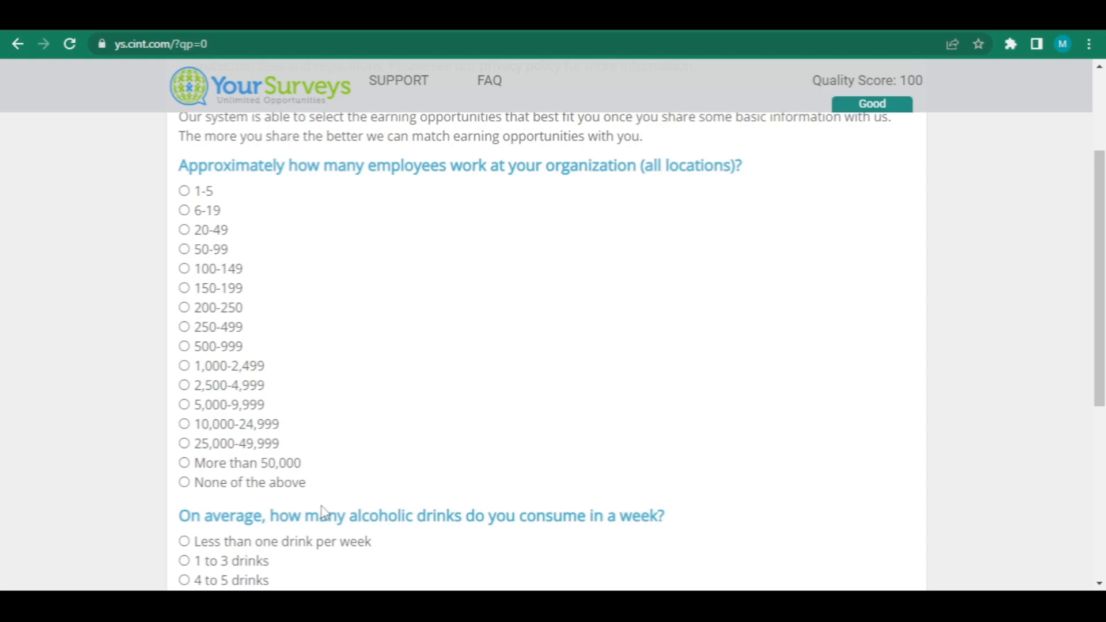
{"action": "scroll", "scroll_direction": "down", "scroll_amount": 3}
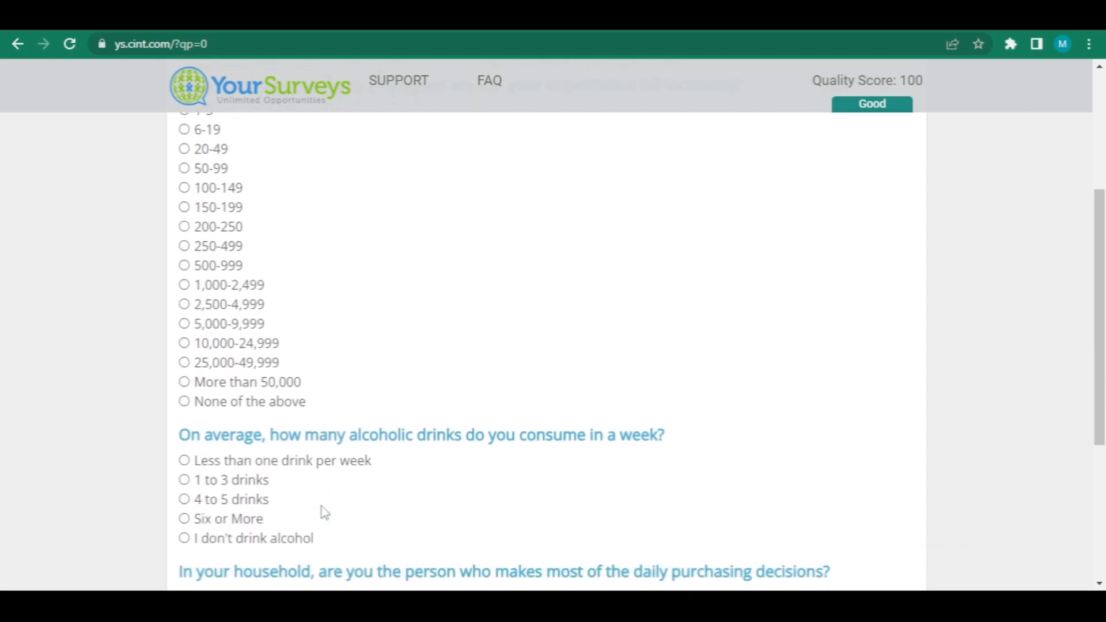
{"action": "scroll", "scroll_direction": "down", "scroll_amount": 3}
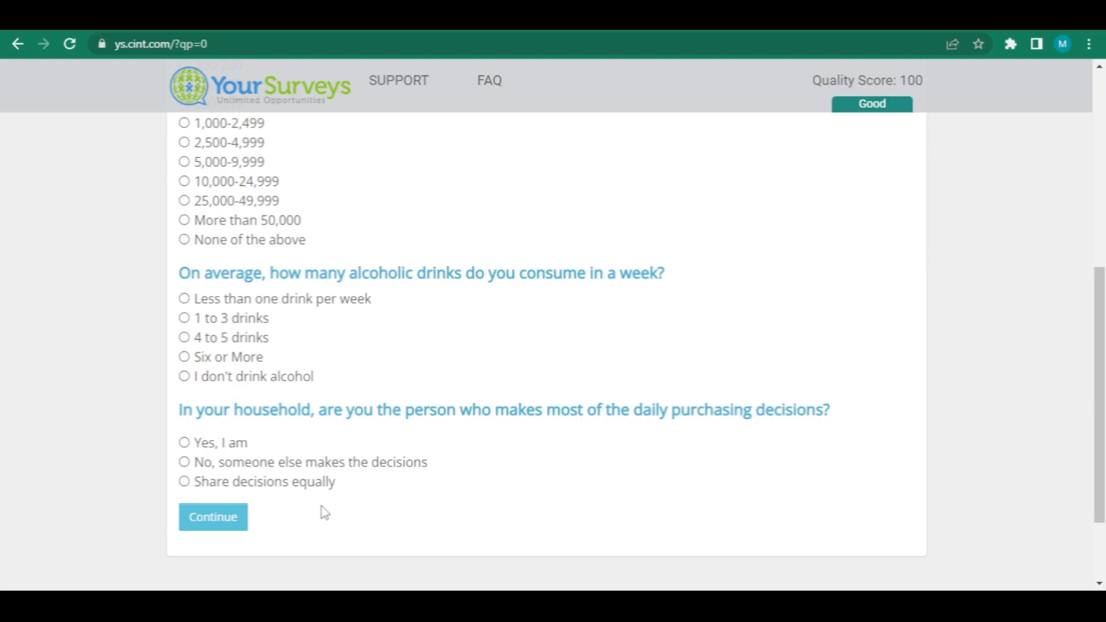
{"action": "scroll", "scroll_direction": "down", "scroll_amount": 3}
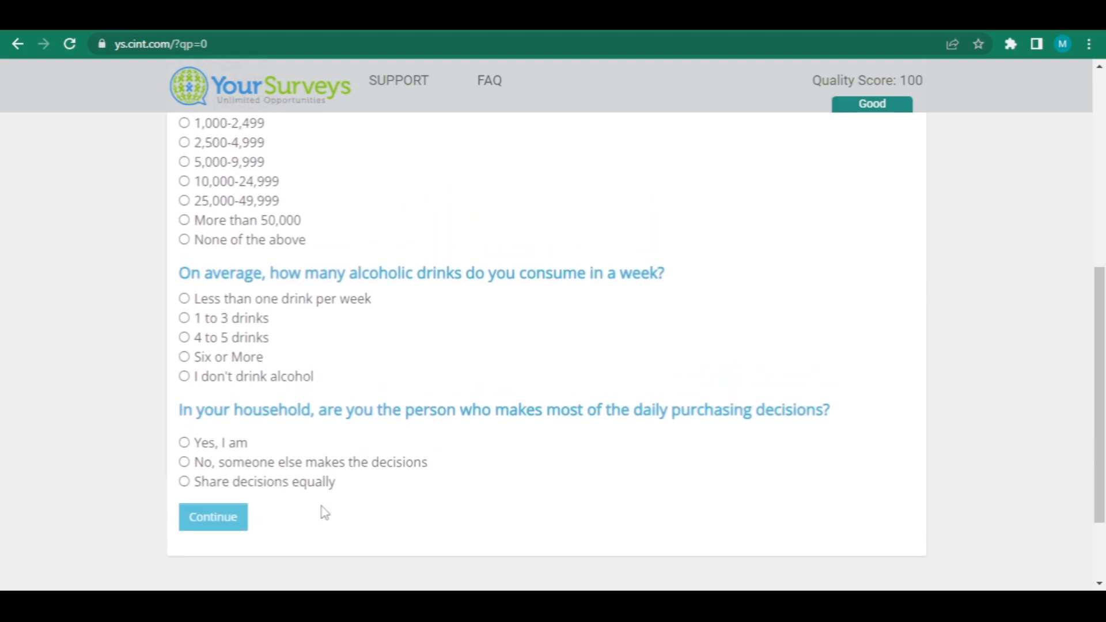
{"action": "scroll", "scroll_direction": "down", "scroll_amount": 3}
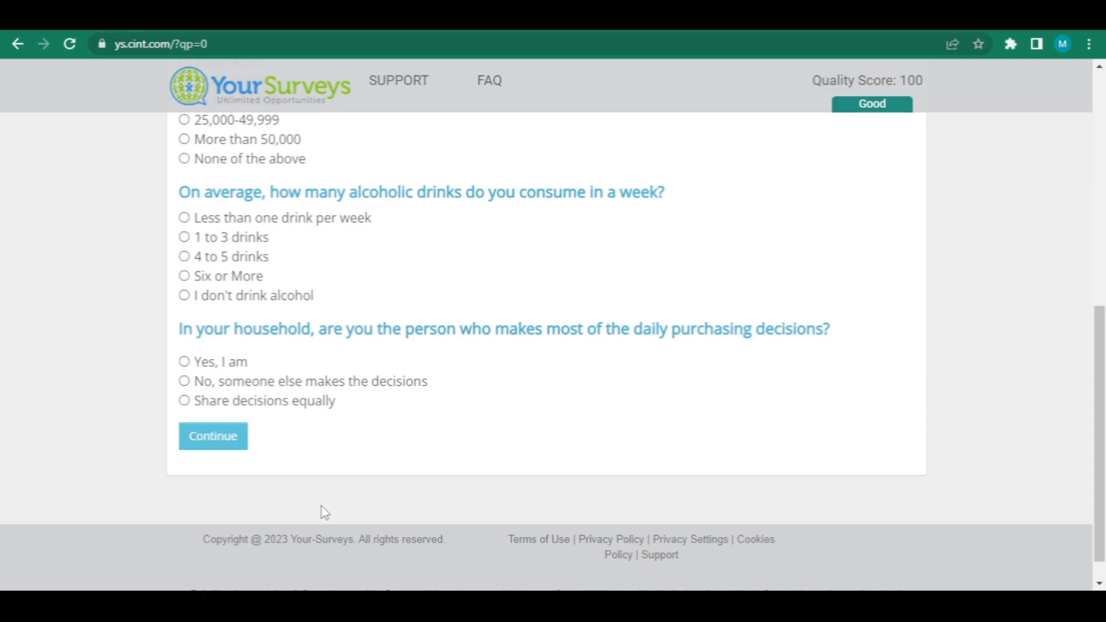
Step: Answer 'Less than one drink per week' for alcohol and mark yourself as main household purchasing decision maker
{"action": "left_click", "coordinate": [212, 435]}
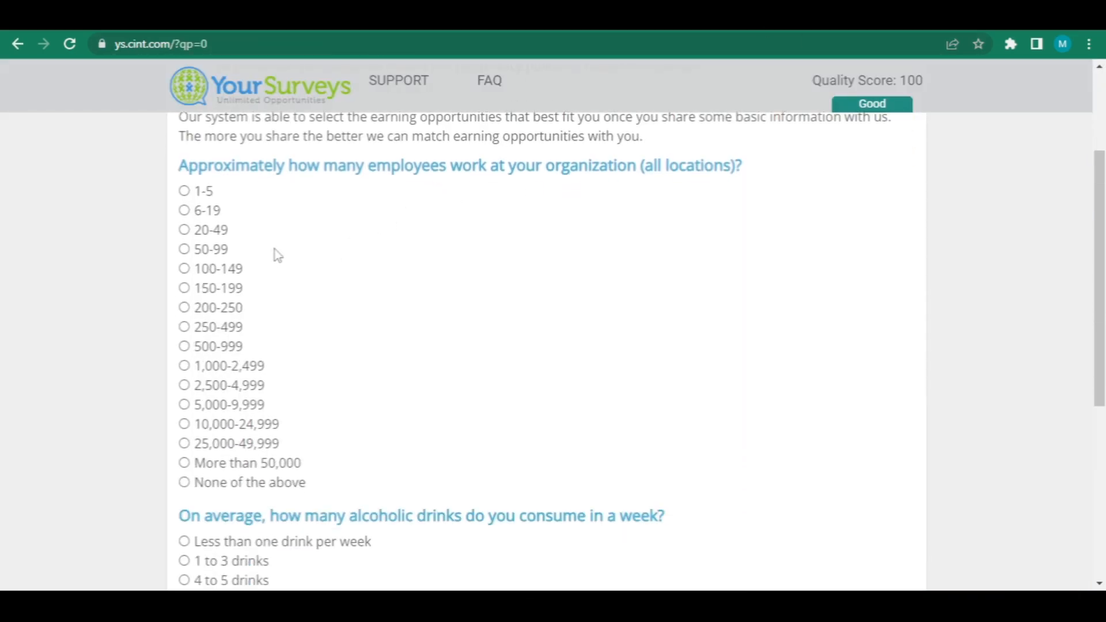
{"action": "scroll", "scroll_direction": "down", "scroll_amount": 3}
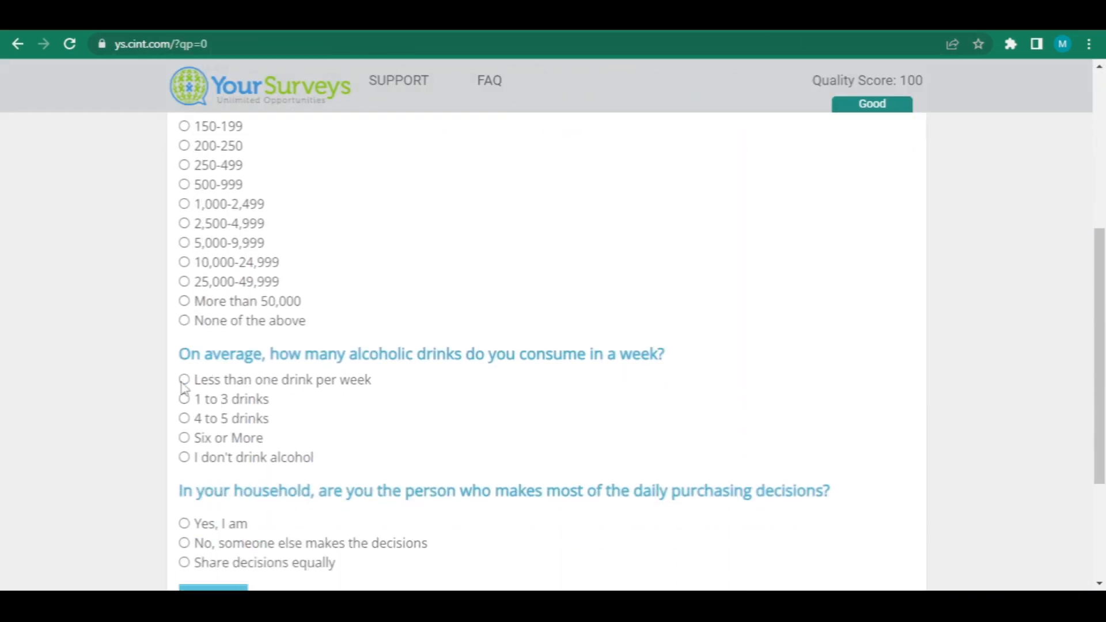
{"action": "left_click", "coordinate": [183, 379]}
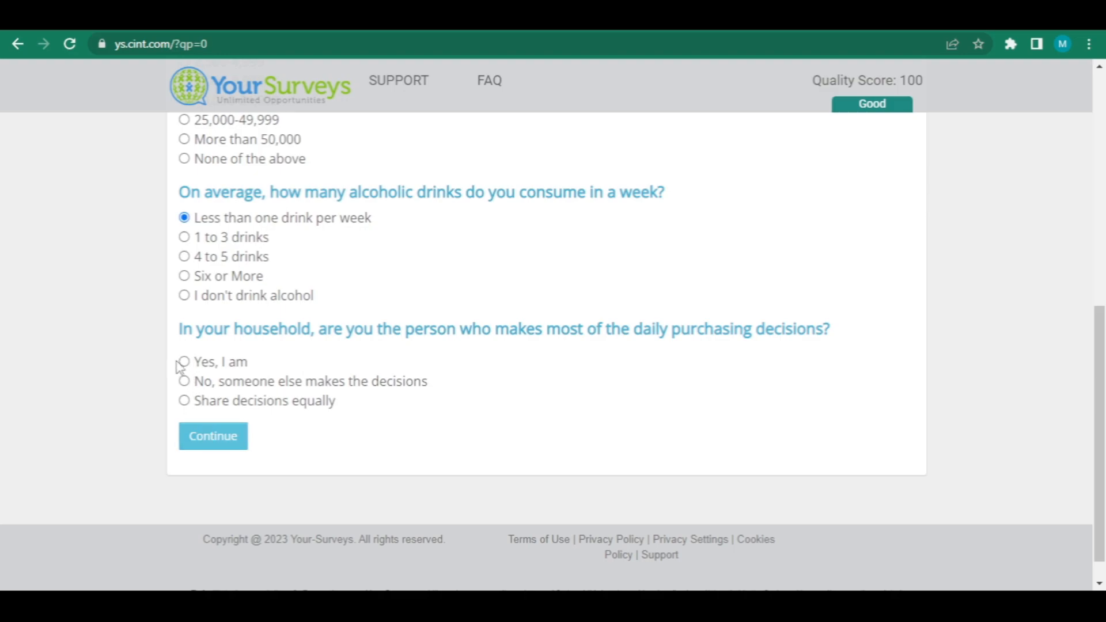
{"action": "left_click", "coordinate": [184, 360]}
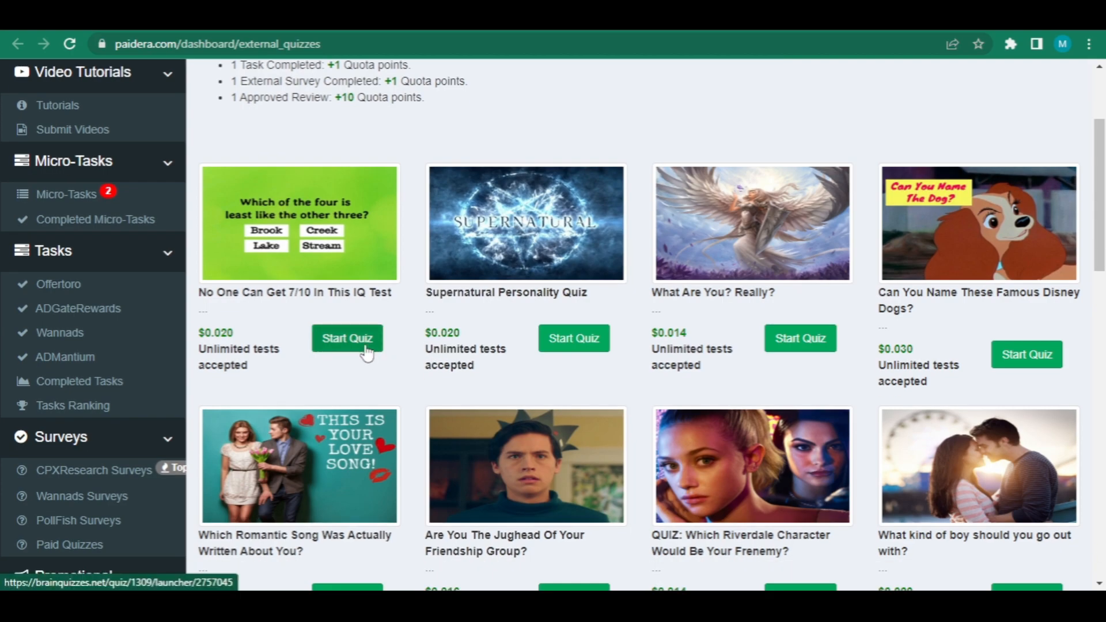
Step: Start the 'No One Can Get 7/10' IQ quiz, then return to the dashboard showing $0.5000 earnings
{"action": "left_click", "coordinate": [347, 338]}
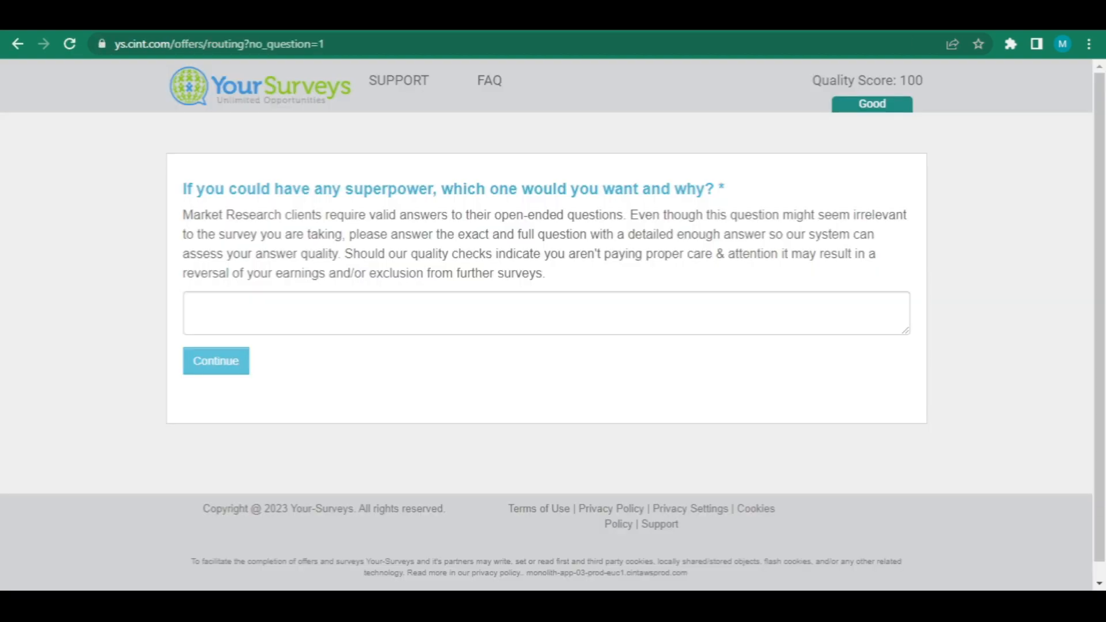
{"action": "mouse_move", "coordinate": [362, 352]}
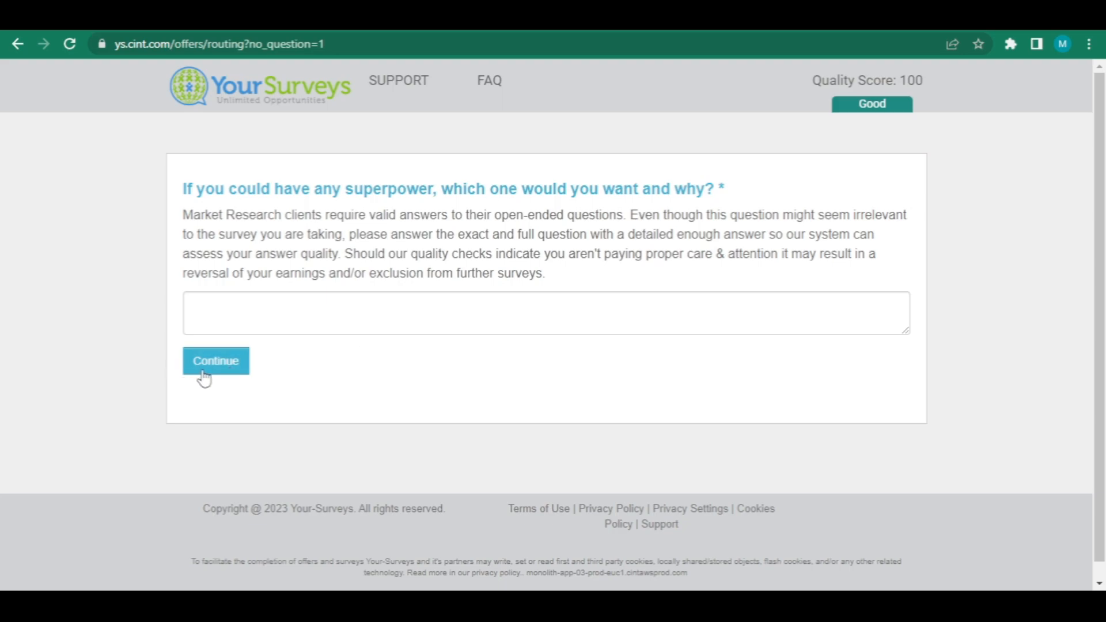
{"action": "mouse_move", "coordinate": [266, 380]}
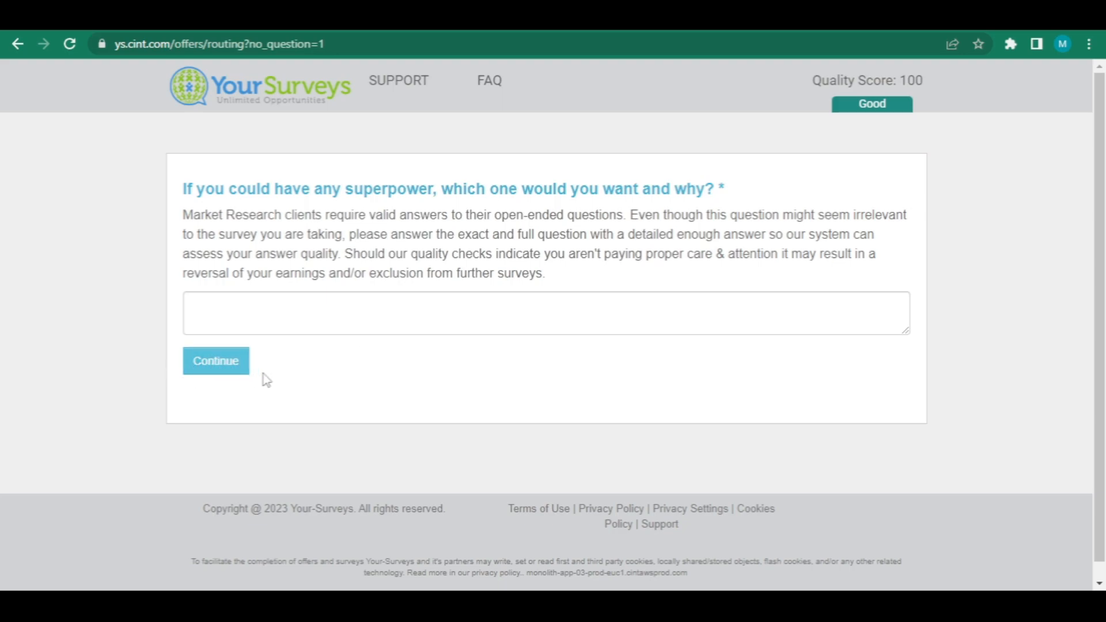
{"action": "left_click", "coordinate": [215, 361]}
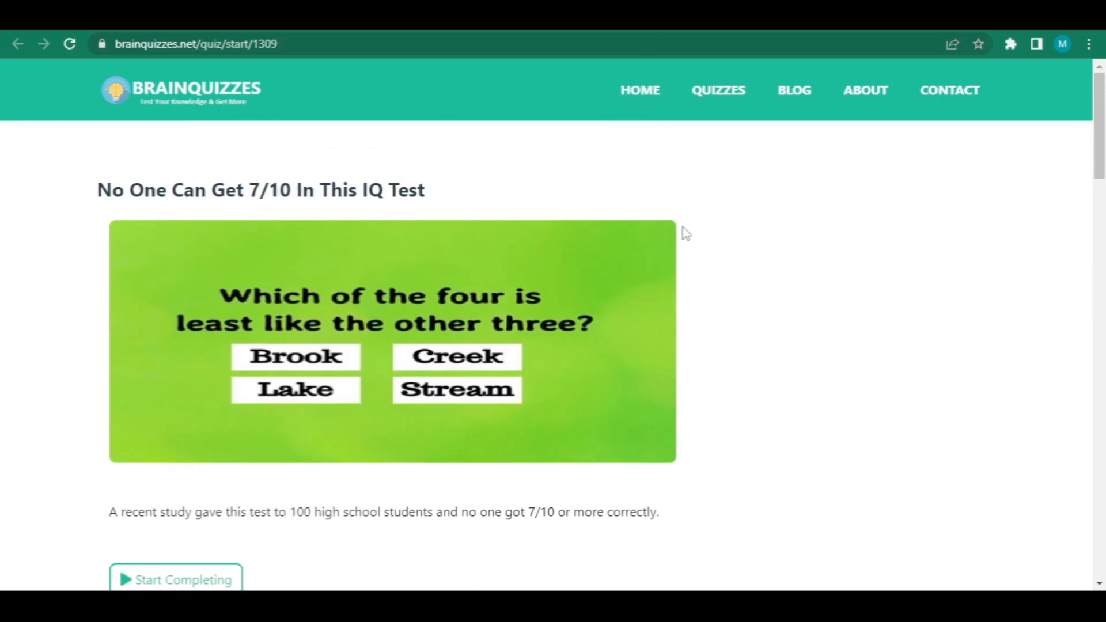
{"action": "scroll", "scroll_direction": "down", "scroll_amount": 3}
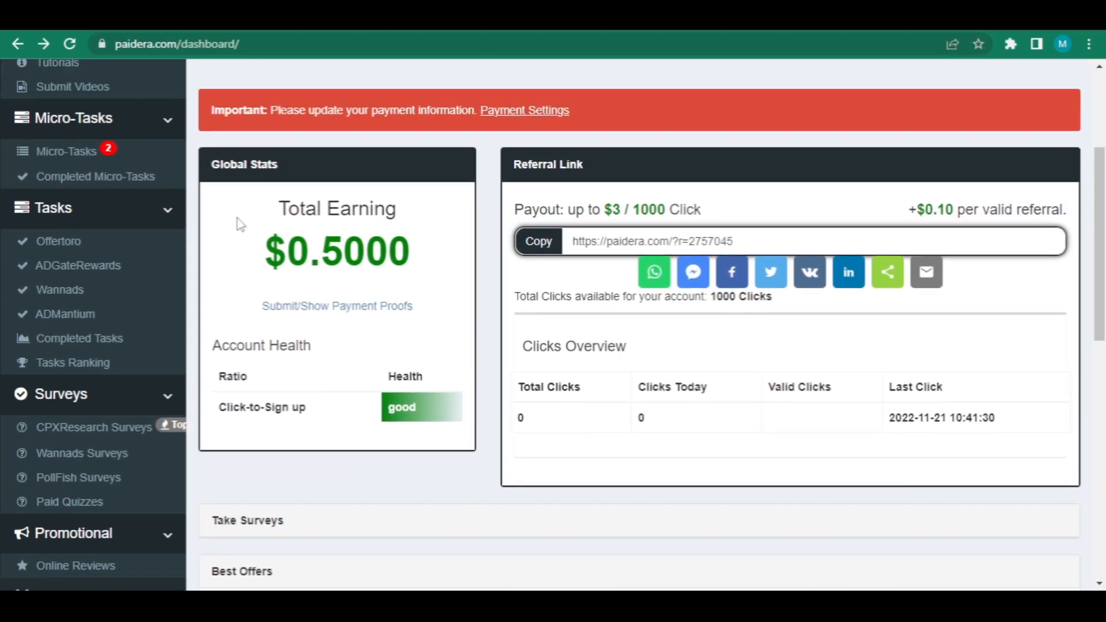
{"action": "scroll", "scroll_direction": "down", "scroll_amount": 3}
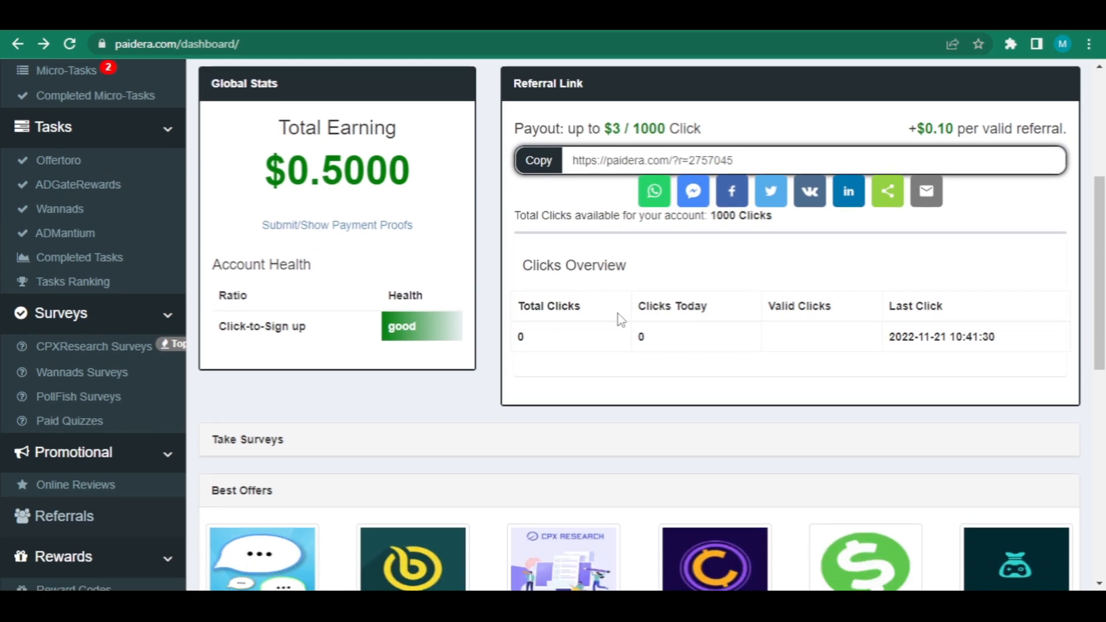
{"action": "scroll", "scroll_direction": "down", "scroll_amount": 3}
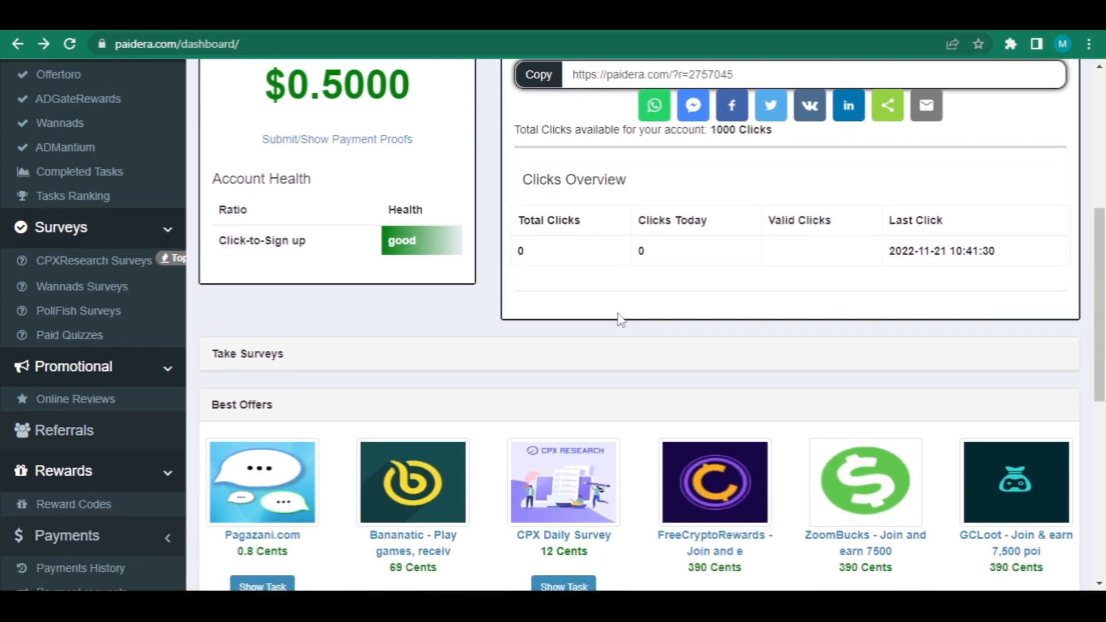
{"action": "scroll", "scroll_direction": "down", "scroll_amount": 3}
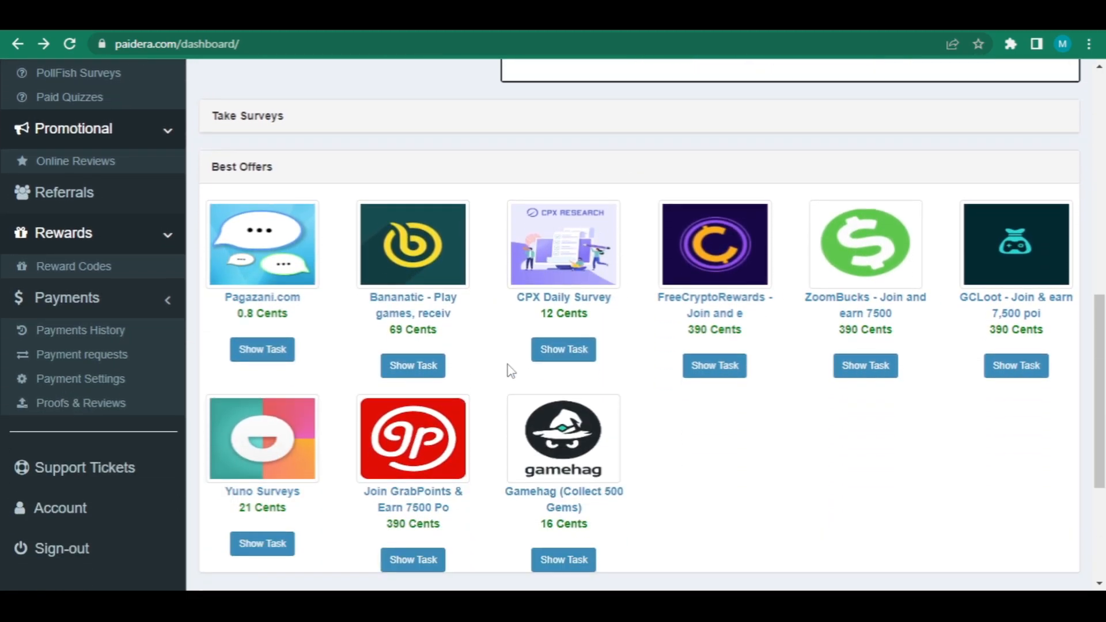
{"action": "scroll", "scroll_direction": "down", "scroll_amount": 3}
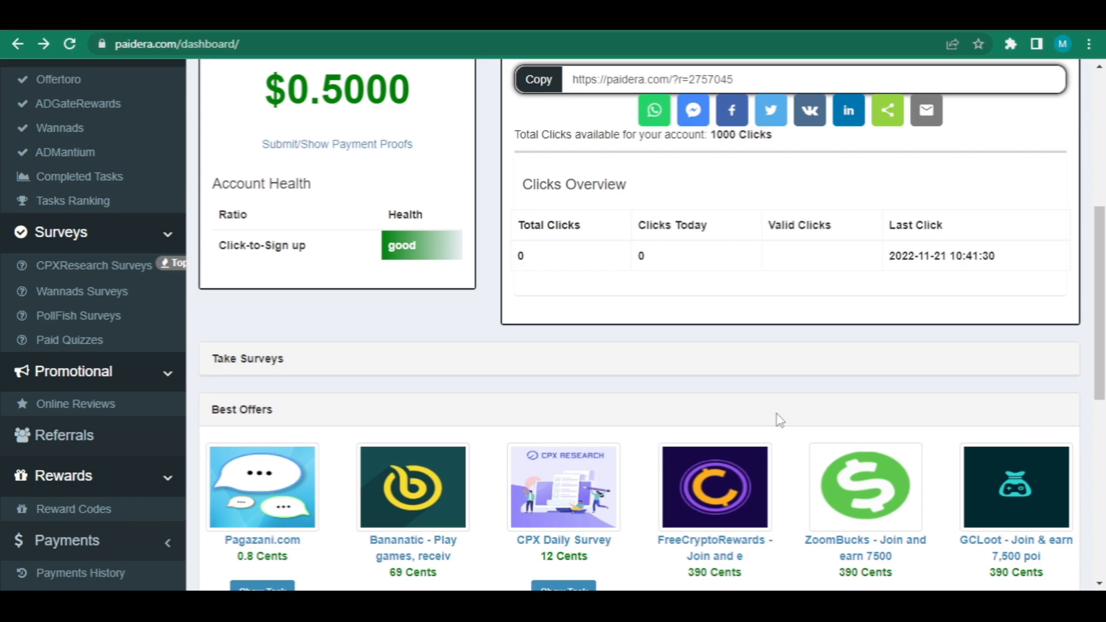
{"action": "mouse_move", "coordinate": [774, 414]}
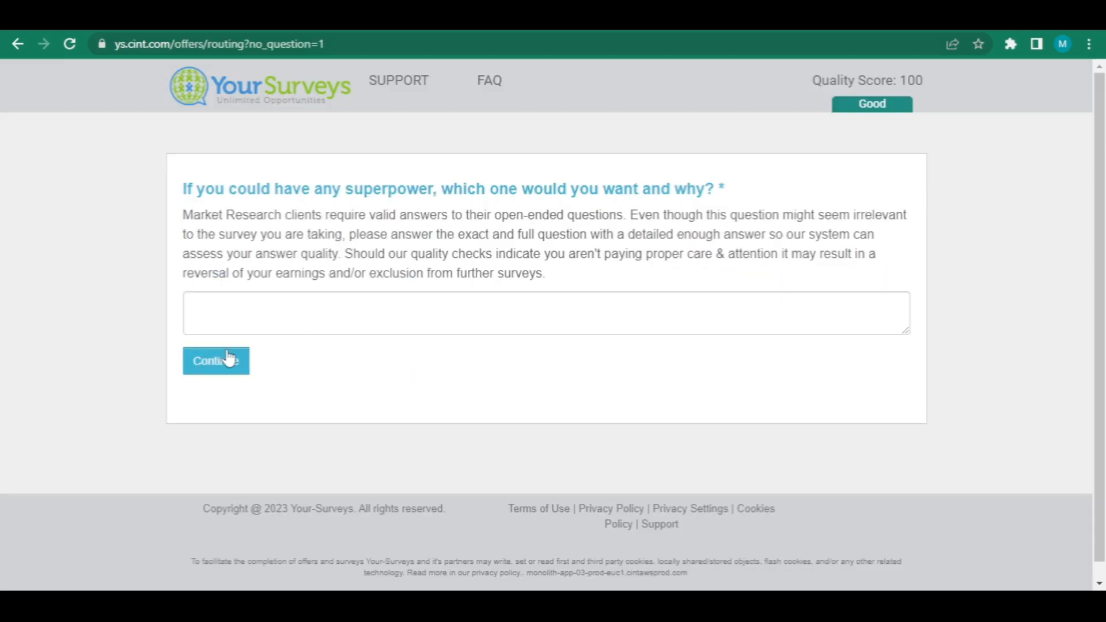
{"action": "left_click", "coordinate": [215, 360]}
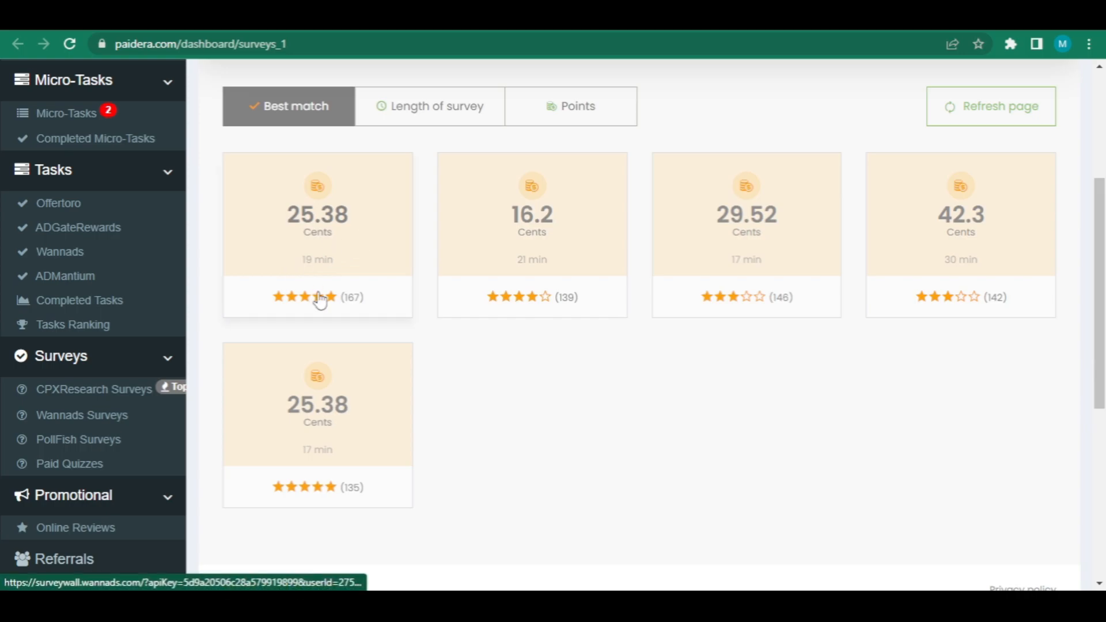
{"action": "scroll", "scroll_direction": "down", "scroll_amount": 3}
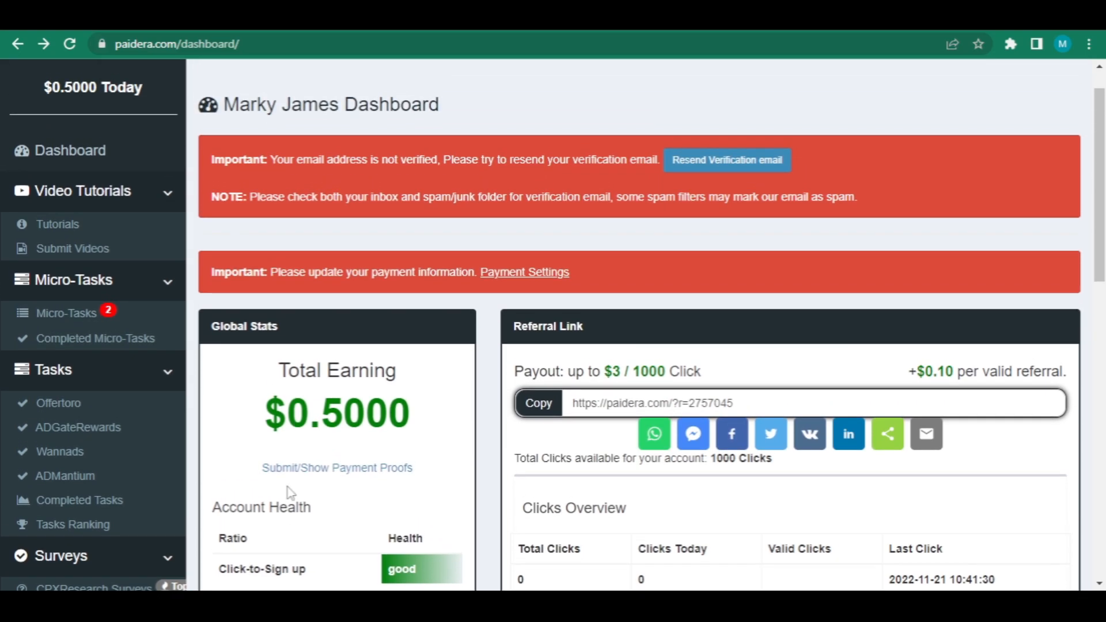
Step: Refresh the Wannads survey wall to get three new offers worth 25.38 to 42.3 cents
{"action": "scroll", "scroll_direction": "down", "scroll_amount": 3}
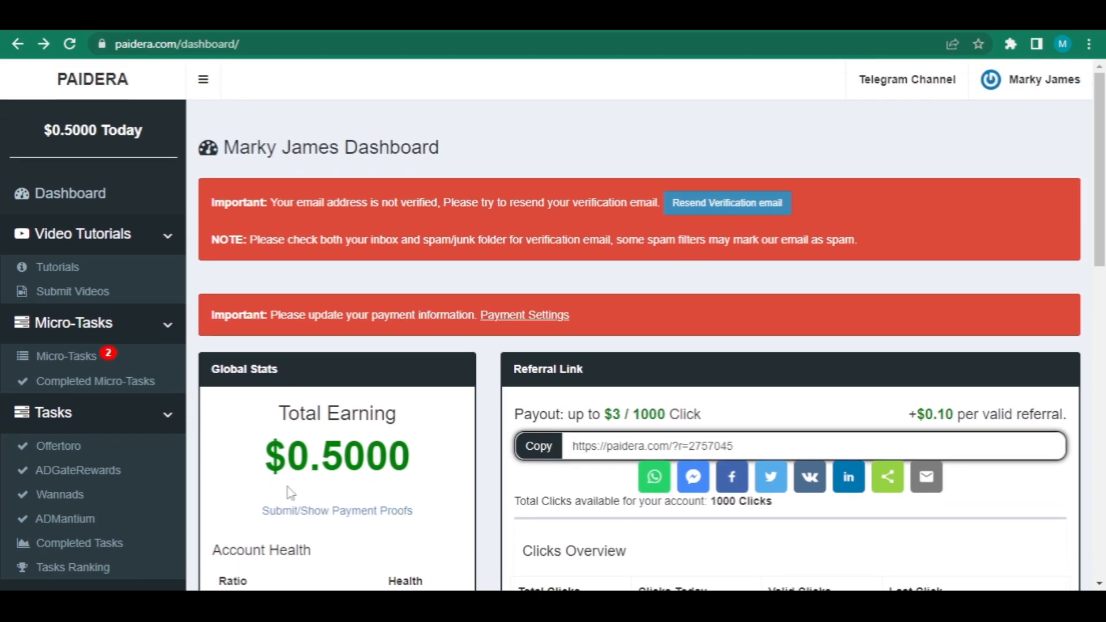
{"action": "mouse_move", "coordinate": [384, 366]}
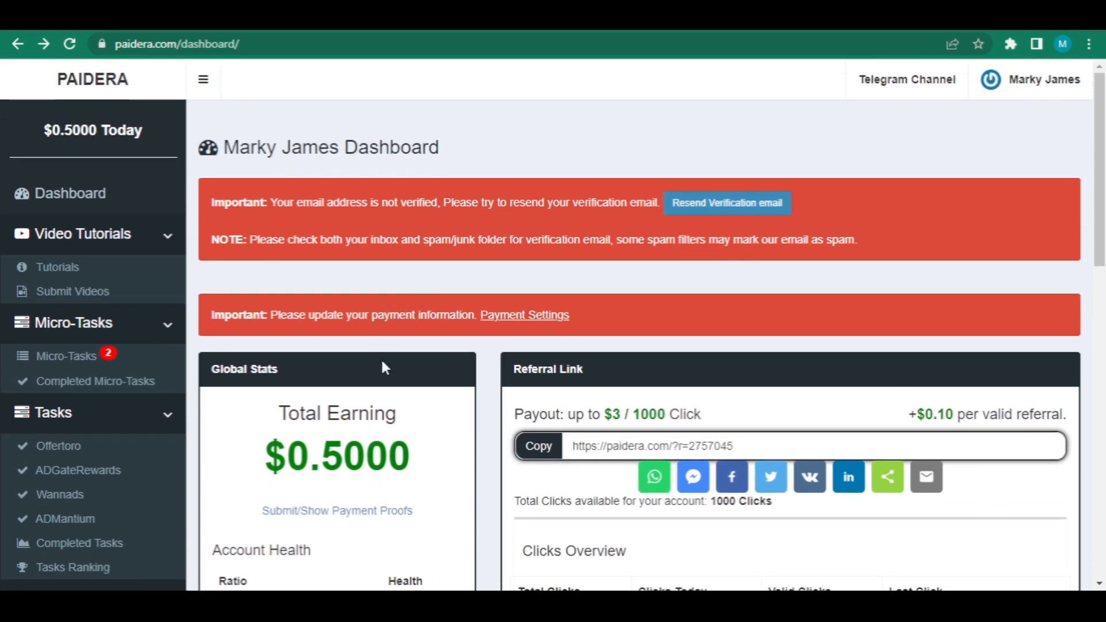
{"action": "mouse_move", "coordinate": [480, 461]}
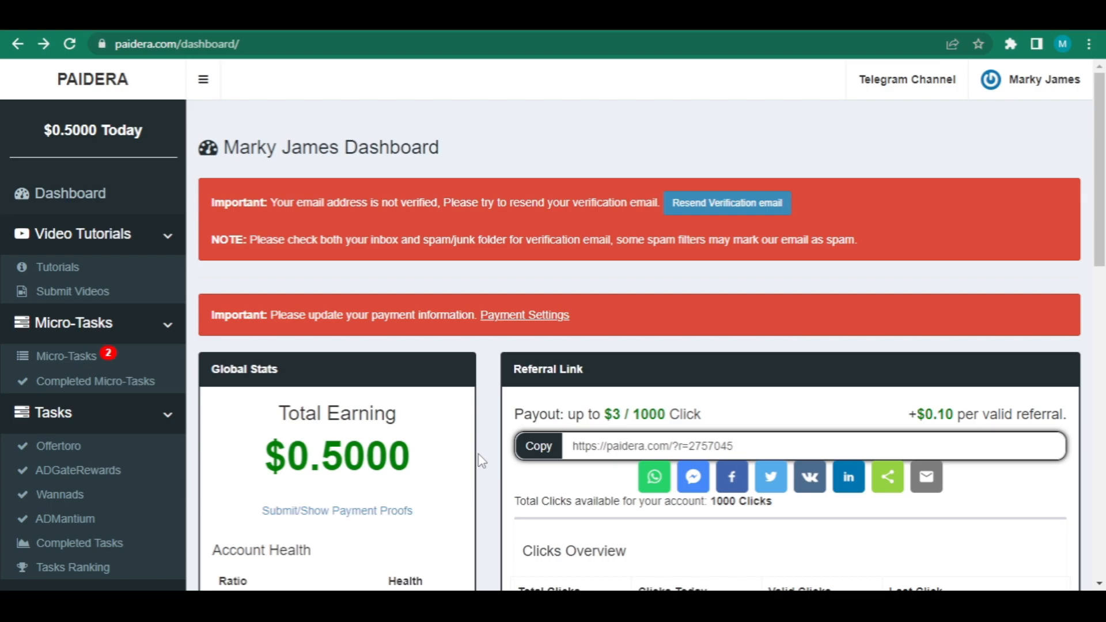
{"action": "scroll", "scroll_direction": "down", "scroll_amount": 3}
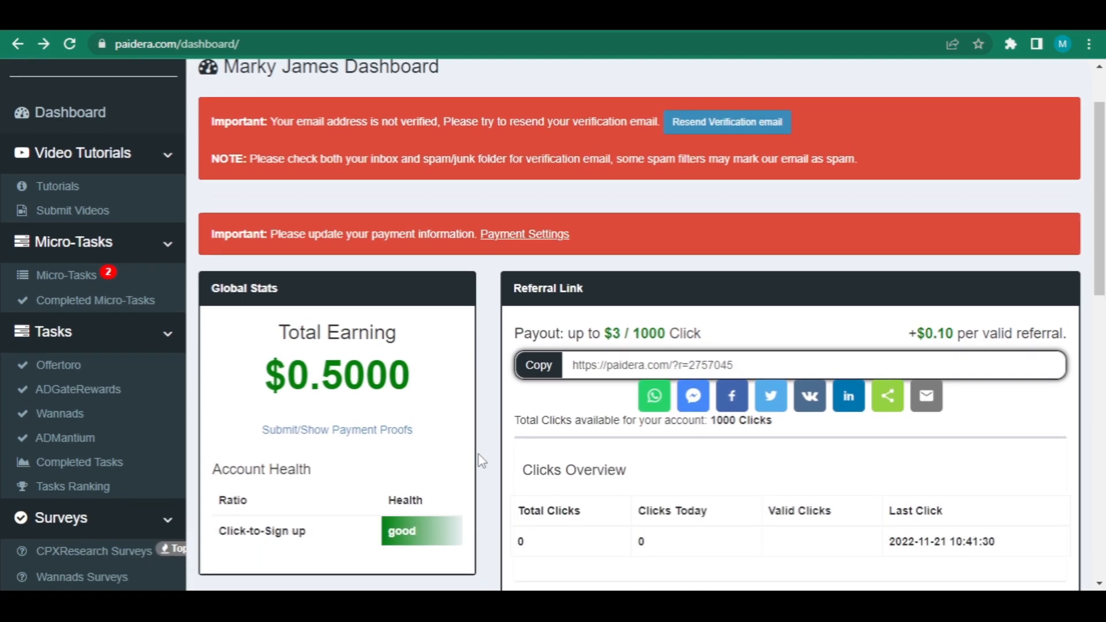
{"action": "mouse_move", "coordinate": [600, 118]}
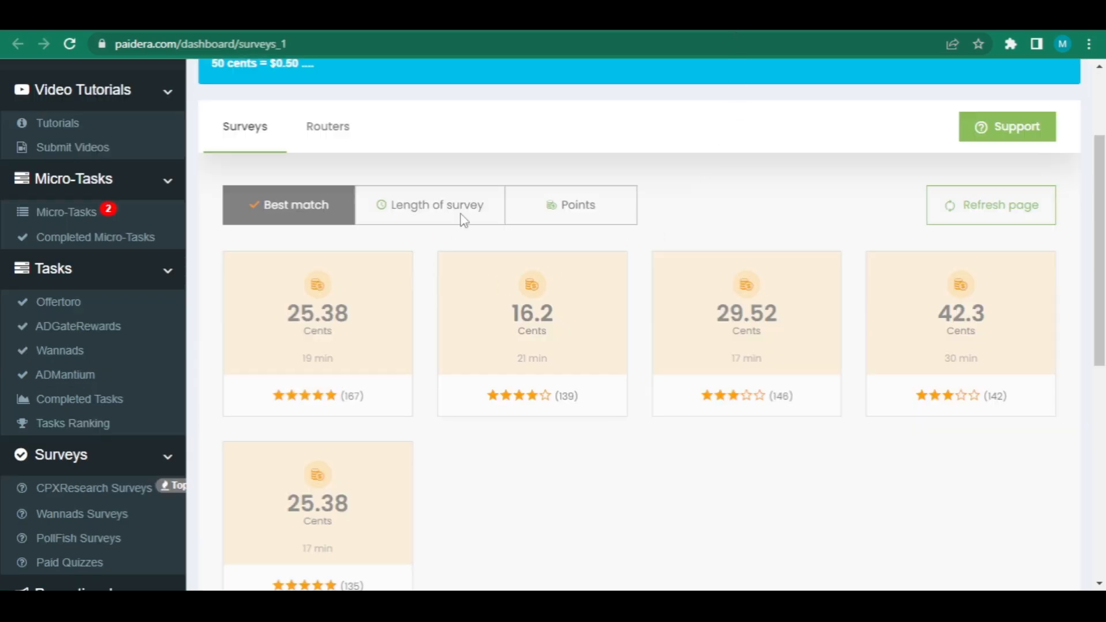
{"action": "mouse_move", "coordinate": [1000, 205]}
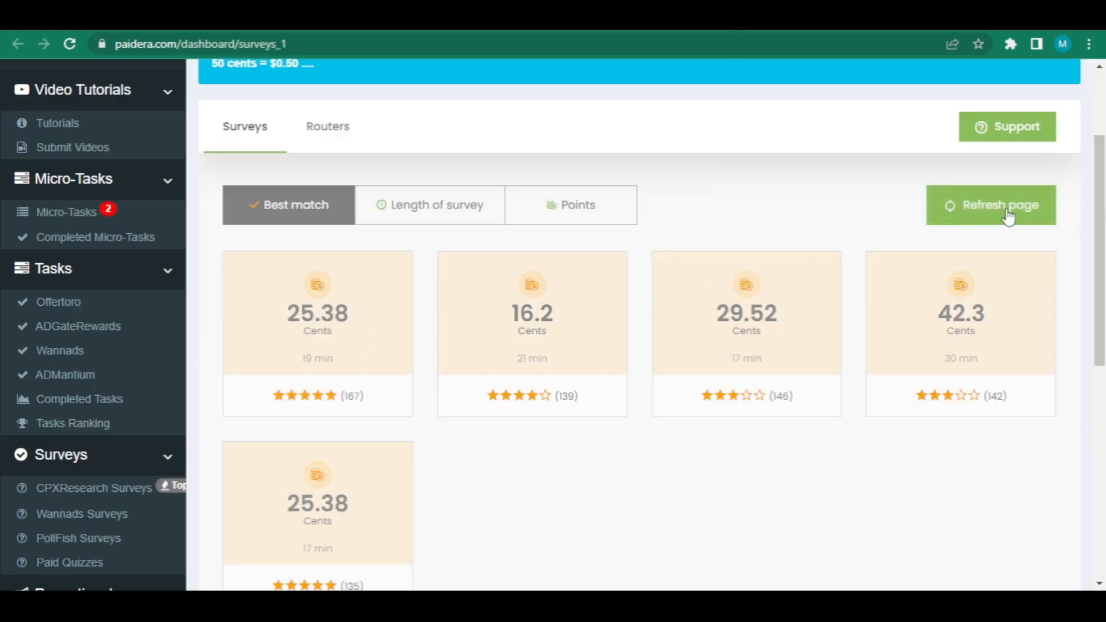
{"action": "left_click", "coordinate": [991, 205]}
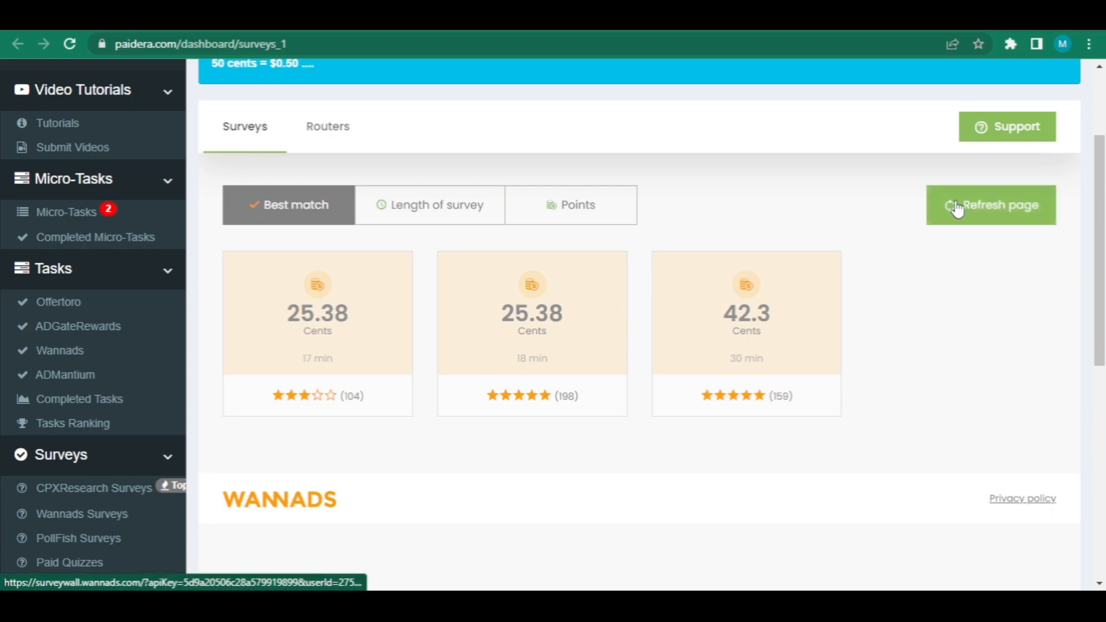
{"action": "mouse_move", "coordinate": [379, 369]}
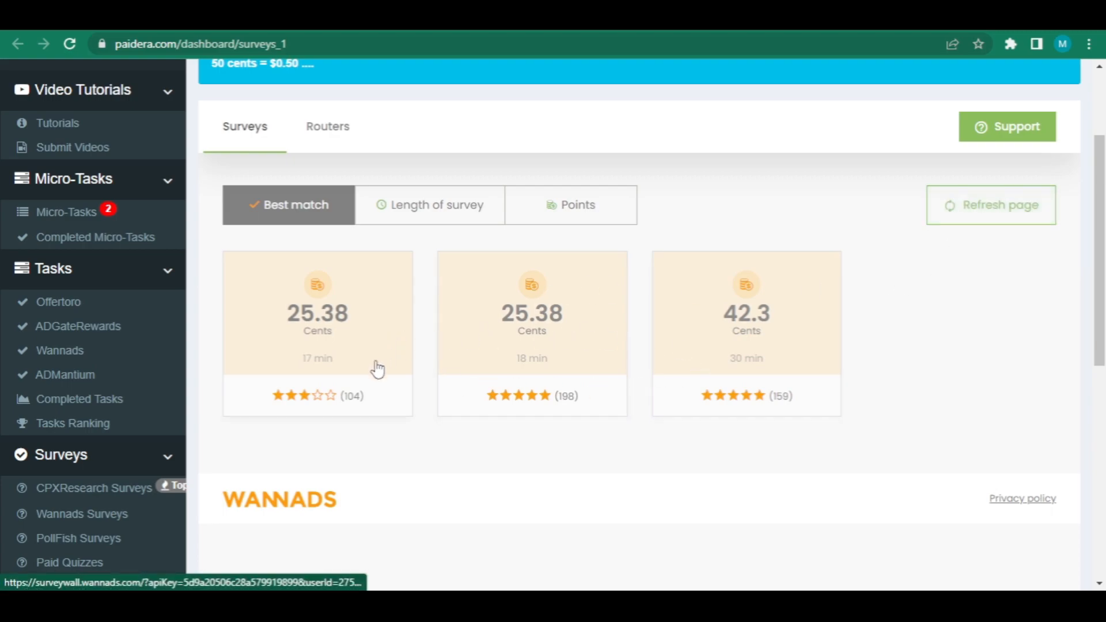
{"action": "mouse_move", "coordinate": [362, 345]}
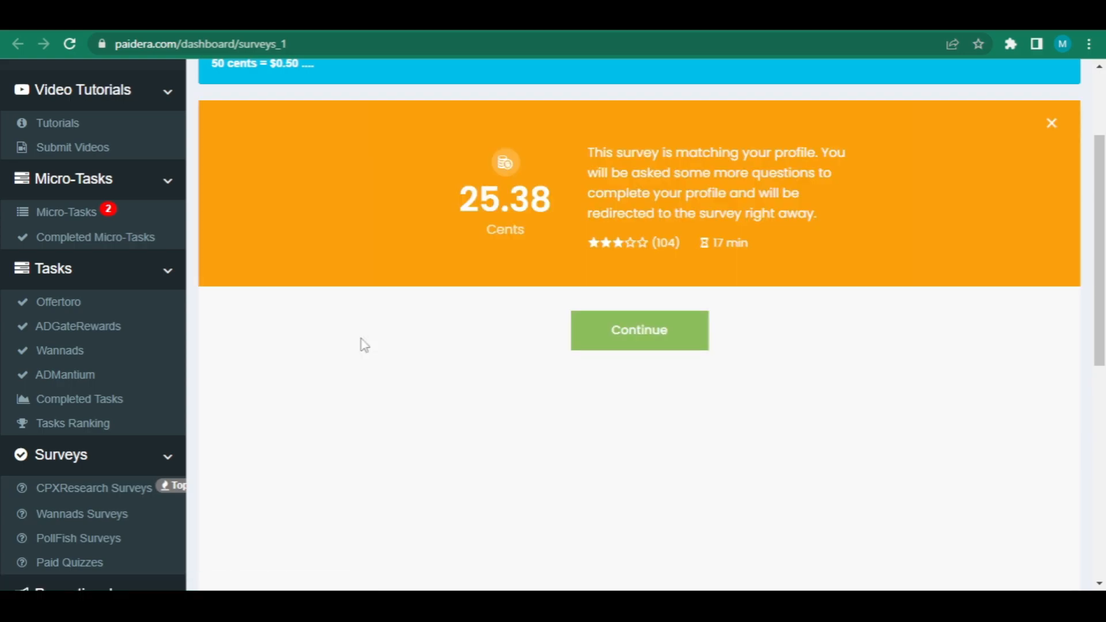
{"action": "mouse_move", "coordinate": [638, 330]}
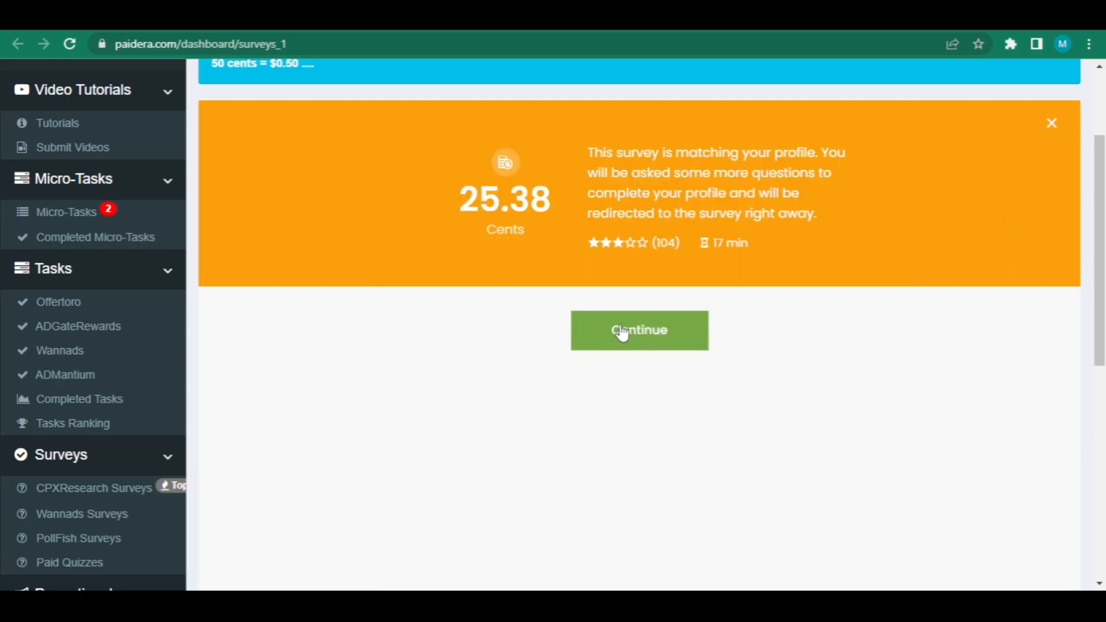
Step: Continue into the 17-minute 25.38-cent survey's profile-matching questions
{"action": "left_click", "coordinate": [638, 331]}
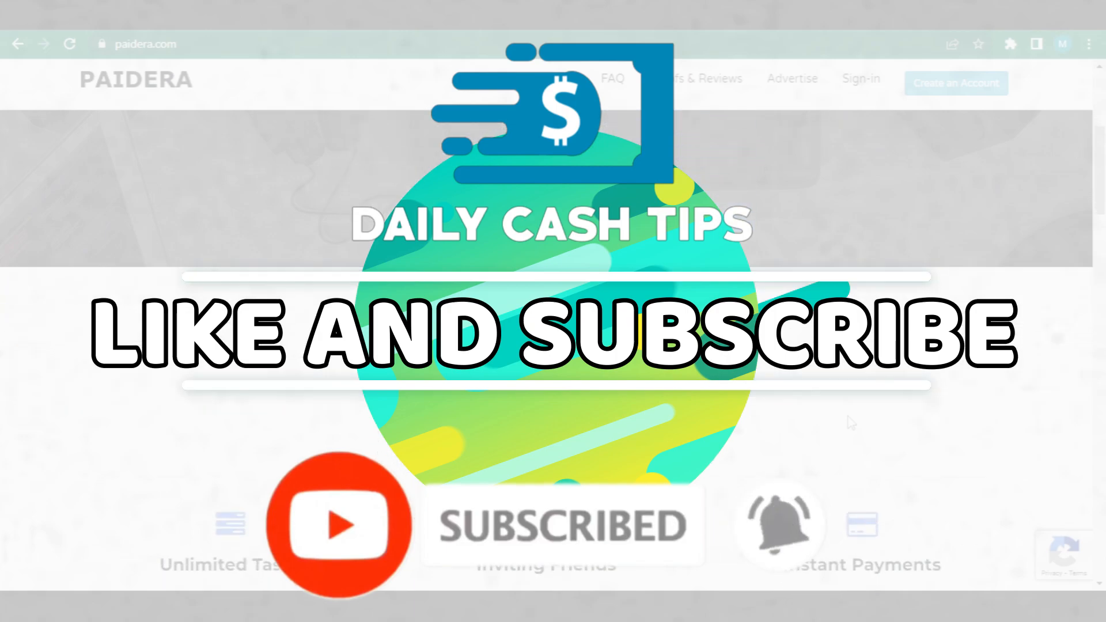
{"action": "scroll", "scroll_direction": "down", "scroll_amount": 3}
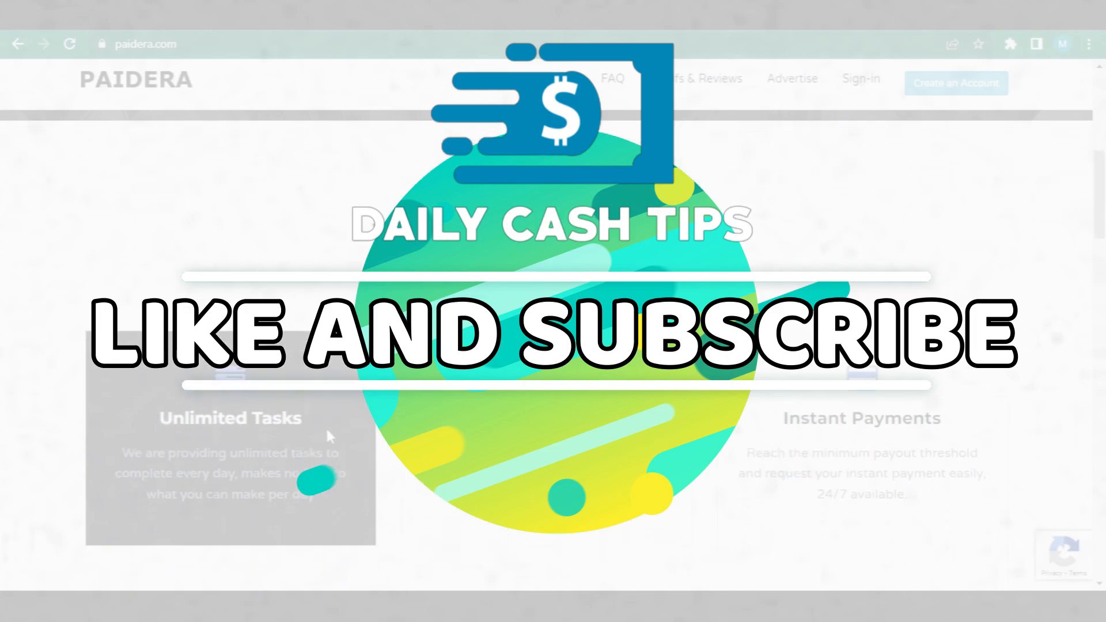
{"action": "scroll", "scroll_direction": "down", "scroll_amount": 3}
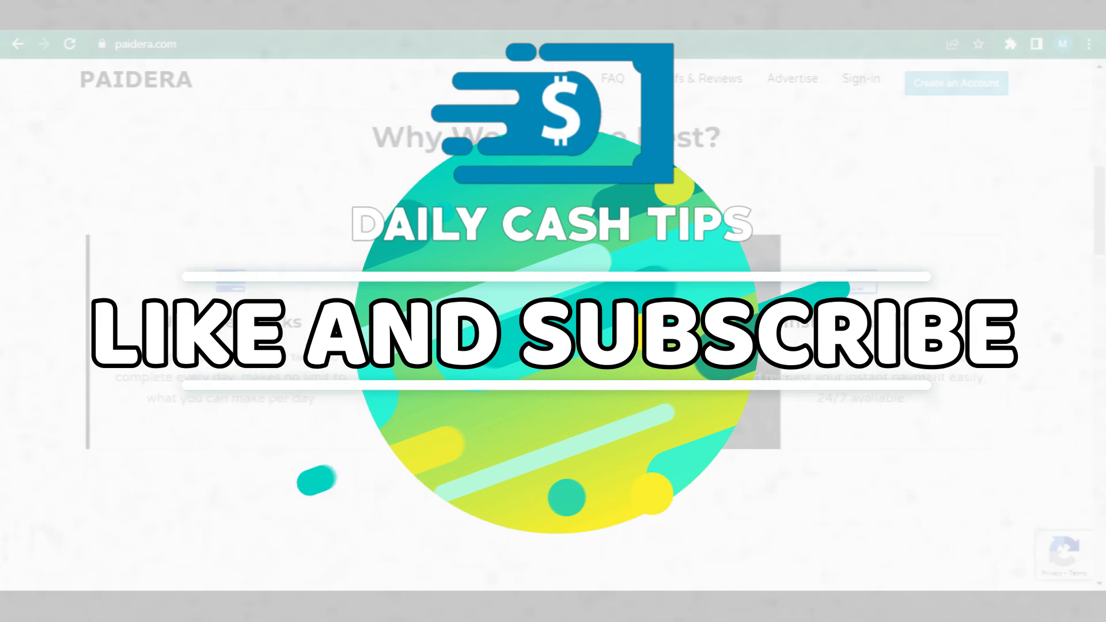